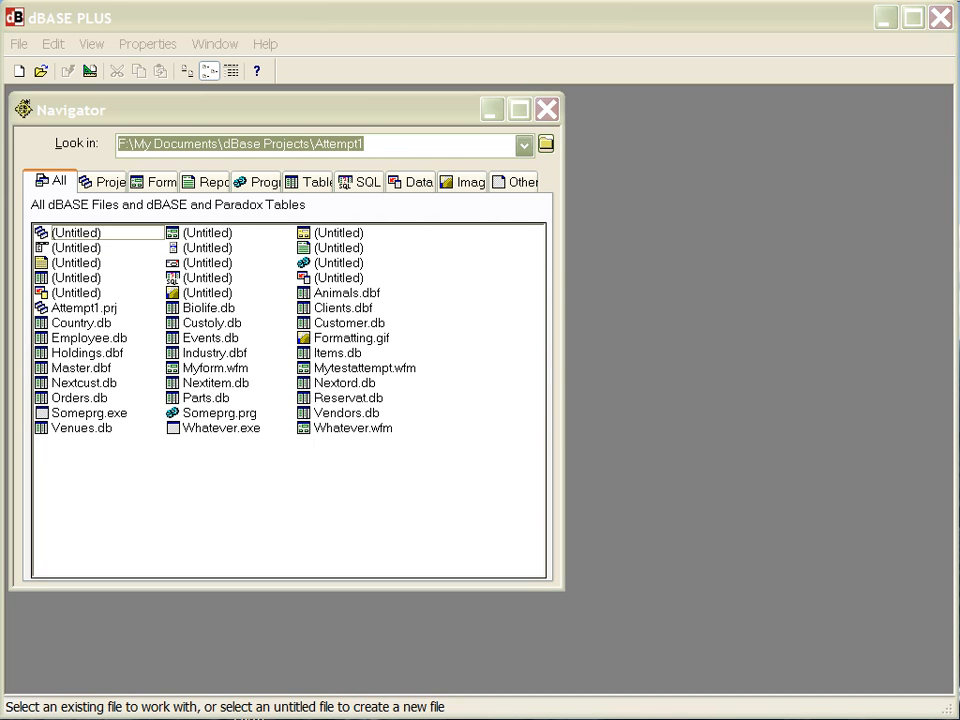
mouse_move(324, 524)
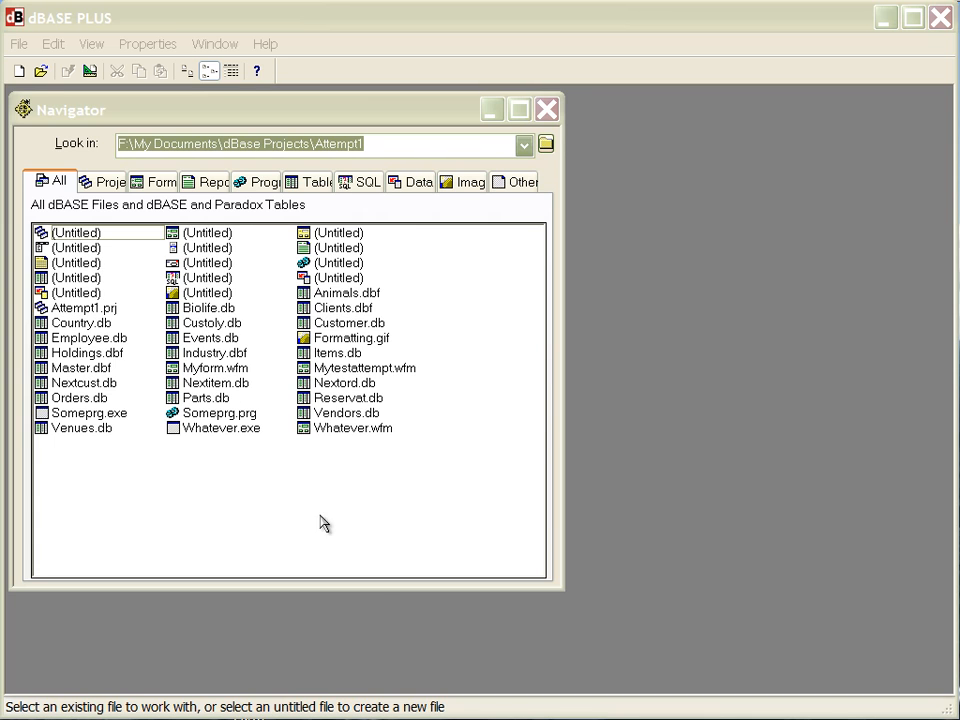
Browse the Navigator's Projects, Forms, Programs, Tables, Data Modules, Images and Other lists, returning to Forms
left_click(104, 180)
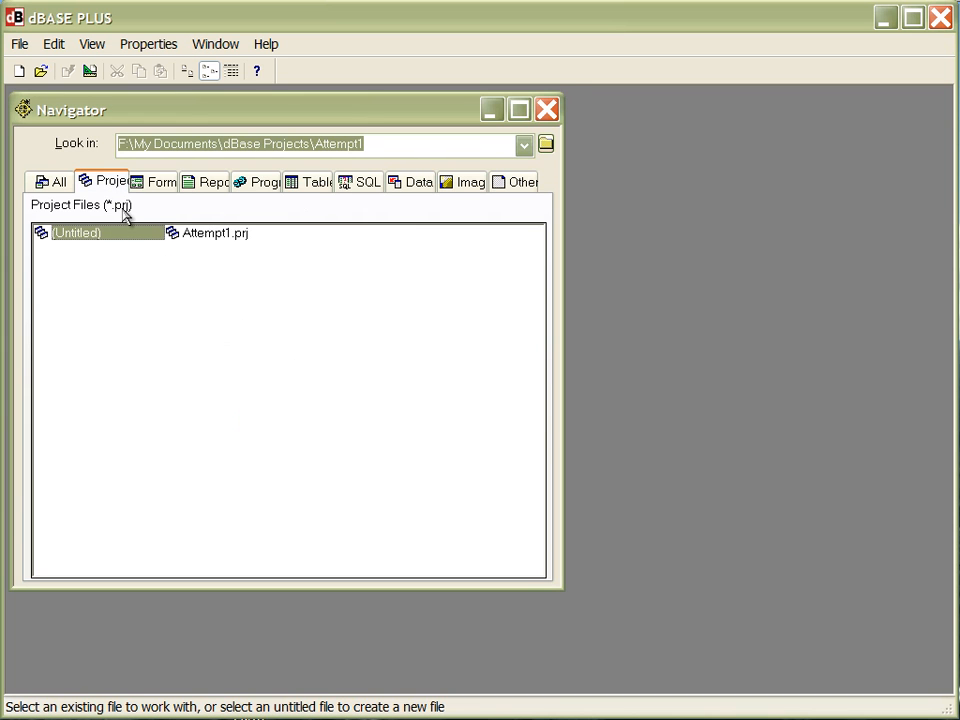
left_click(156, 180)
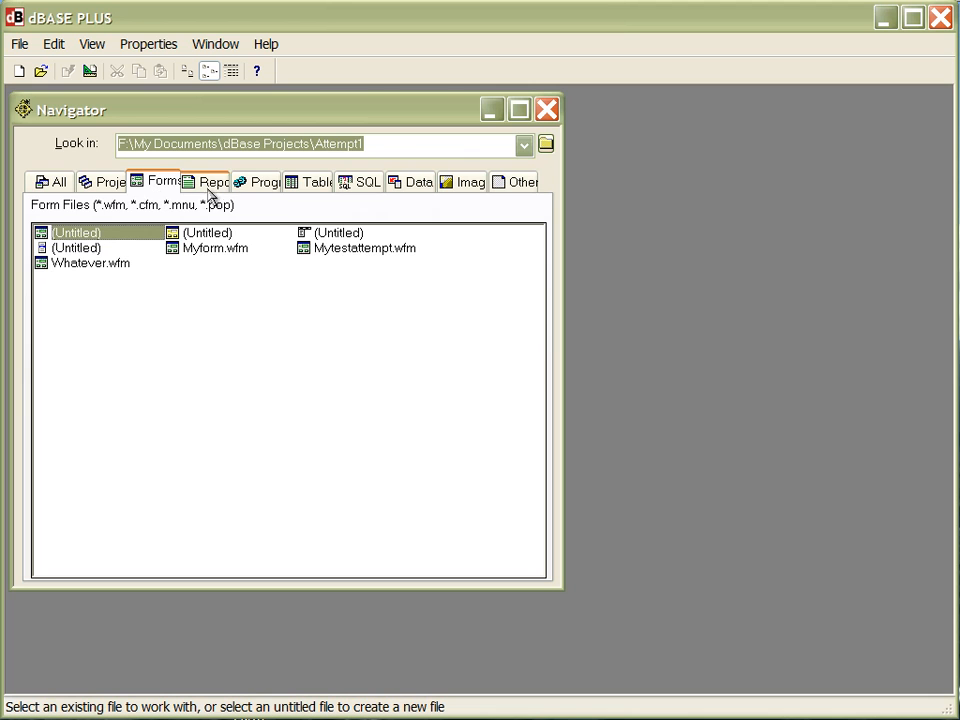
left_click(262, 180)
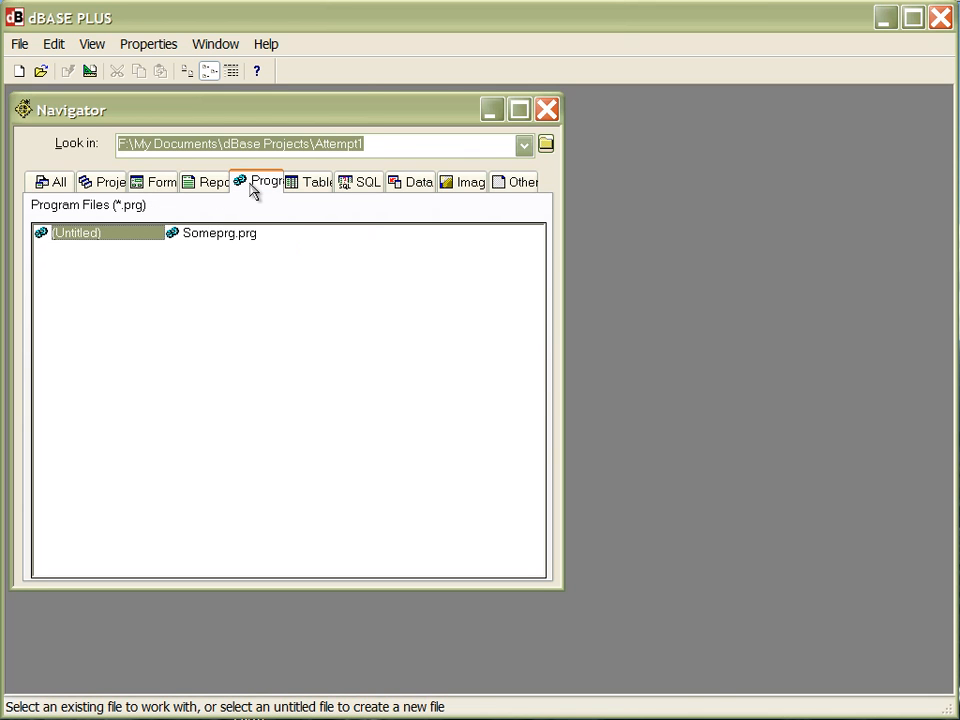
left_click(316, 180)
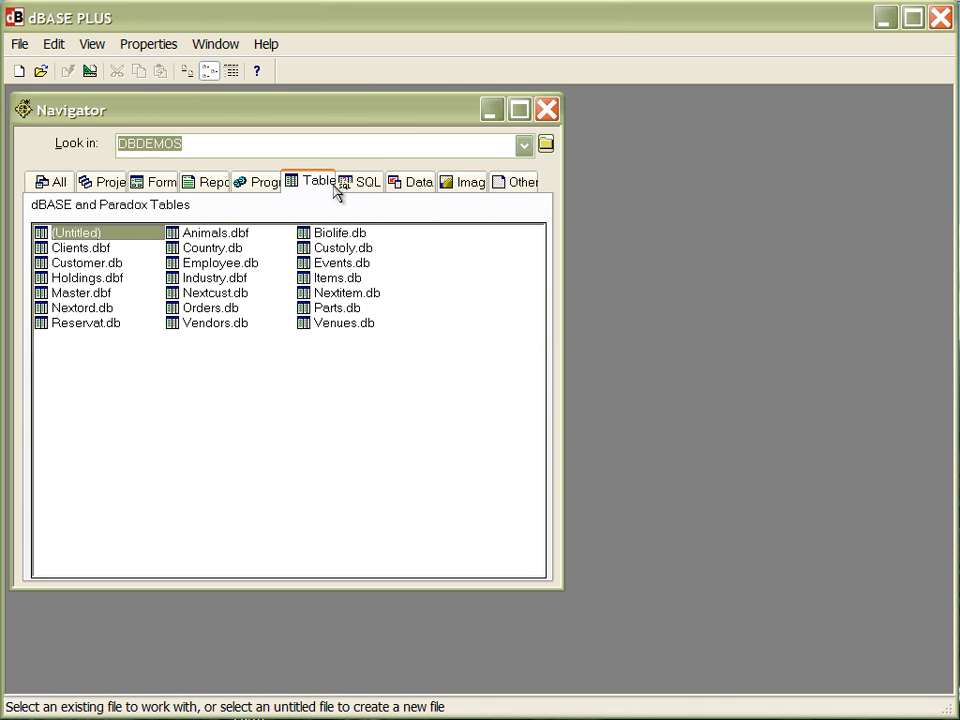
left_click(418, 180)
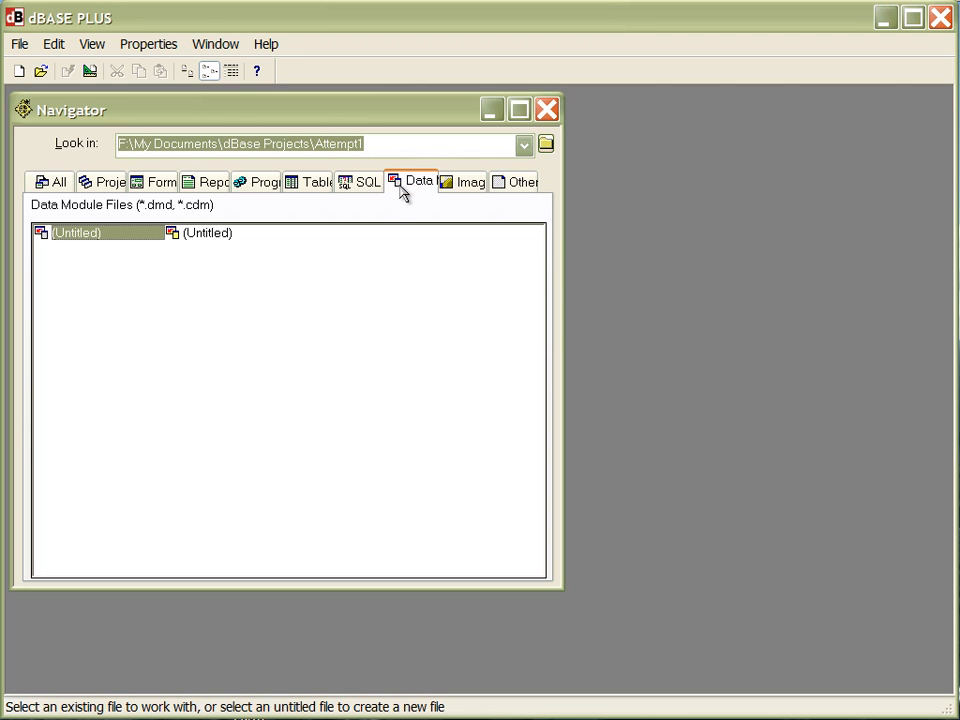
left_click(468, 180)
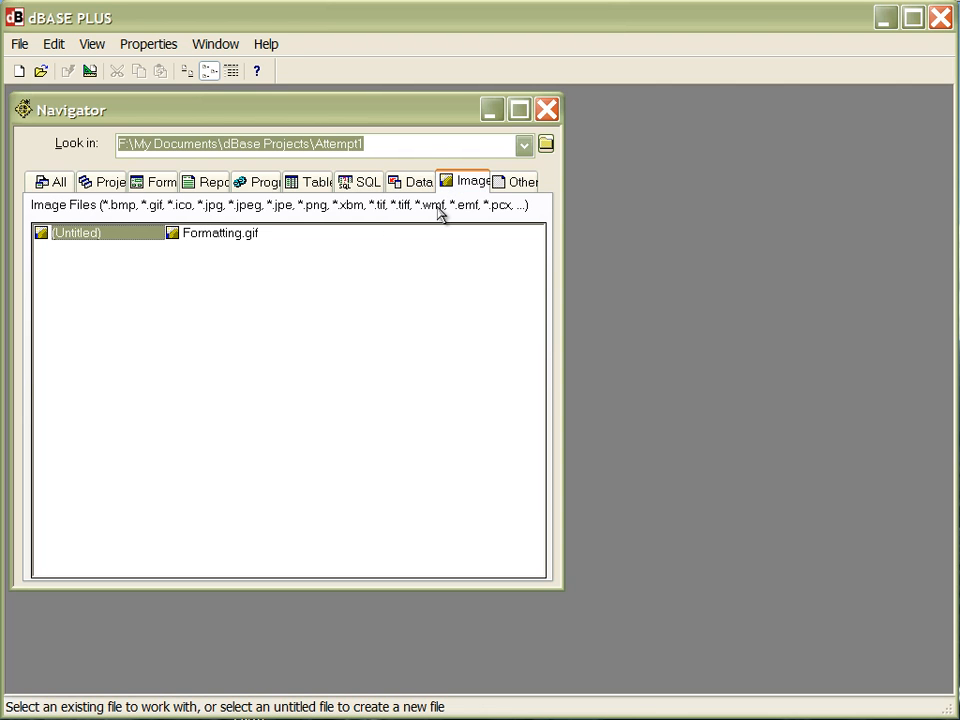
left_click(522, 180)
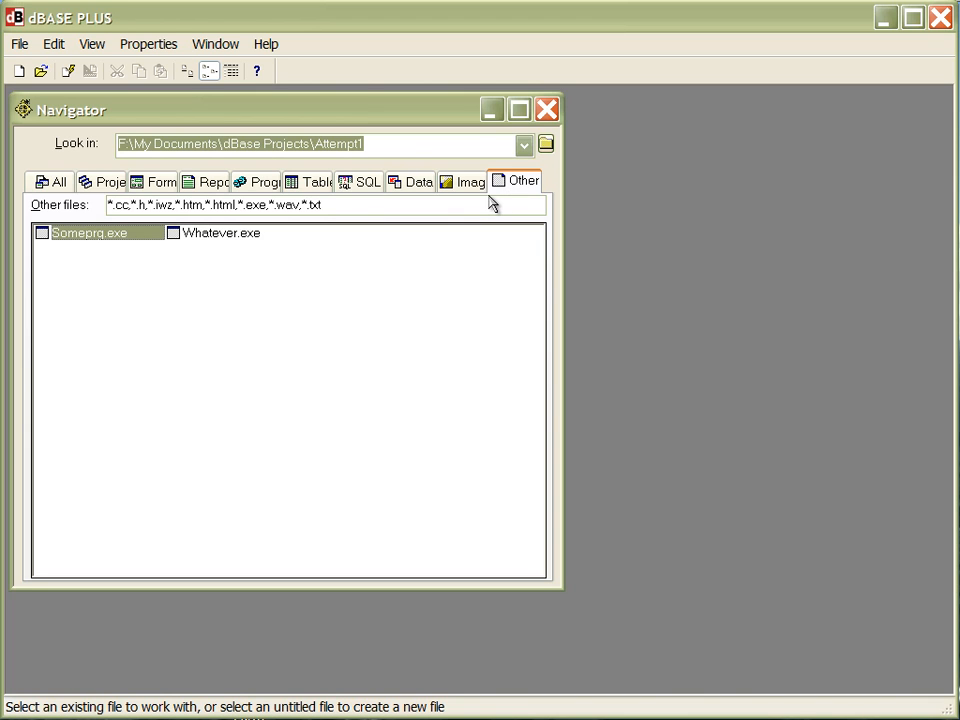
mouse_move(490, 222)
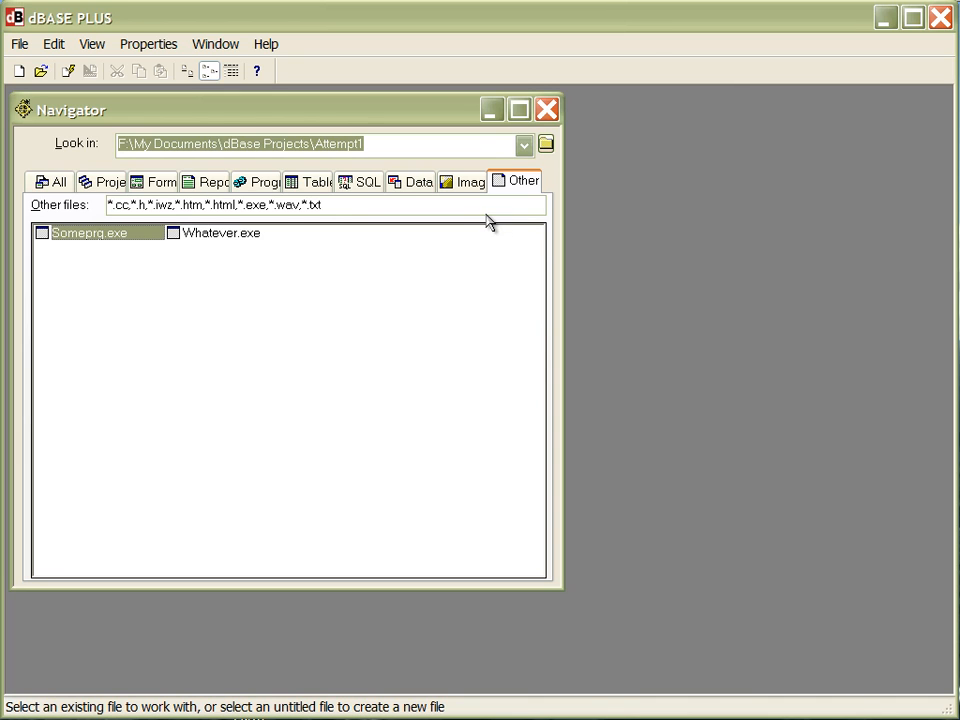
left_click(160, 180)
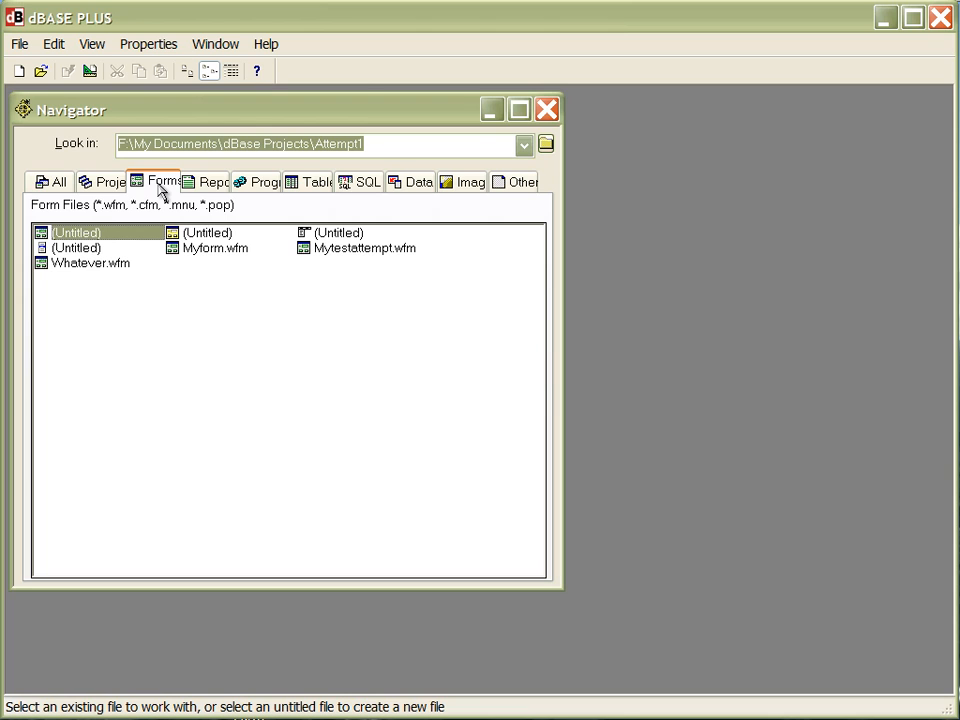
mouse_move(64, 248)
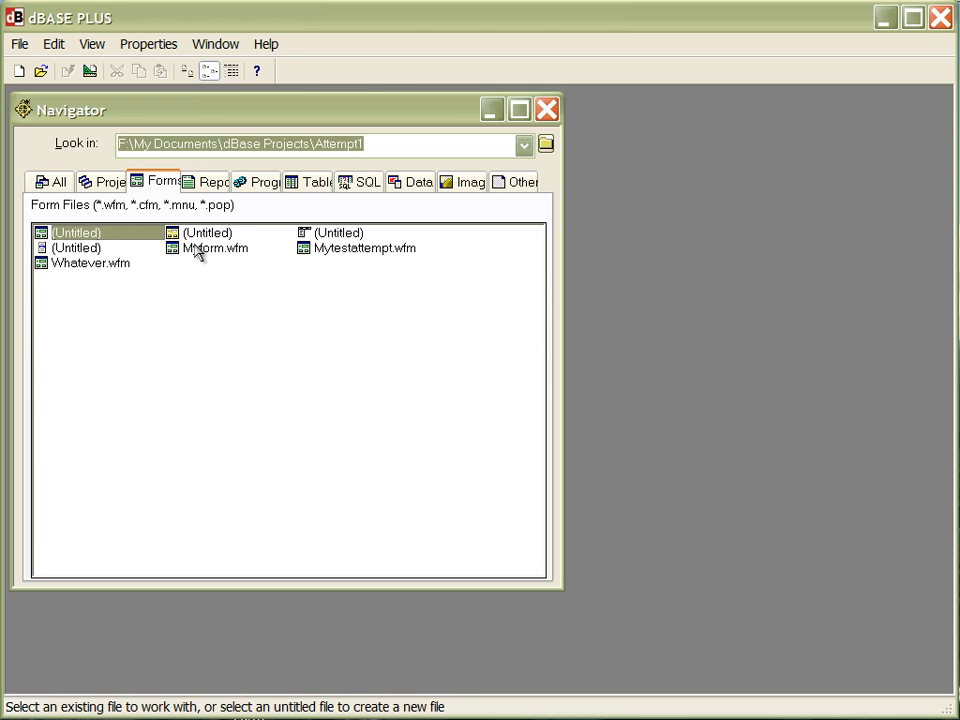
Select the (Untitled) form entry instead of Myform.wfm and start a new form from it
left_click(214, 248)
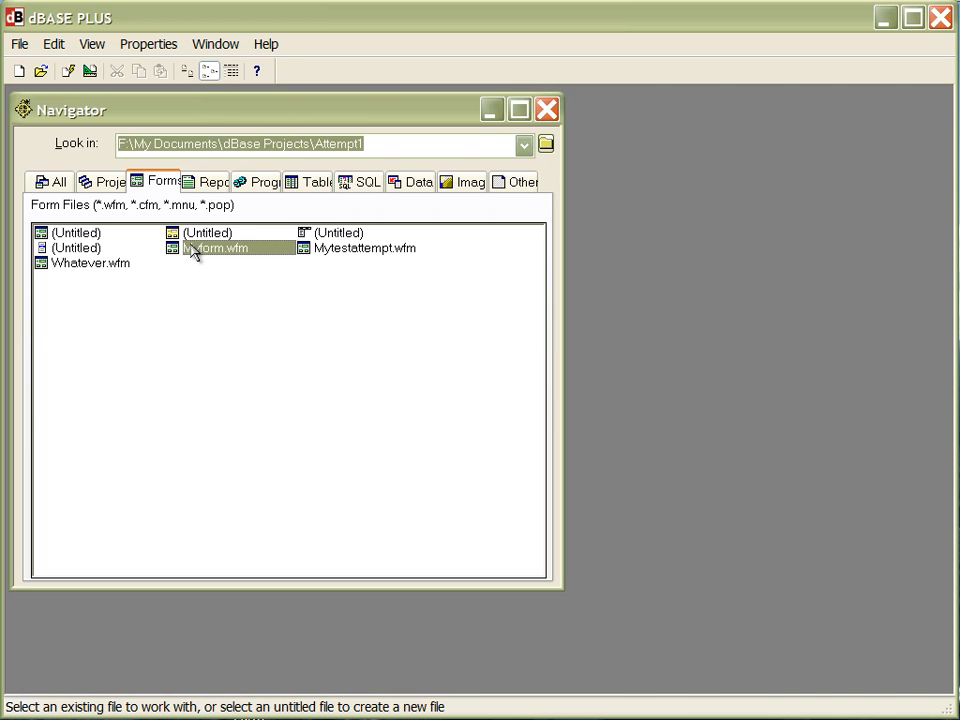
mouse_move(184, 256)
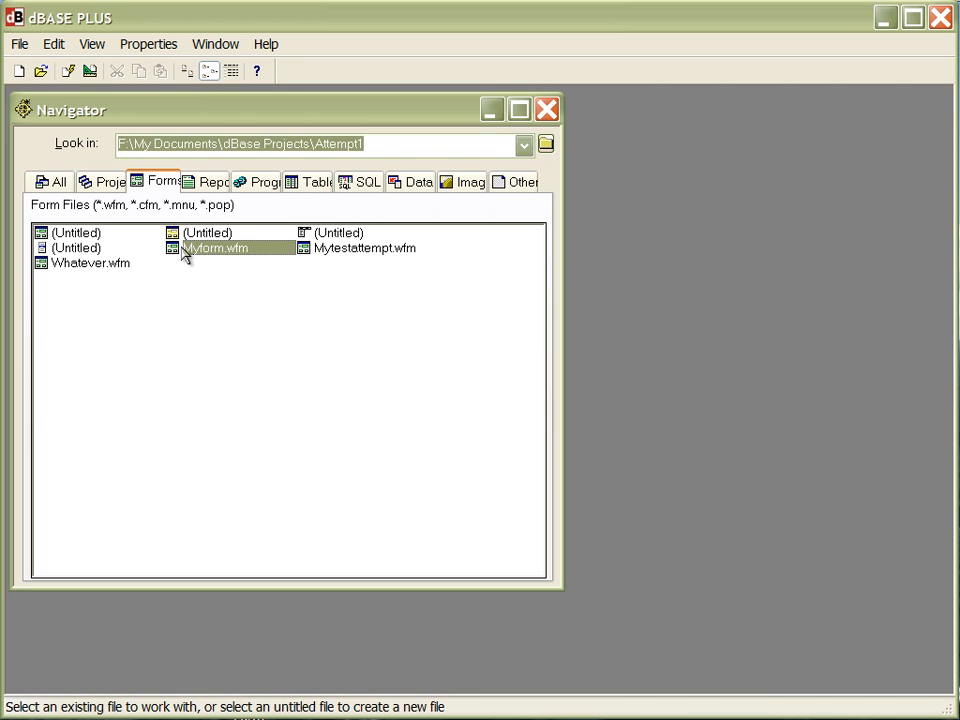
left_click(78, 232)
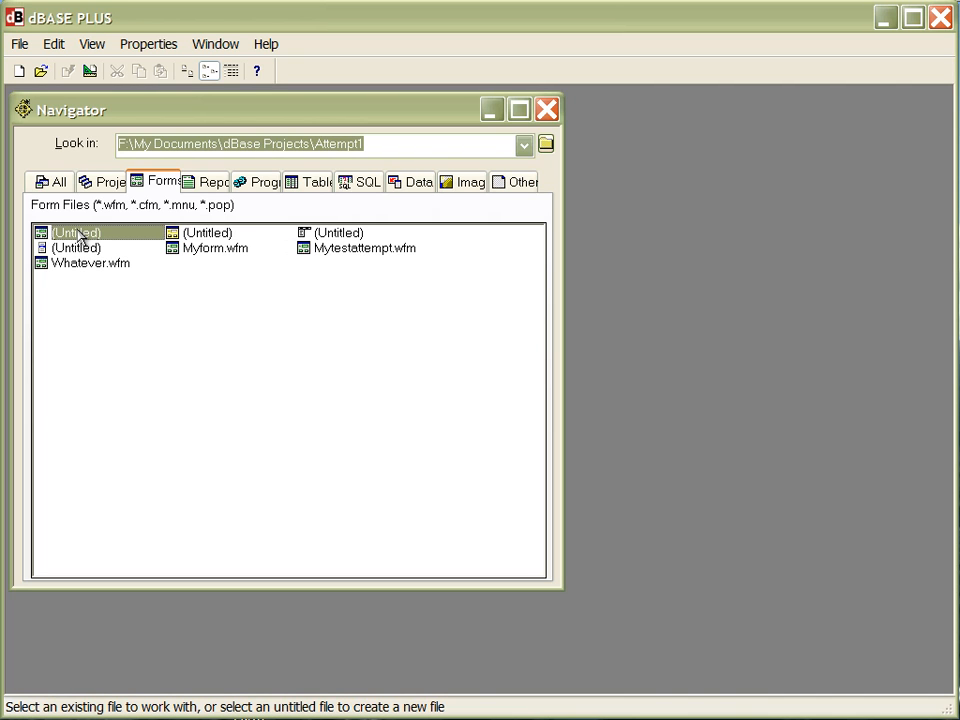
double_click(76, 232)
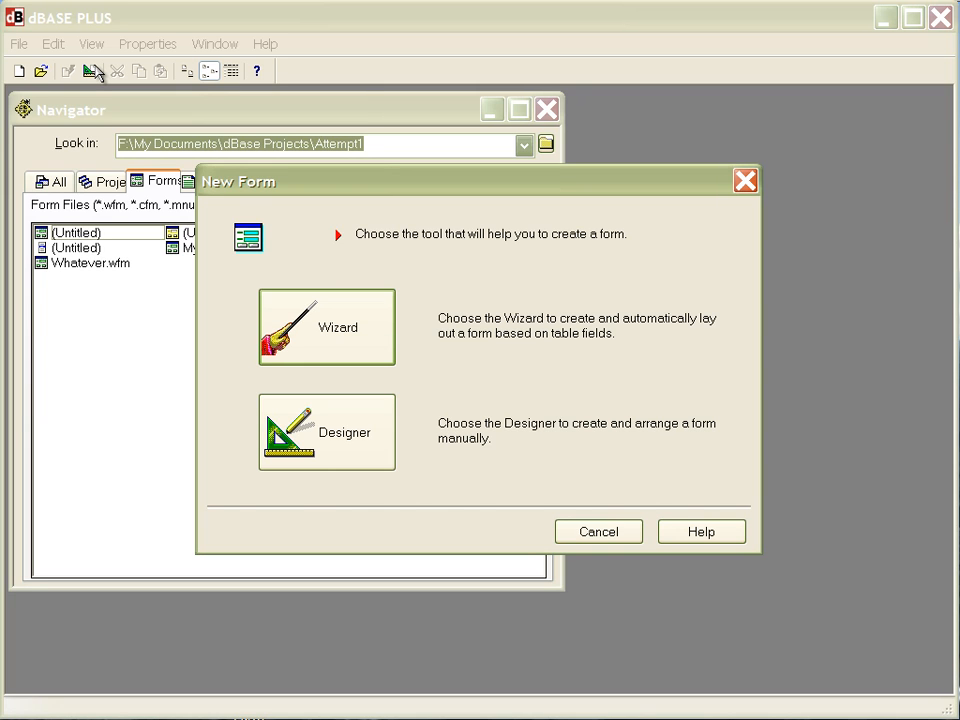
mouse_move(352, 364)
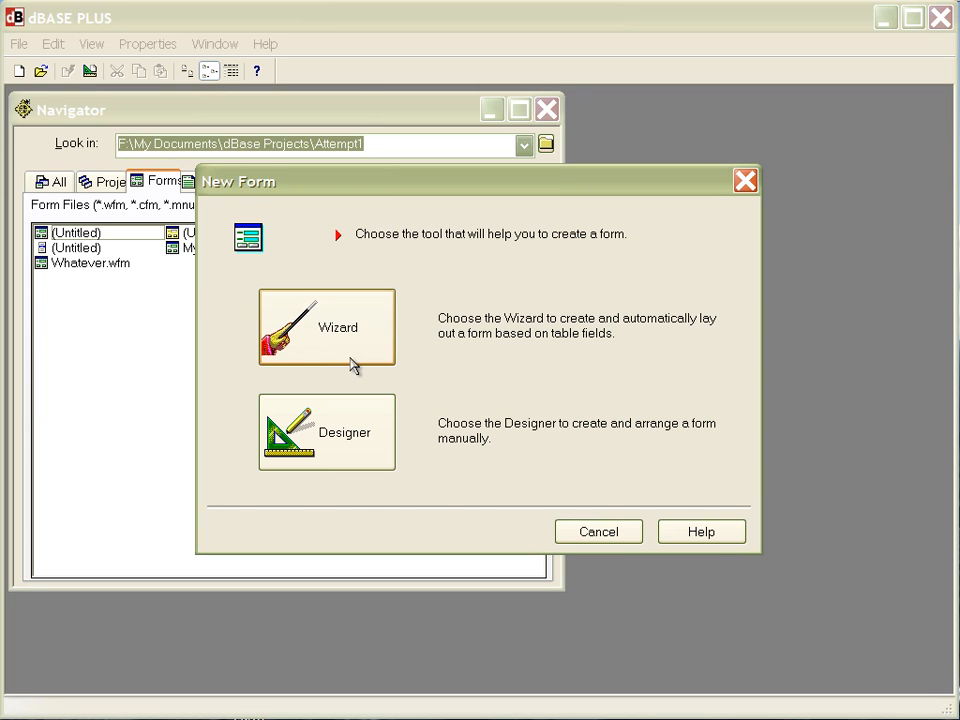
mouse_move(360, 356)
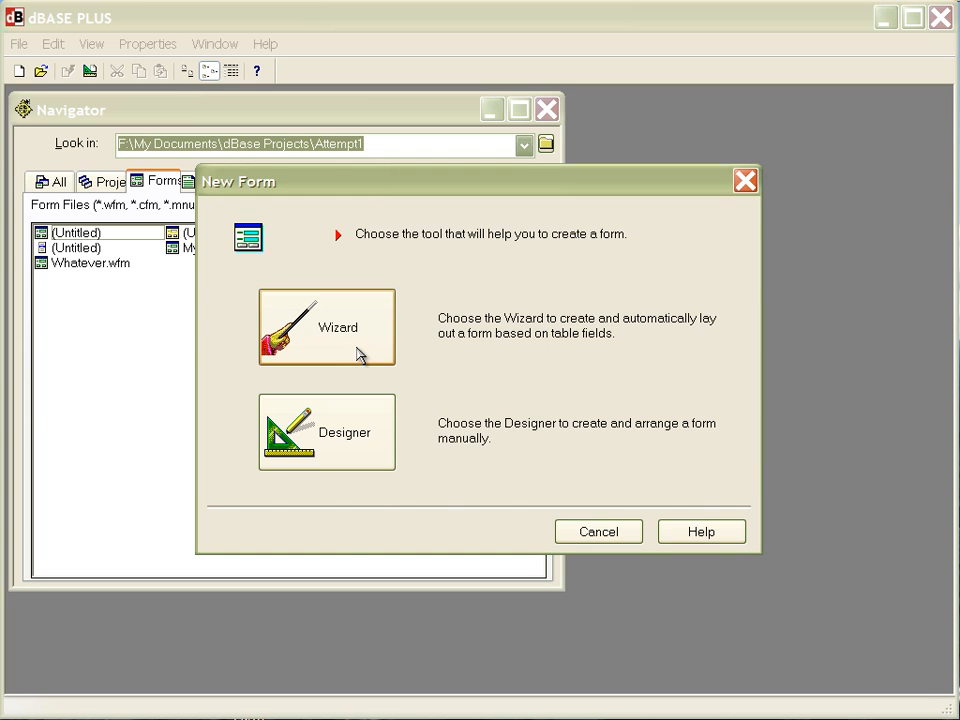
Choose the Wizard to build the new form
left_click(326, 326)
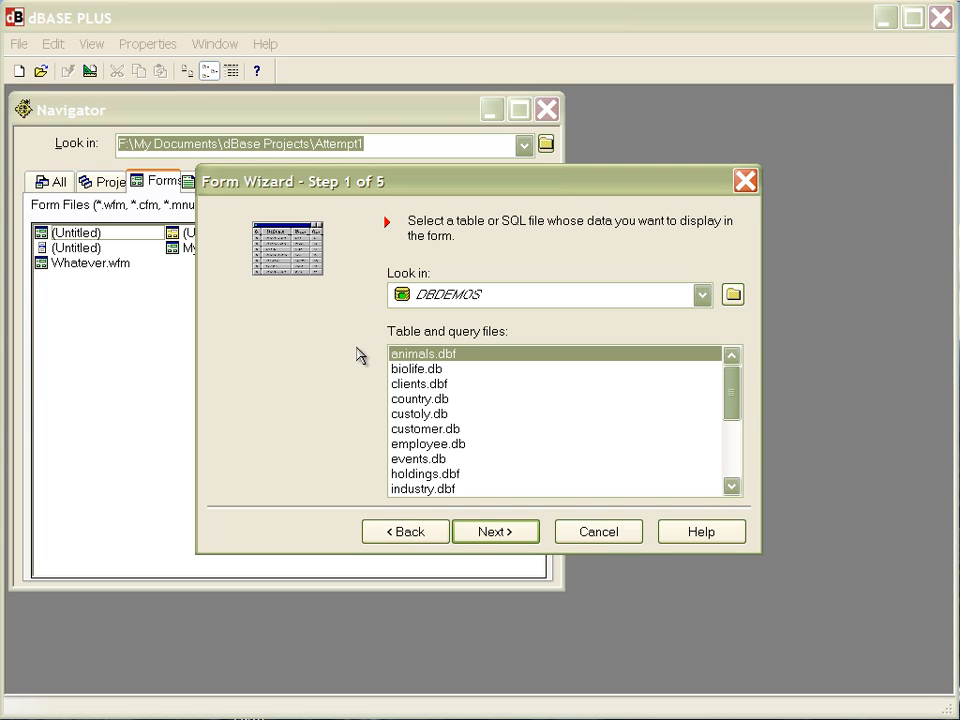
mouse_move(372, 368)
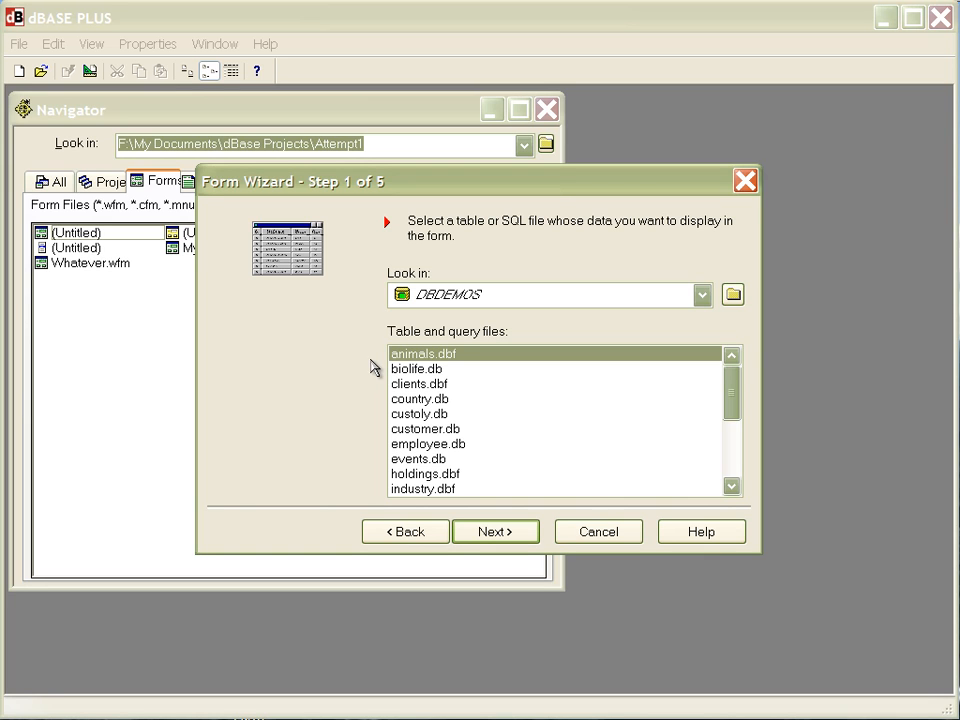
mouse_move(420, 440)
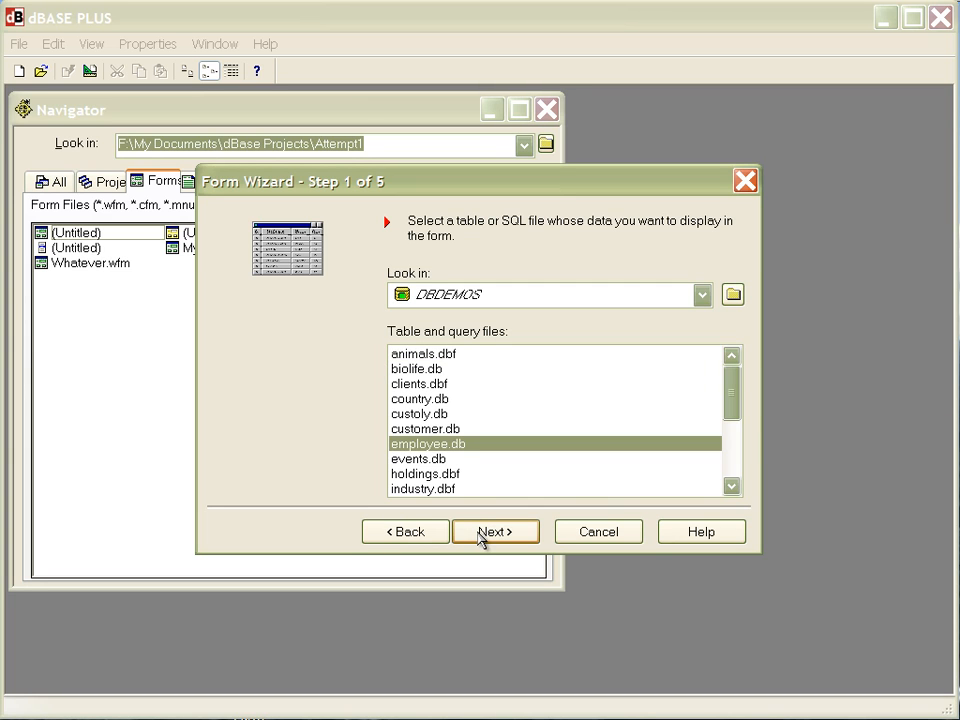
Advance to step 2 and move all six employee fields into Selected fields
left_click(494, 532)
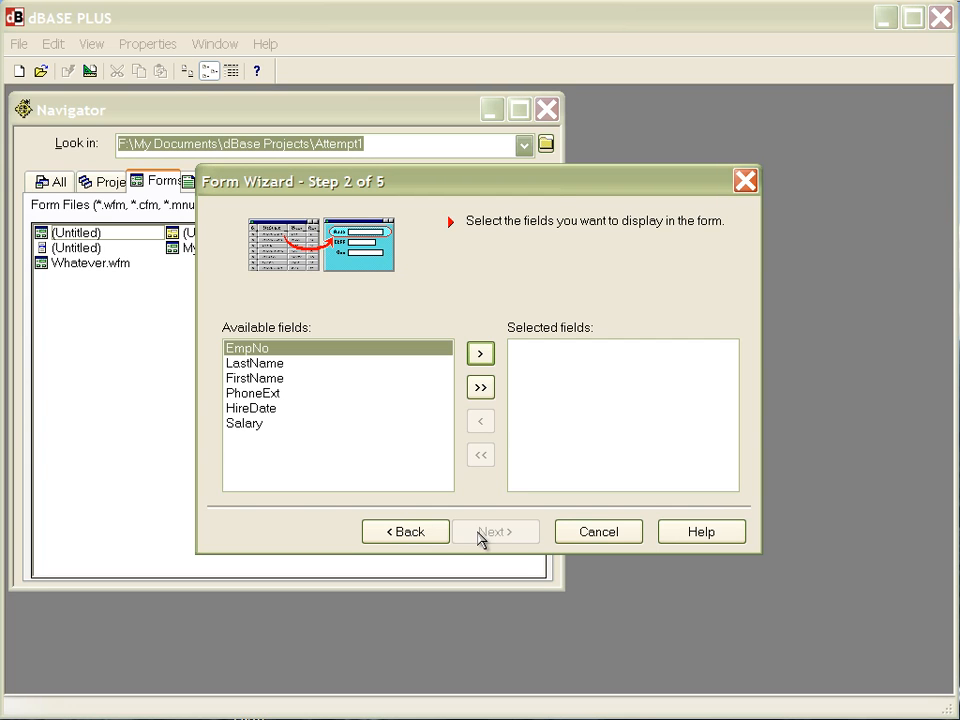
mouse_move(480, 388)
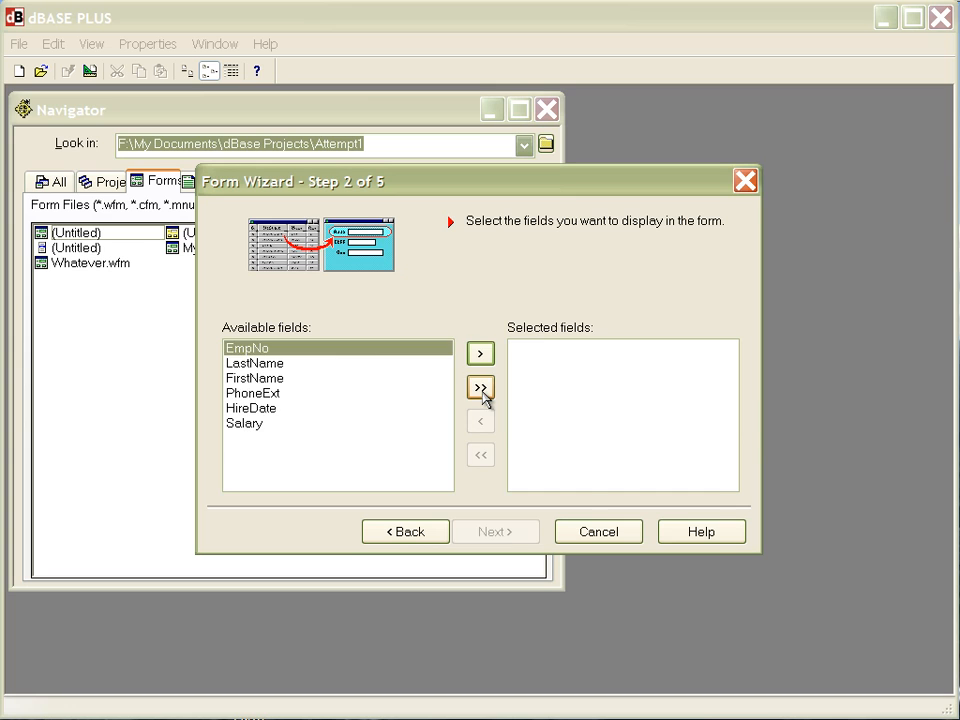
left_click(480, 388)
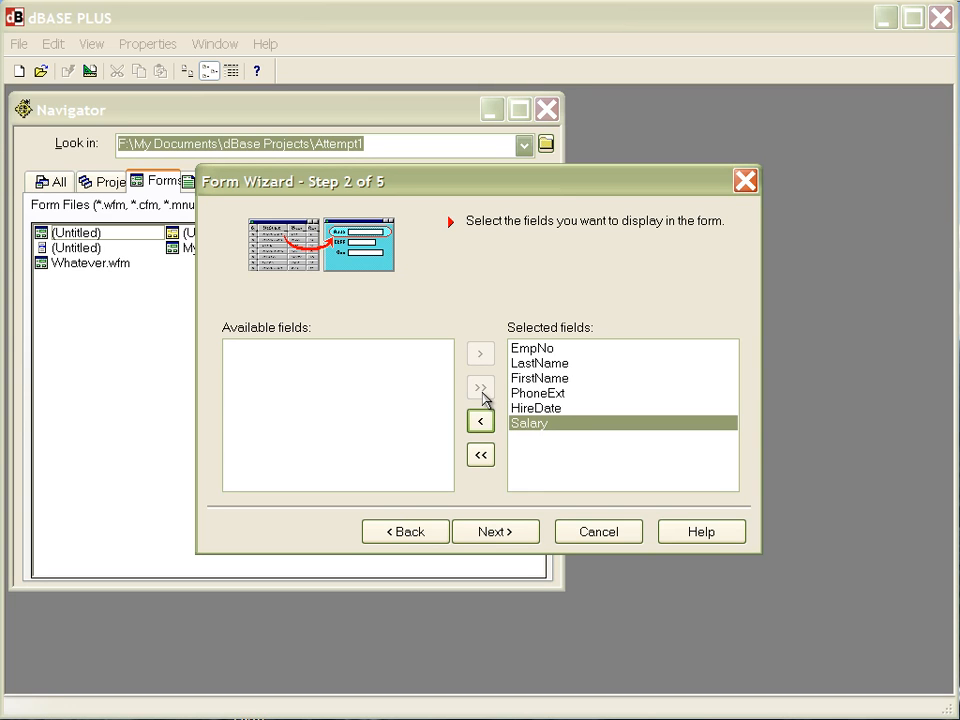
mouse_move(556, 472)
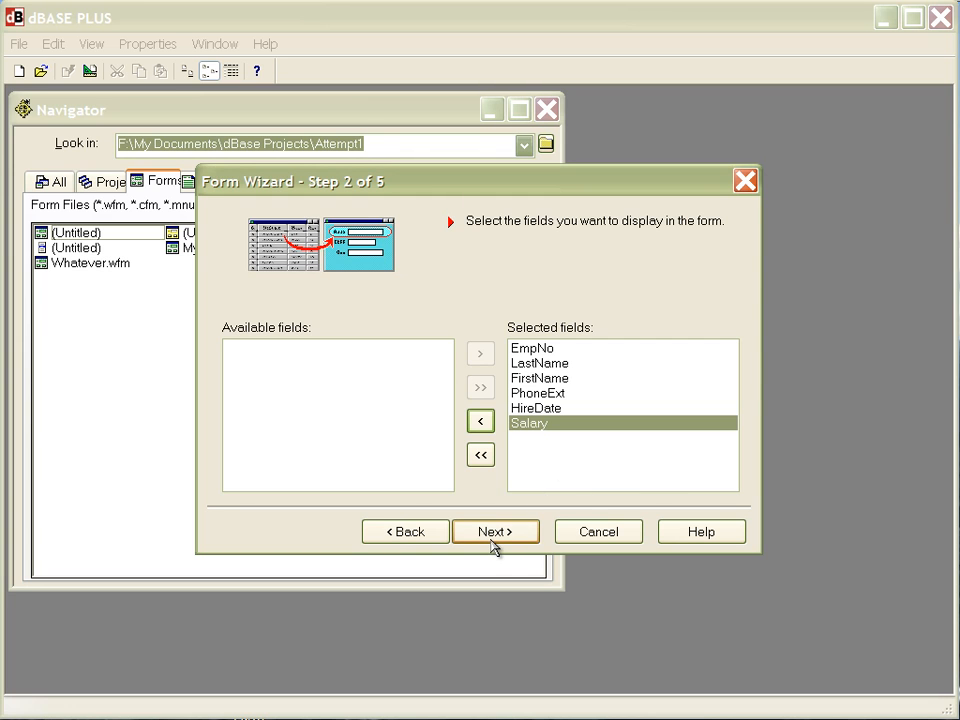
In step 3, try the form and grid layouts, then settle on the Columnar layout
left_click(496, 532)
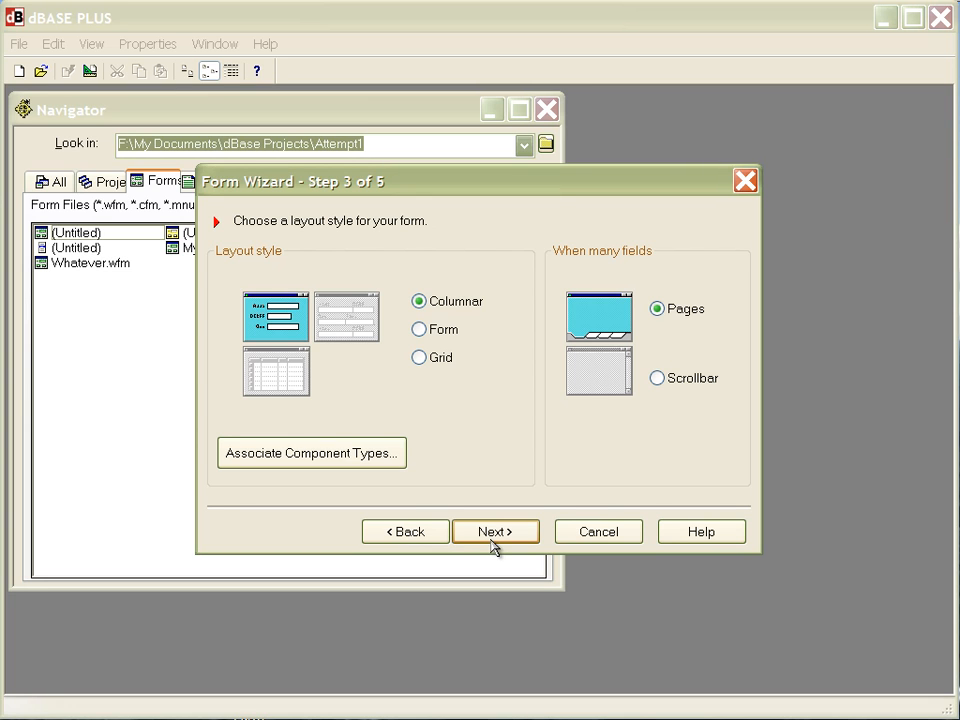
mouse_move(268, 244)
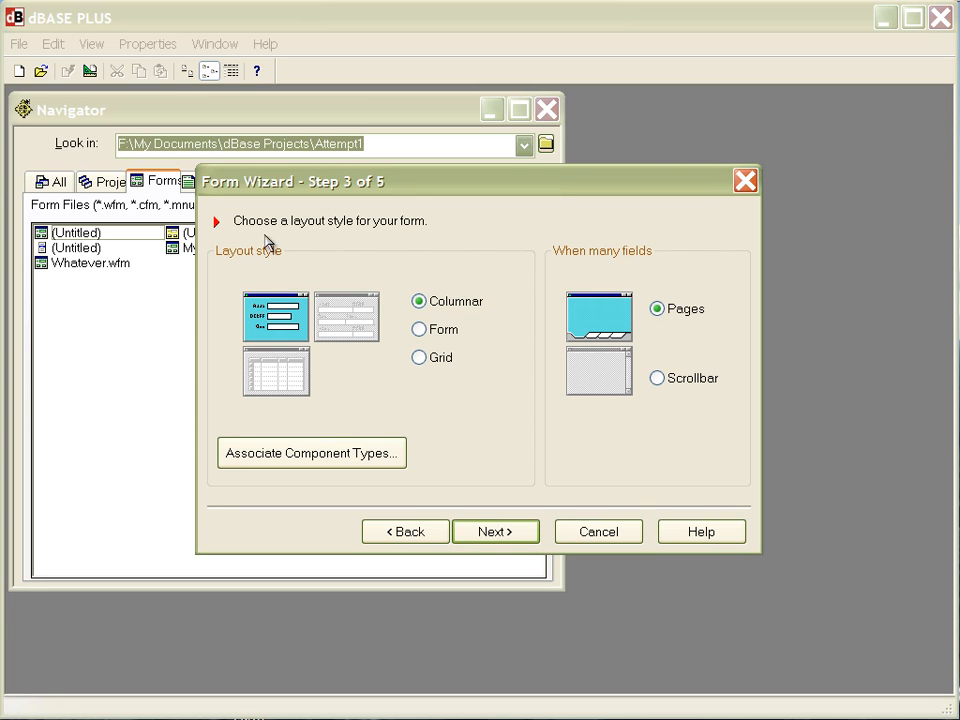
mouse_move(308, 342)
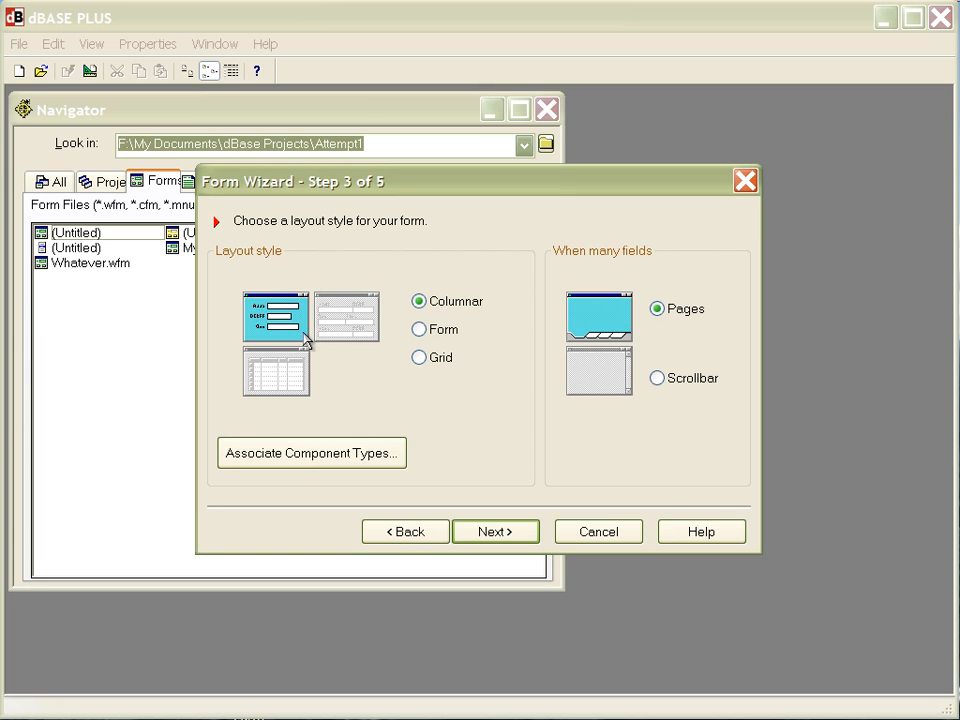
left_click(420, 328)
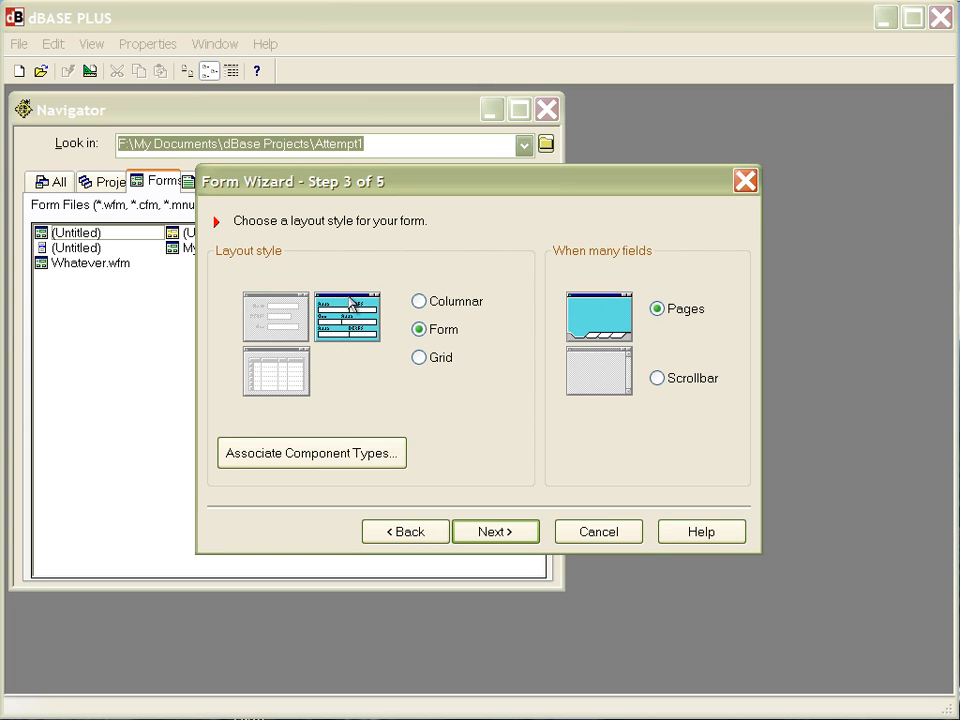
mouse_move(418, 360)
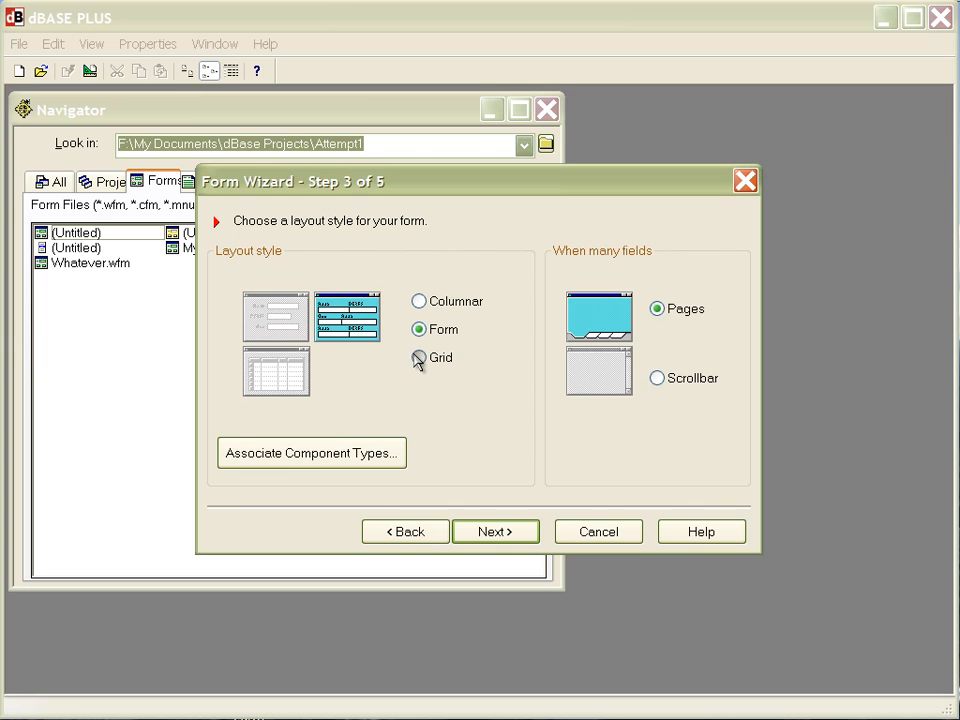
left_click(420, 356)
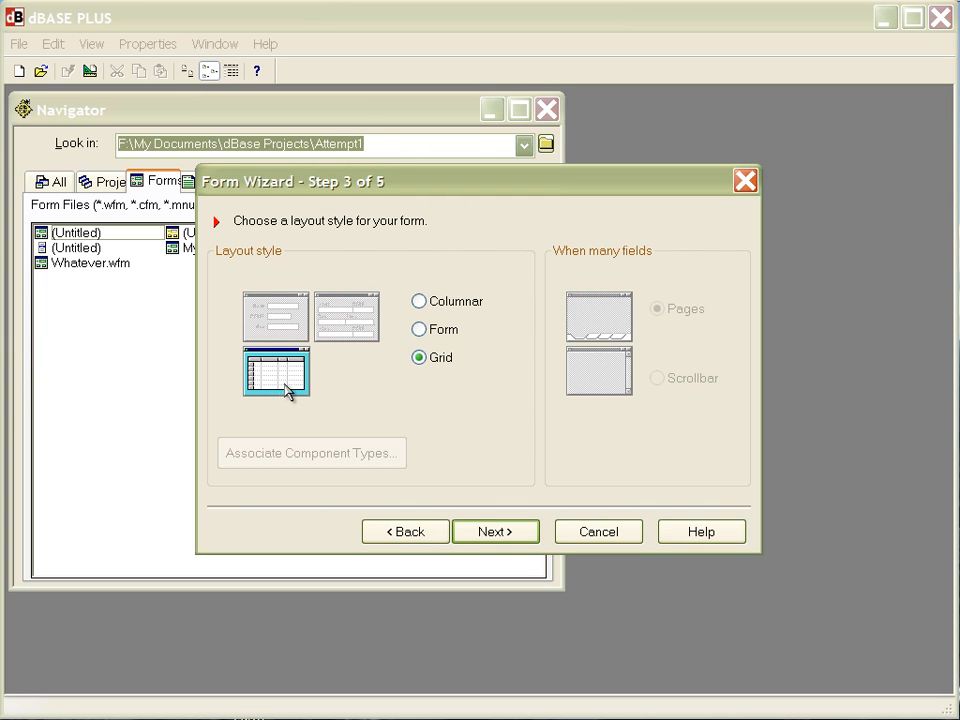
left_click(420, 300)
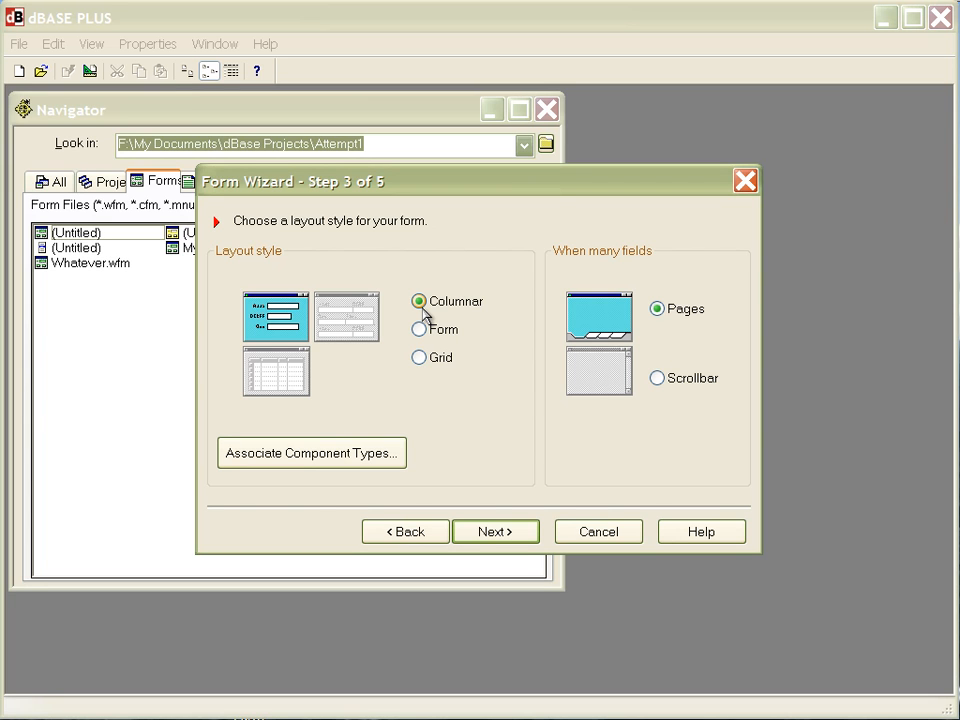
mouse_move(384, 328)
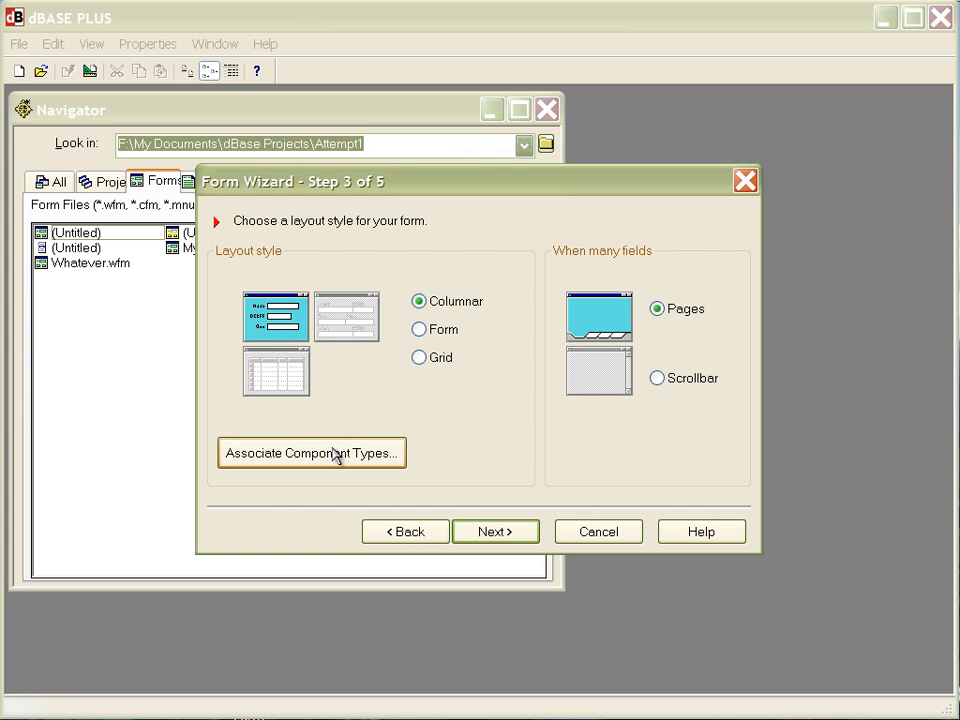
Review the Associate Component Types settings and keep the defaults with OK
left_click(312, 452)
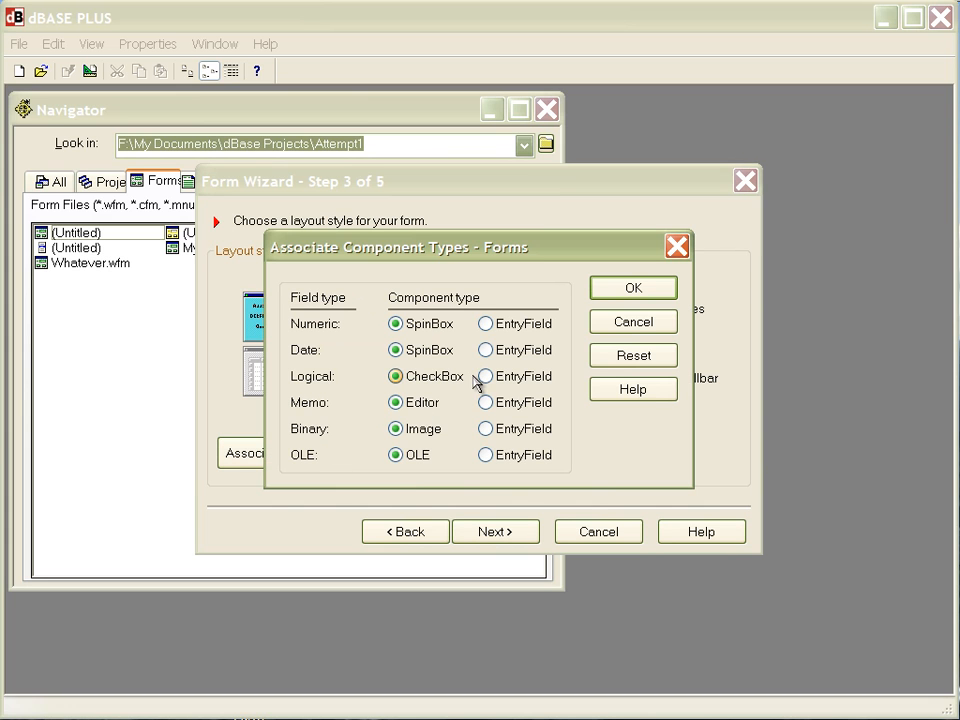
left_click(632, 288)
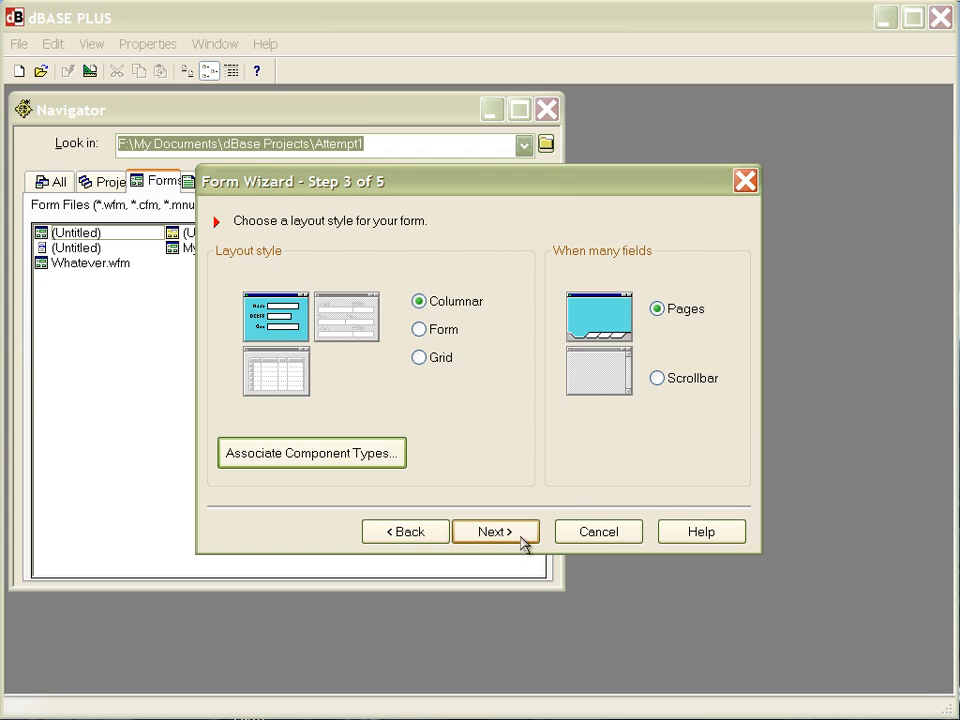
Review the default scheme's Title, Non-Editing, Editing, PushButtons and Form colors in step 4, then continue
left_click(496, 532)
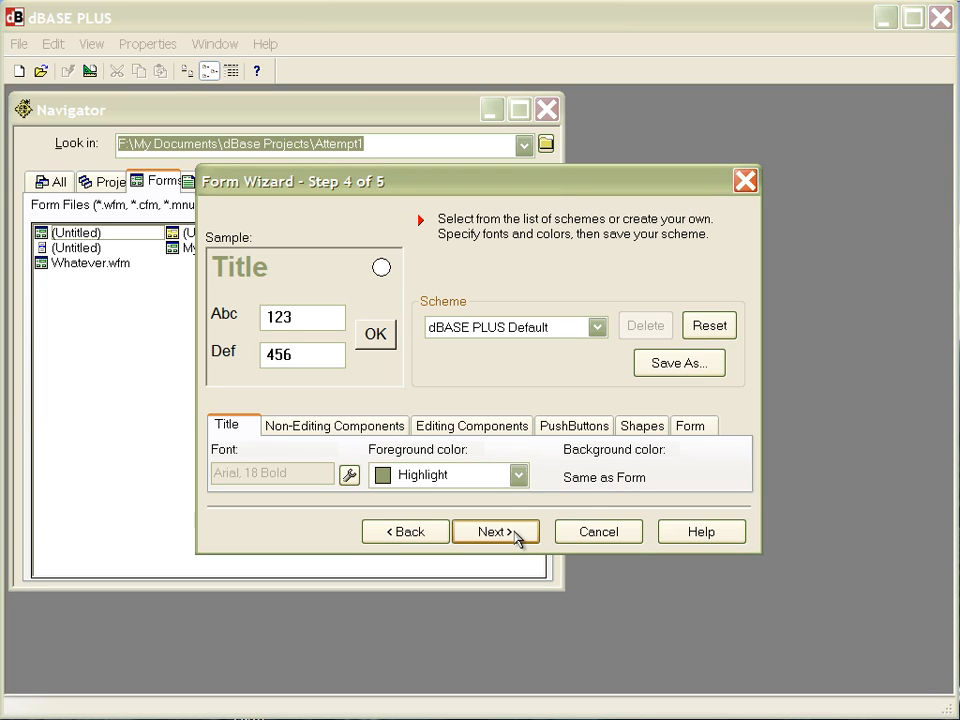
mouse_move(548, 556)
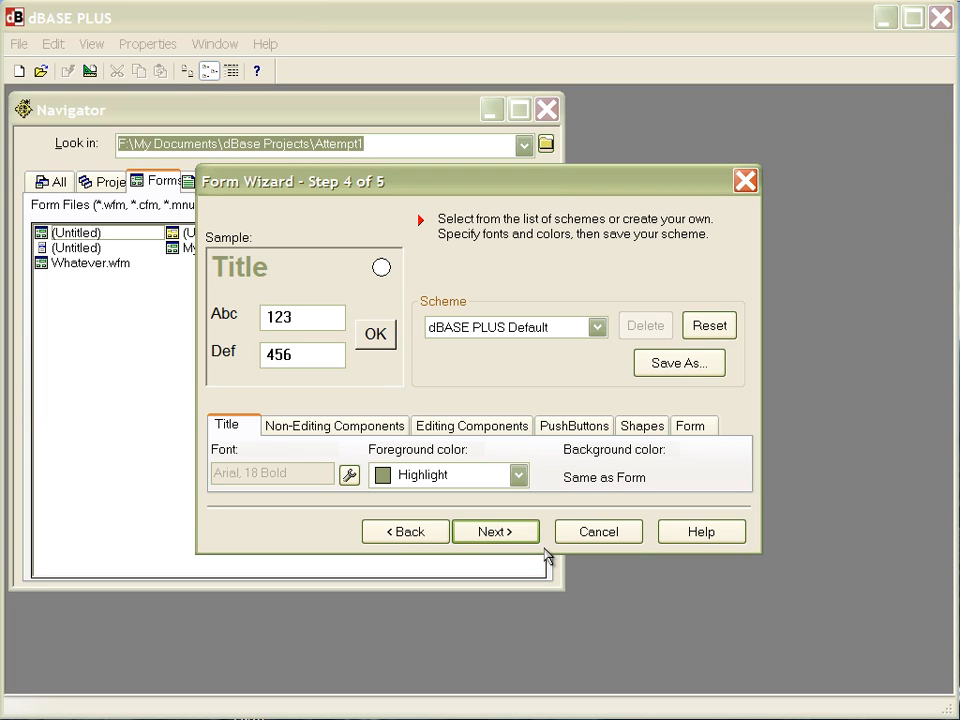
mouse_move(528, 440)
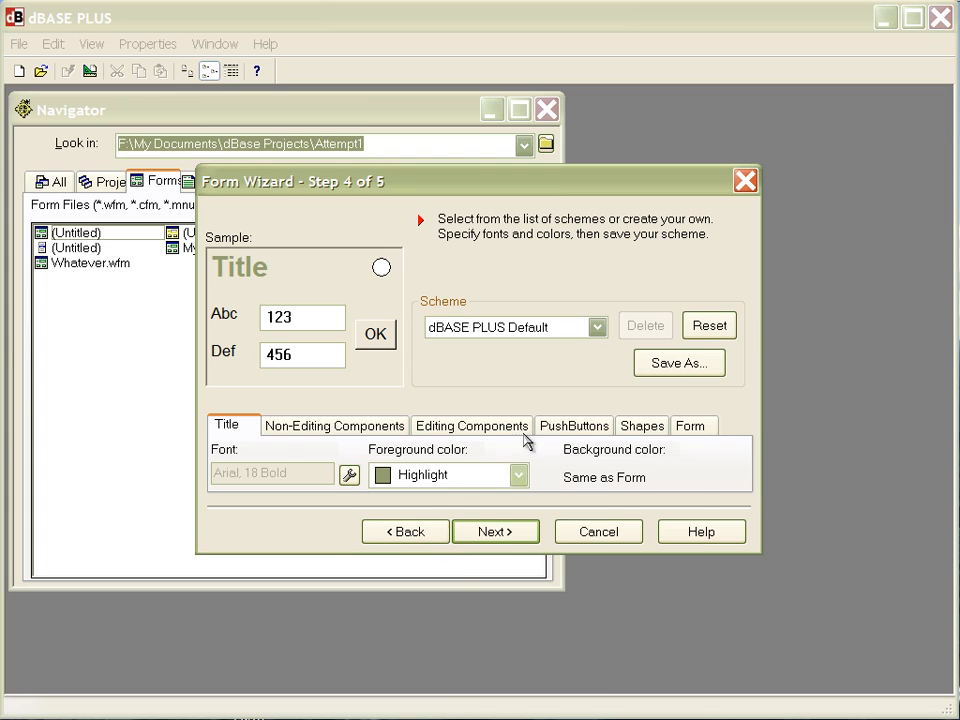
left_click(598, 328)
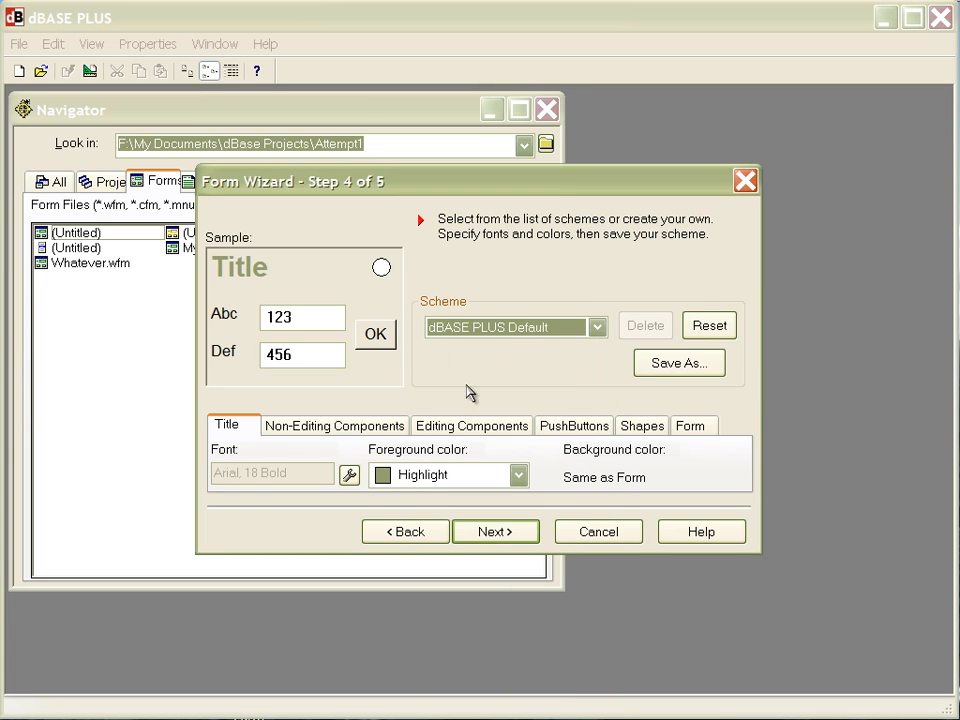
left_click(336, 424)
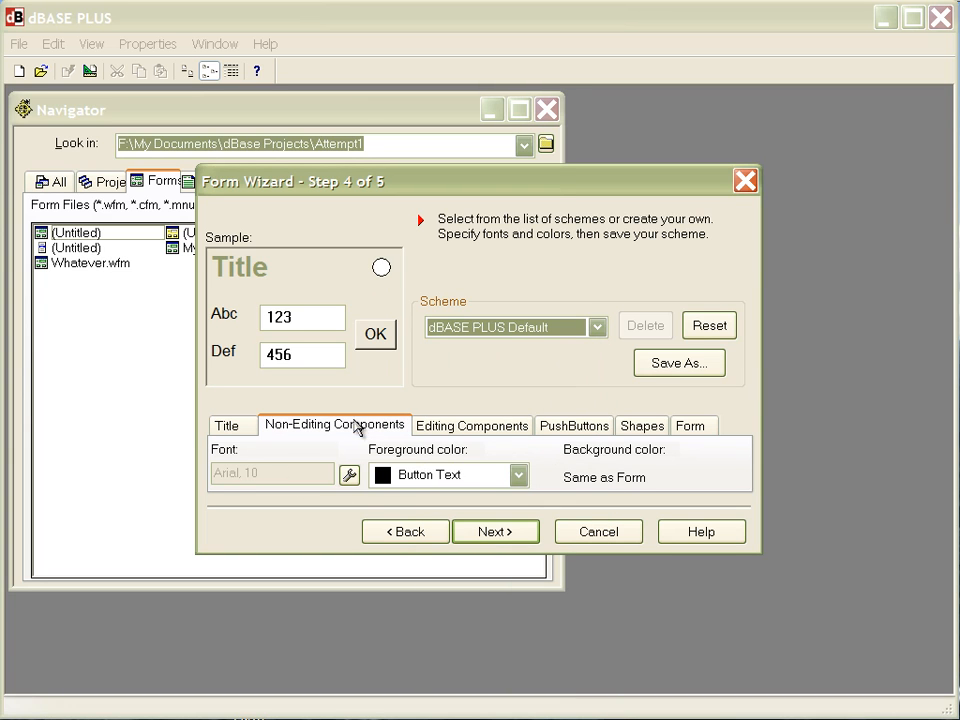
left_click(472, 424)
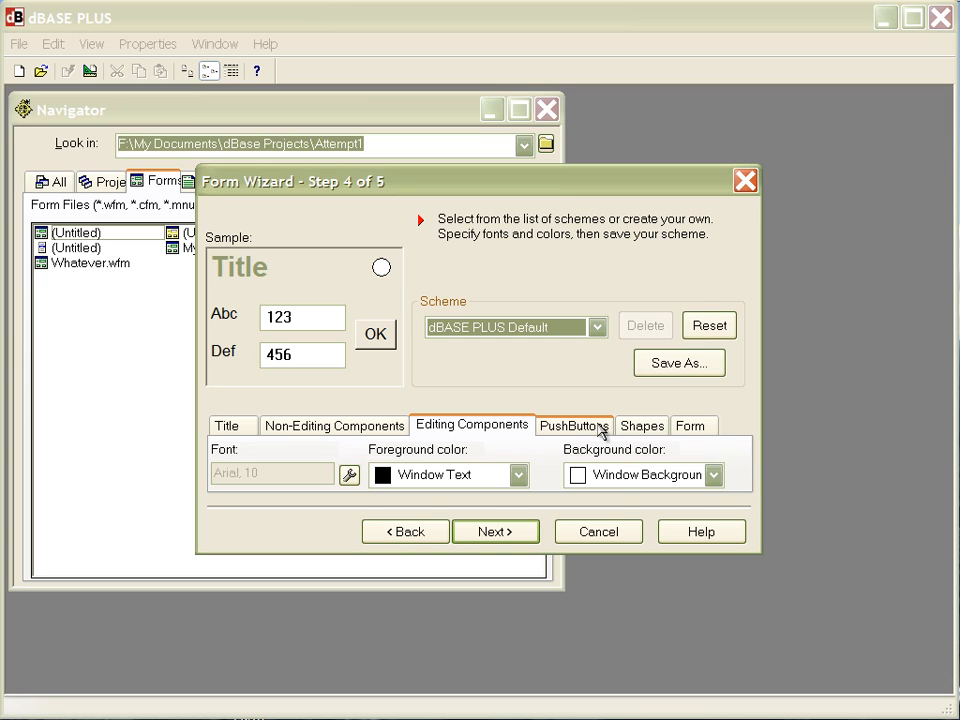
mouse_move(656, 430)
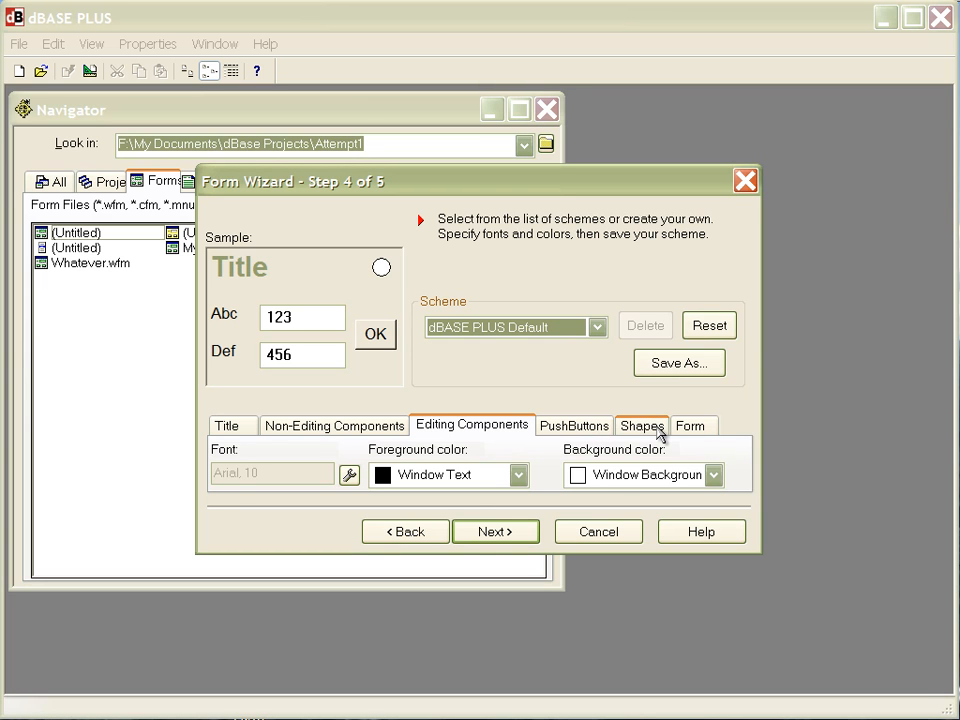
left_click(336, 424)
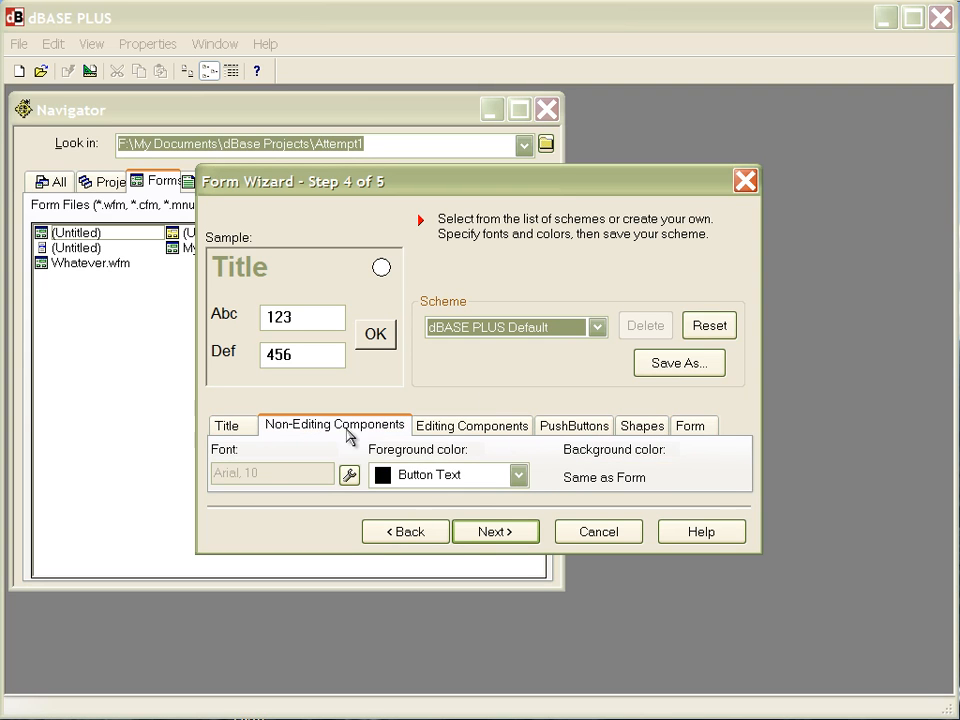
left_click(572, 424)
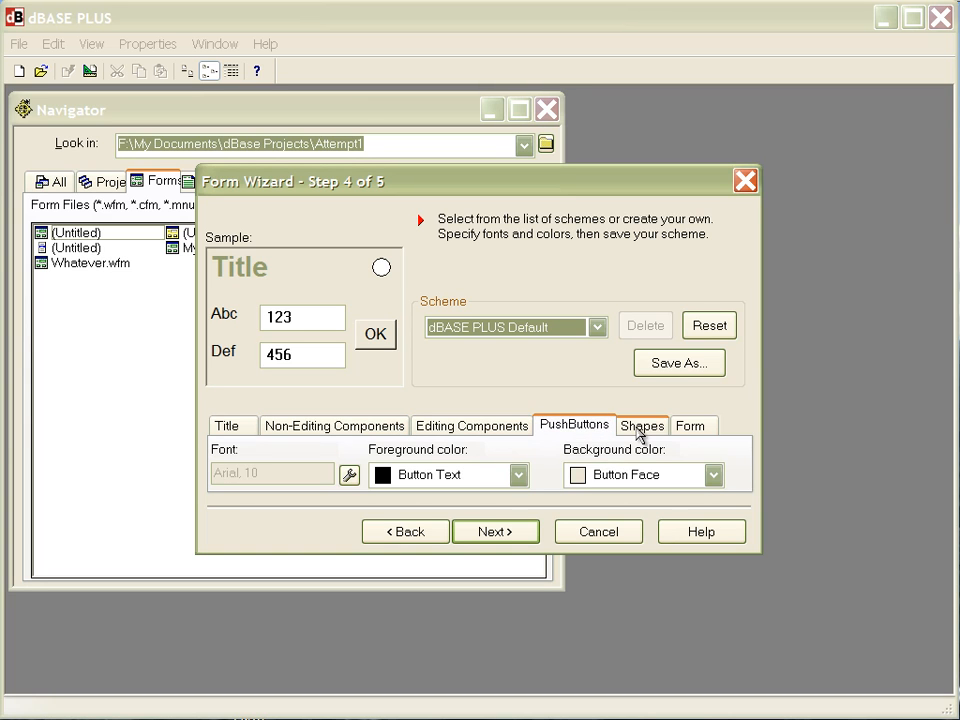
left_click(692, 424)
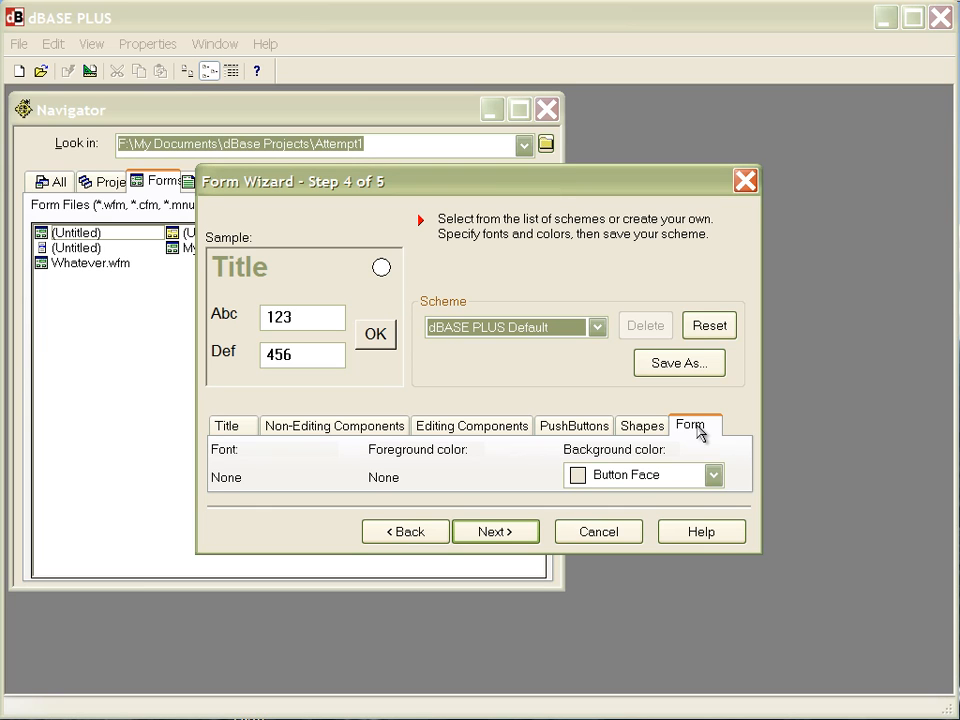
mouse_move(678, 456)
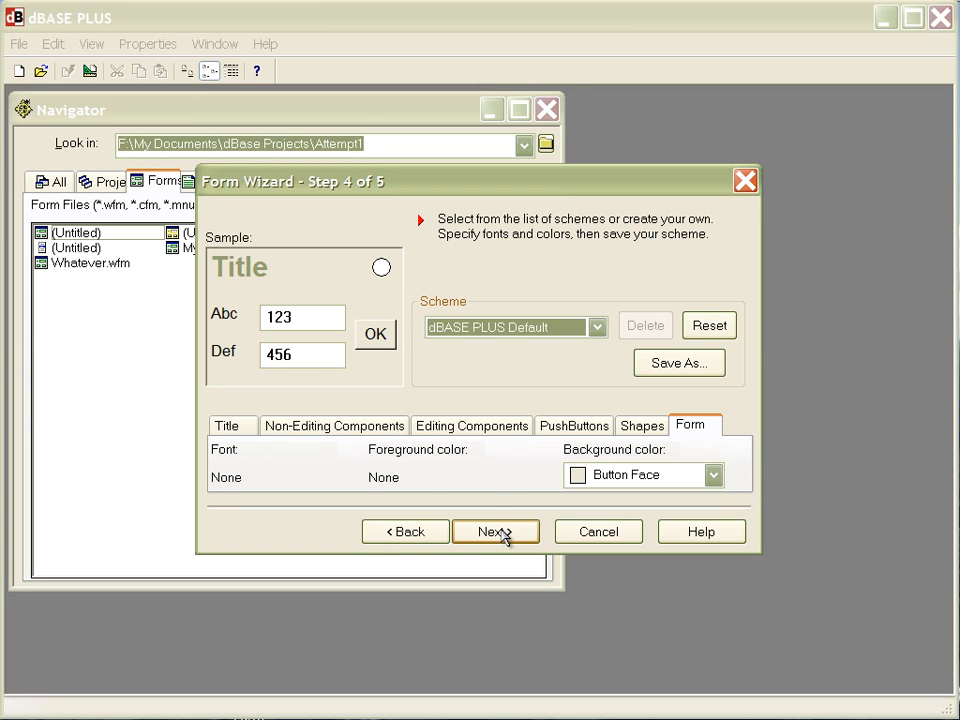
left_click(496, 532)
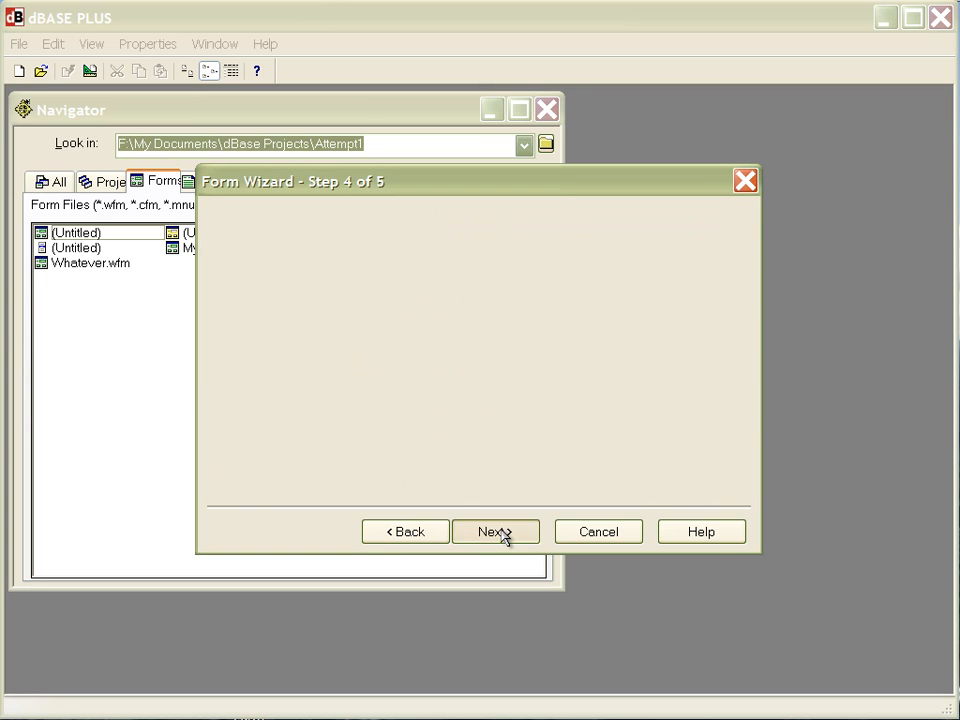
Reach step 5 of the wizard and choose Run Form
left_click(494, 532)
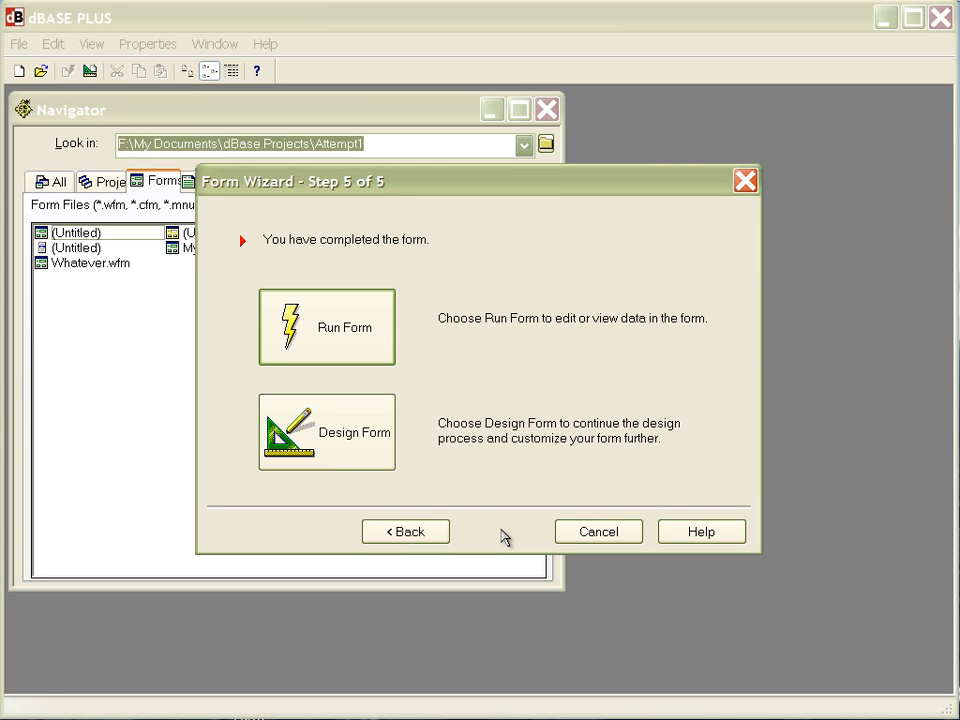
mouse_move(428, 370)
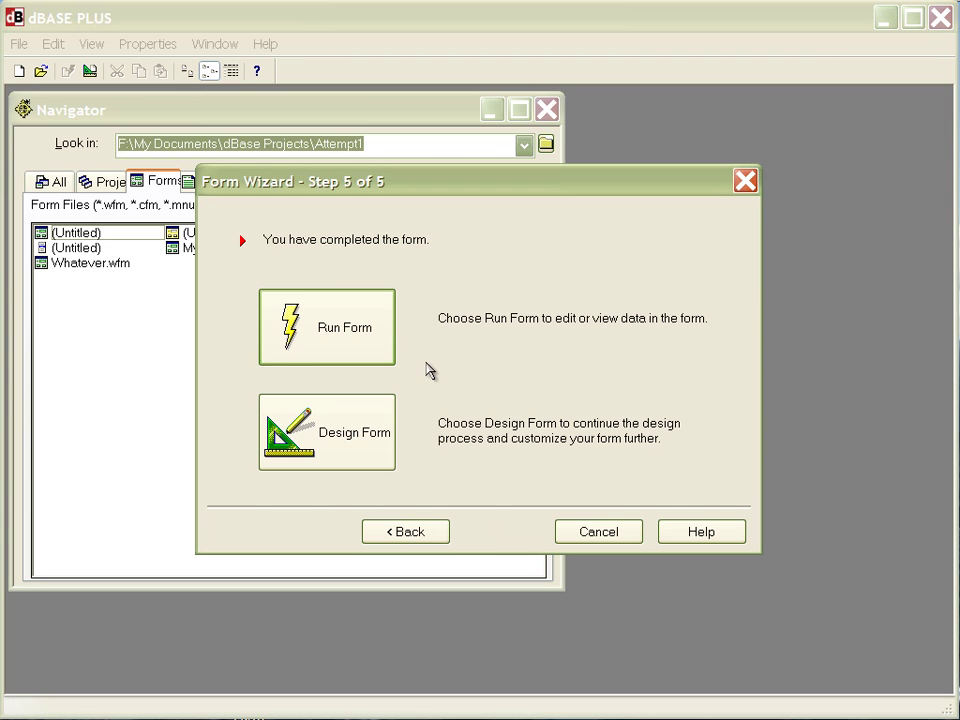
left_click(326, 432)
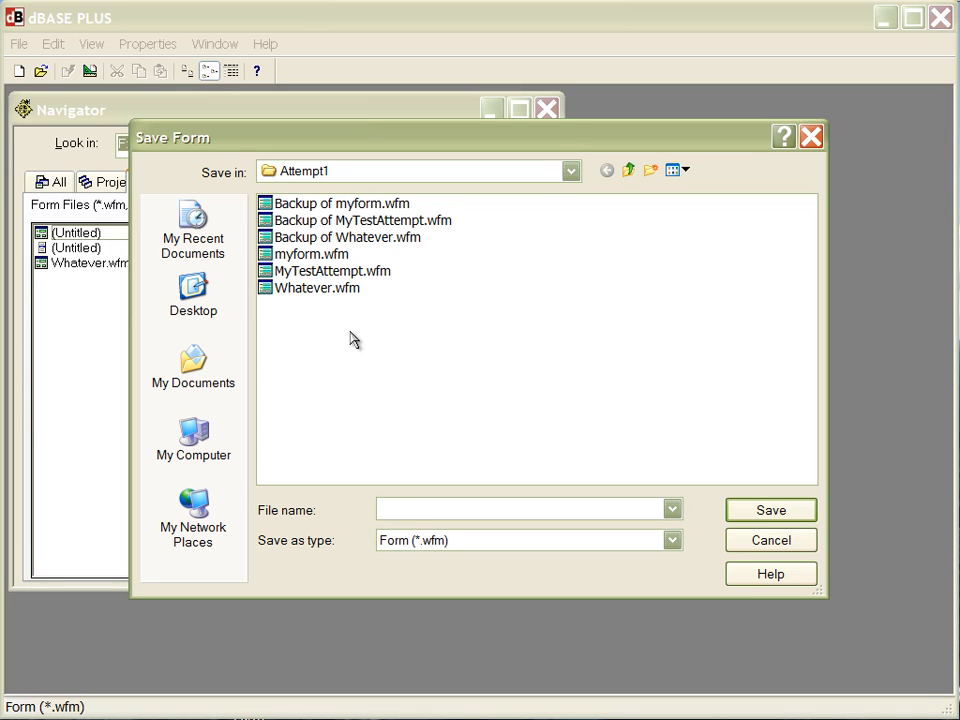
Save the new form as ExampleDay1 in the Attempt1 folder
type("ExampleDa")
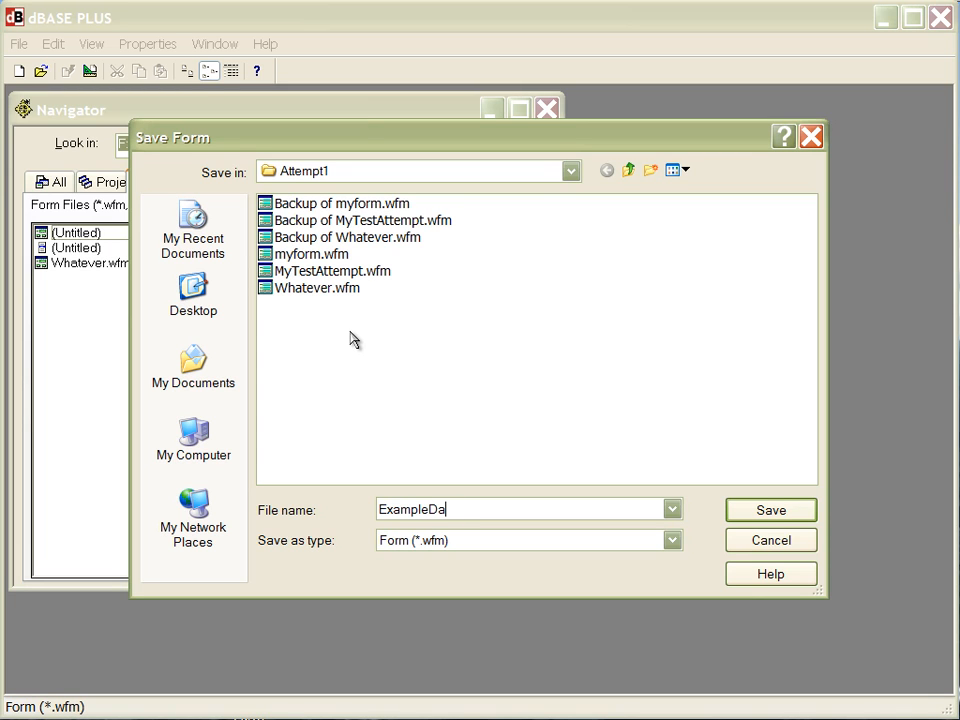
type("y1")
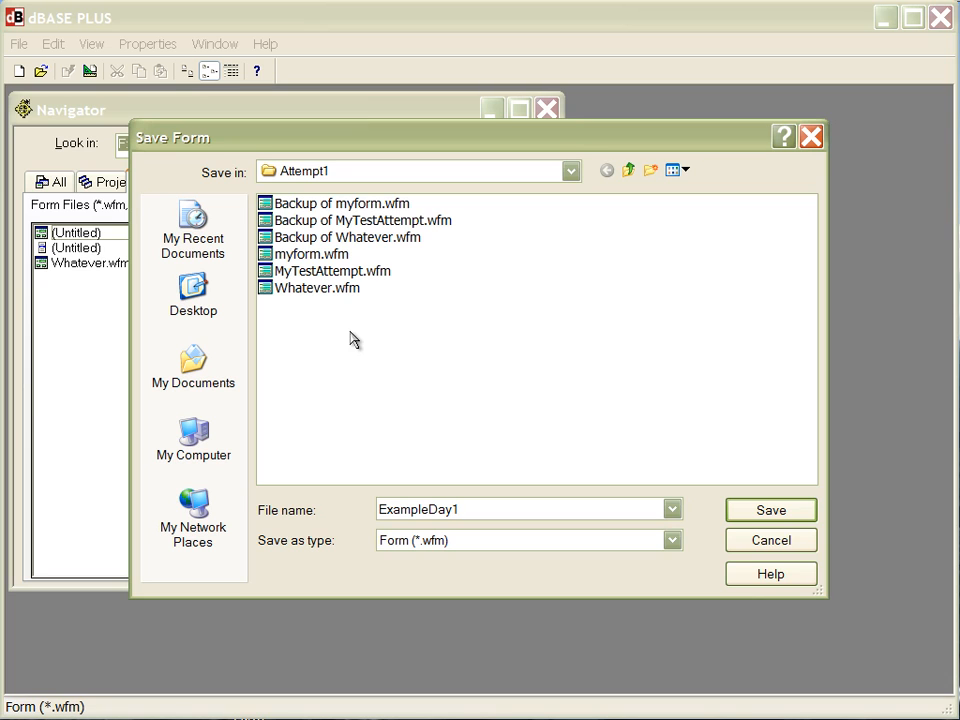
mouse_move(772, 510)
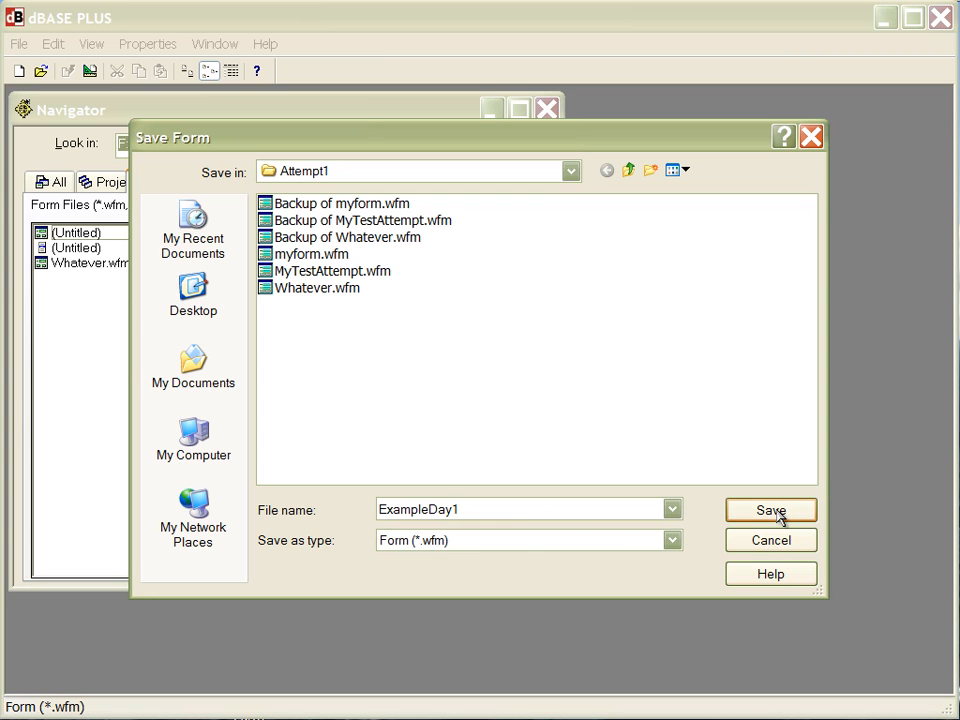
left_click(770, 510)
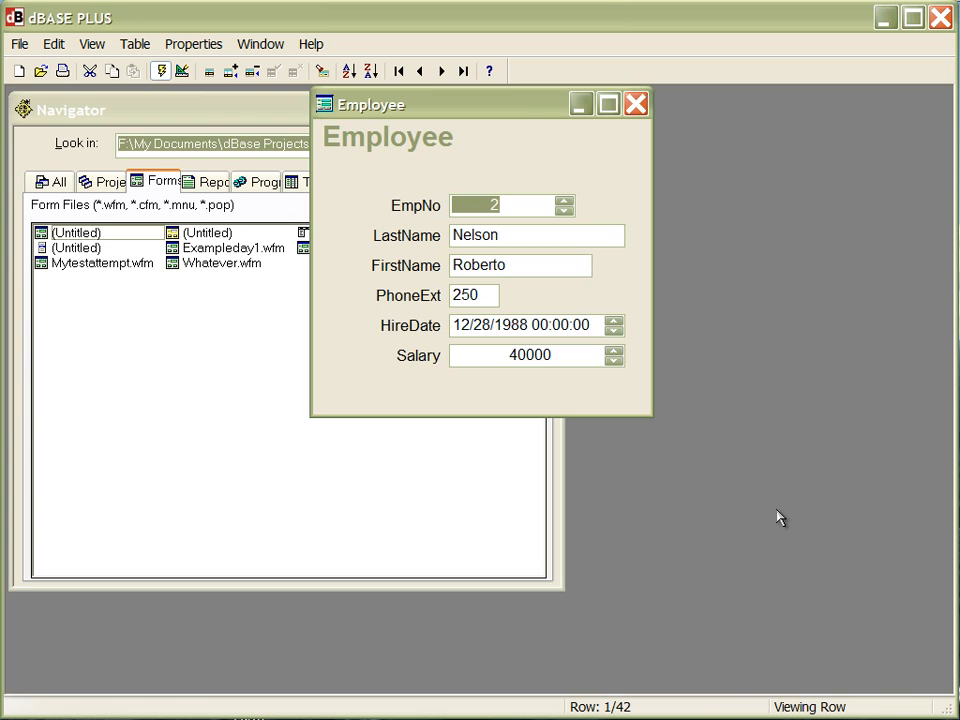
mouse_move(730, 468)
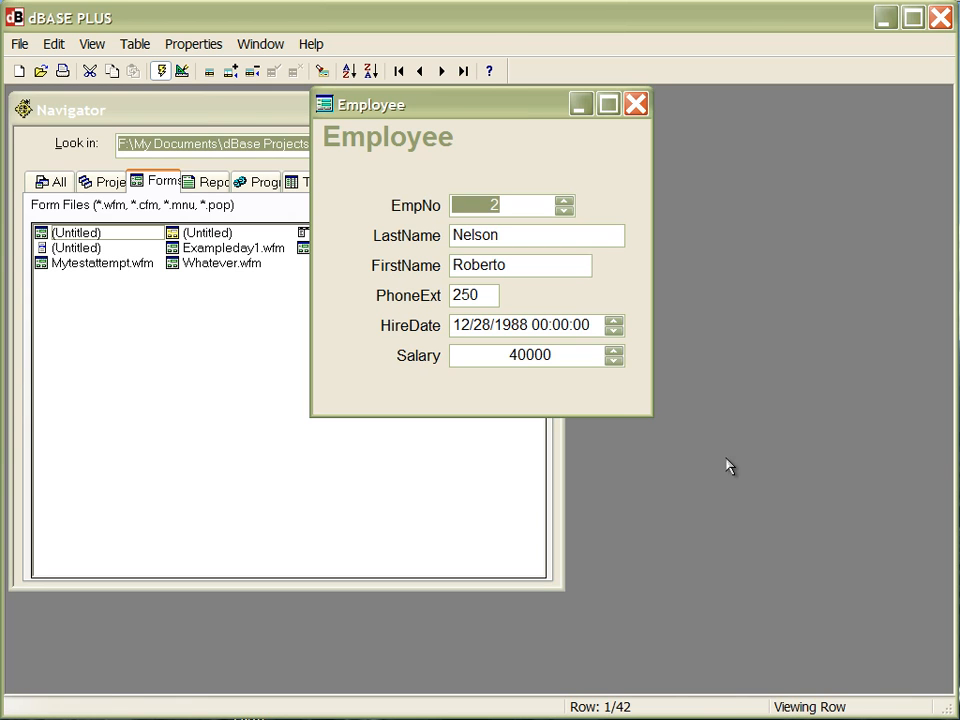
Close the running ExampleDay1 employee form window
left_click(636, 104)
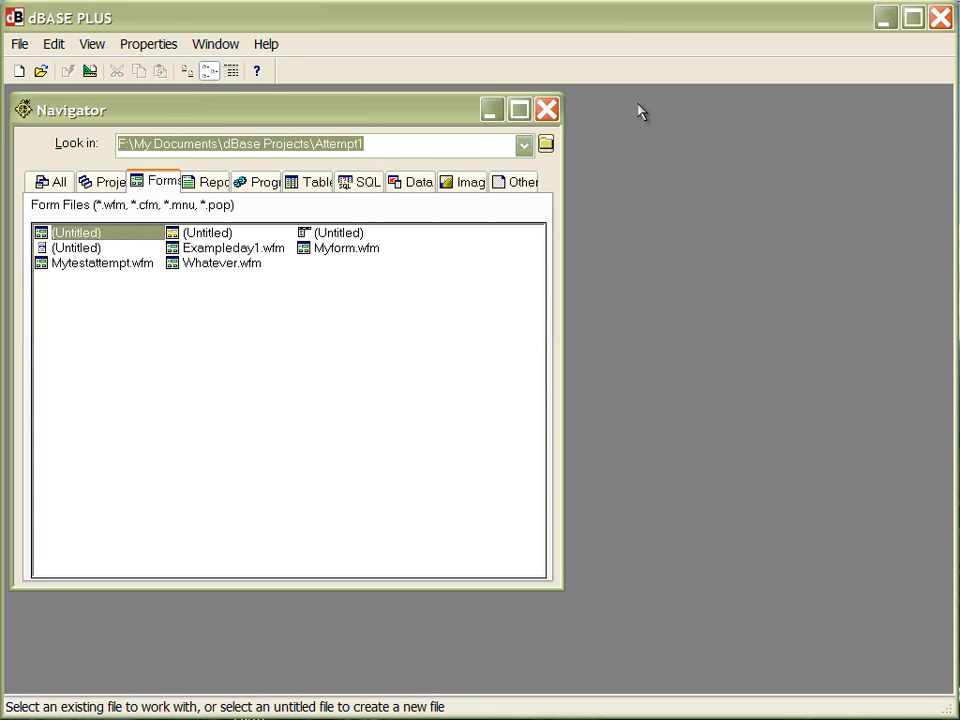
mouse_move(240, 256)
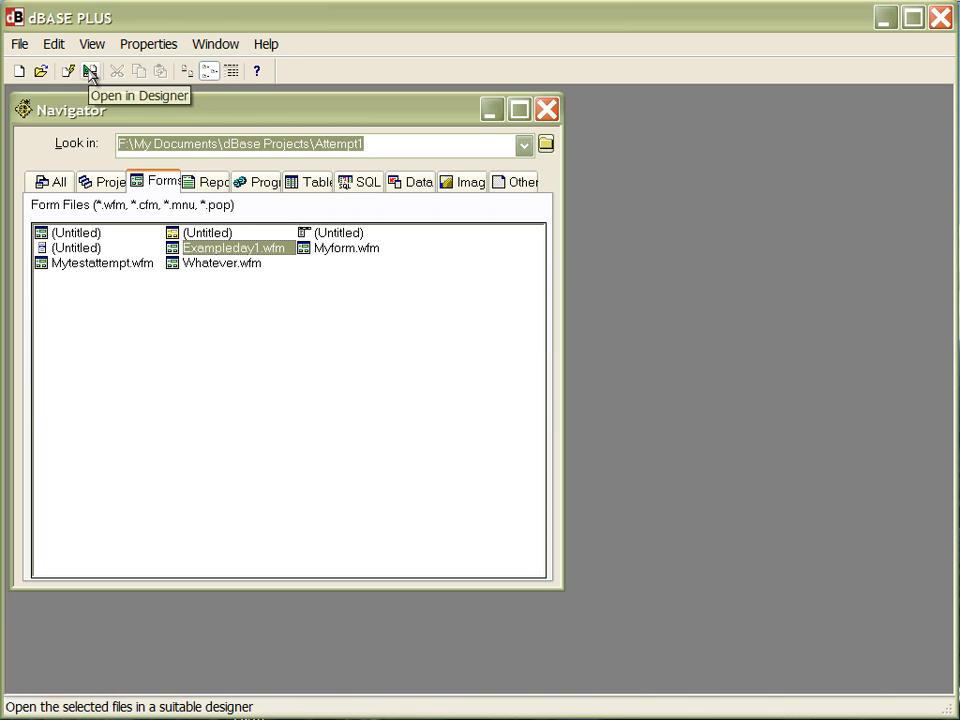
Open ExampleDay1.wfm in the Form Designer
left_click(90, 70)
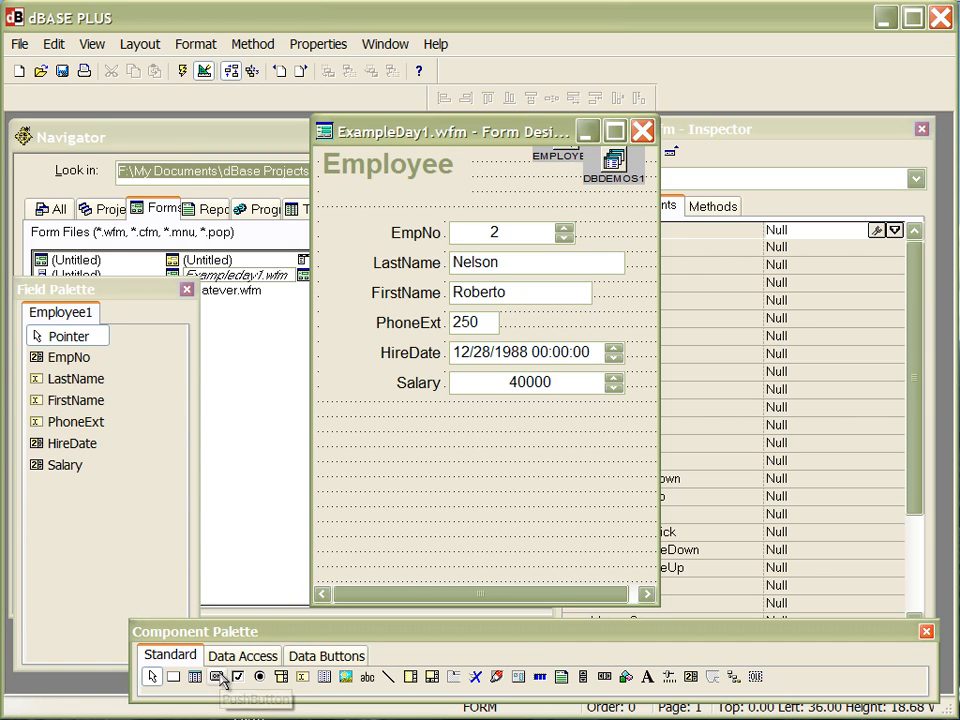
mouse_move(300, 690)
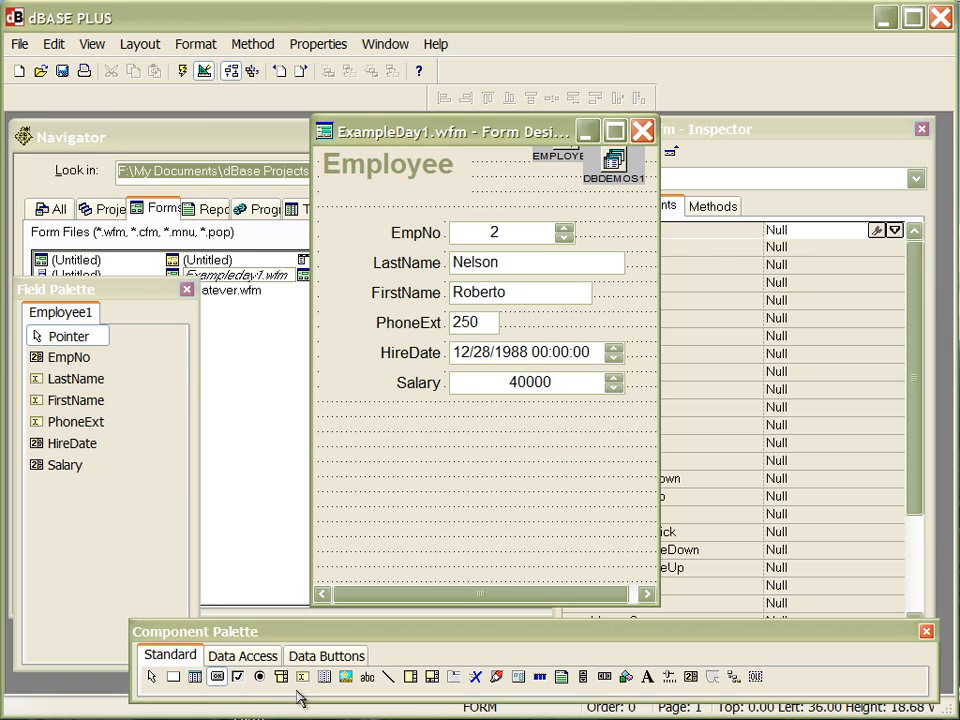
mouse_move(344, 436)
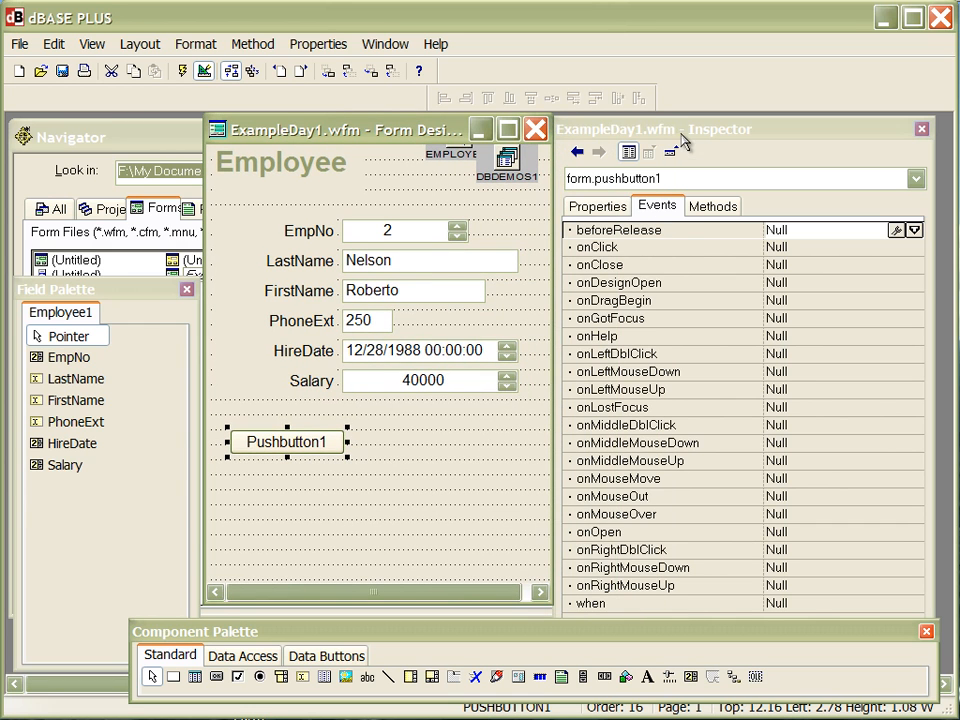
Review Pushbutton1's Properties, Events and Methods in the Inspector, ending on Properties
left_click(596, 206)
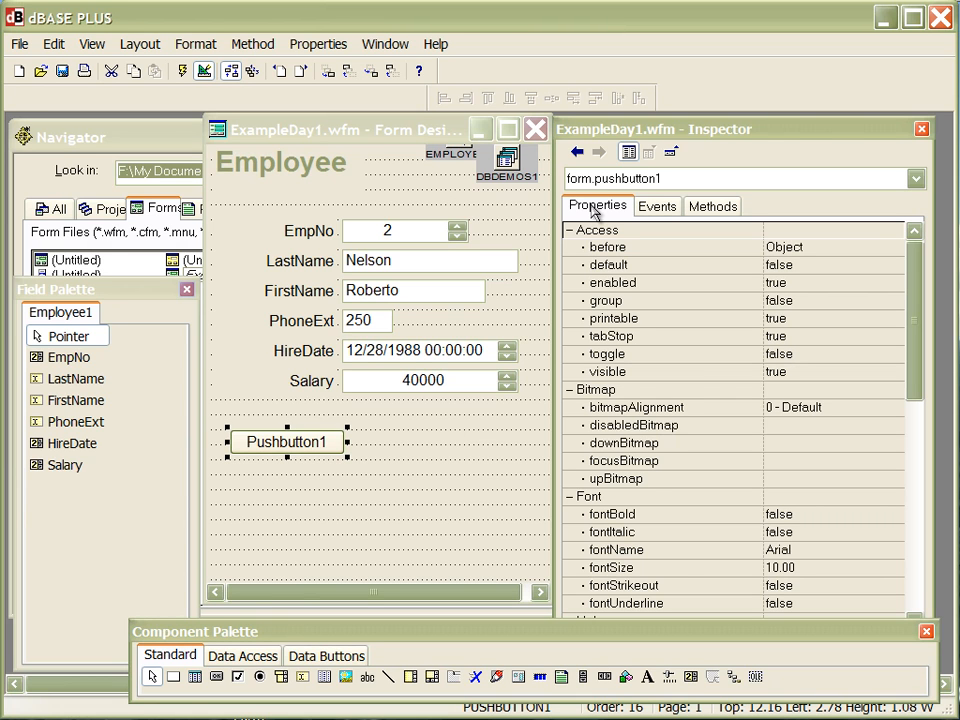
left_click(656, 206)
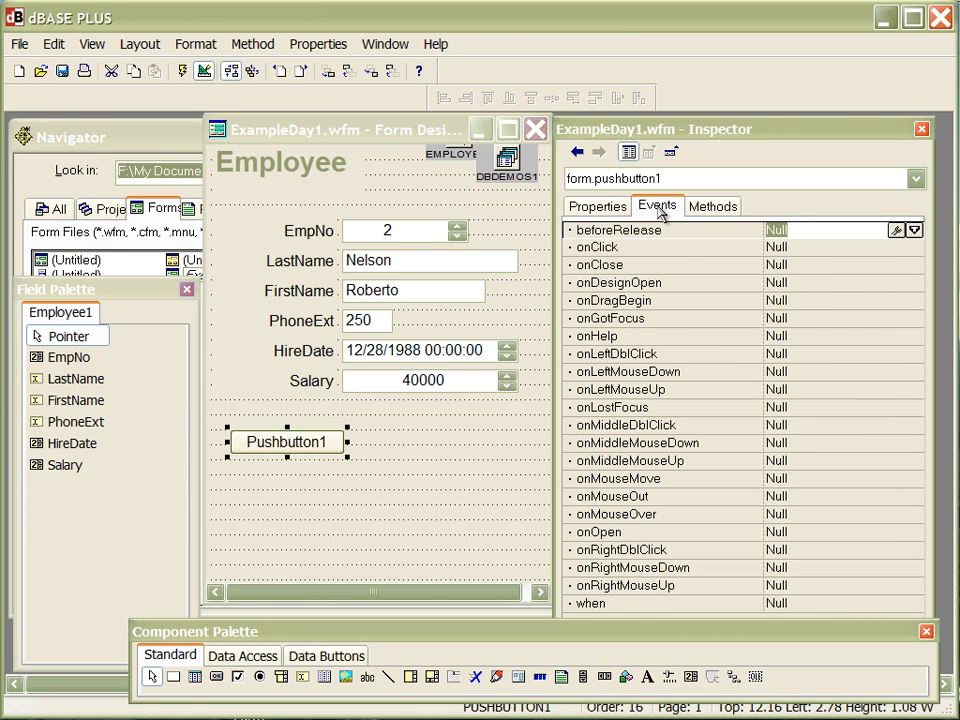
left_click(712, 206)
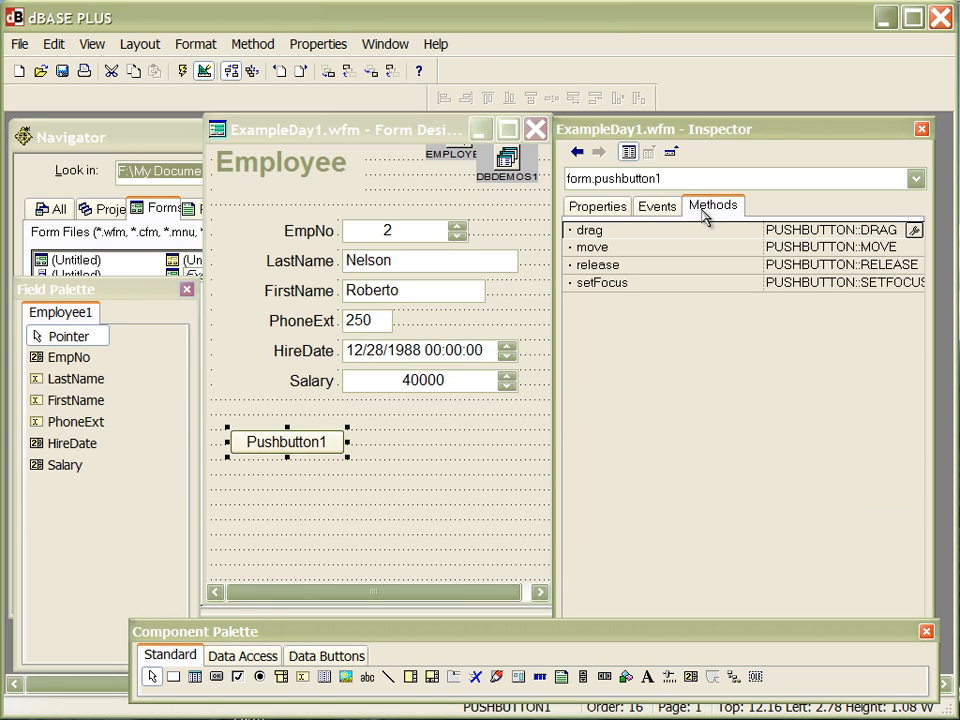
left_click(596, 204)
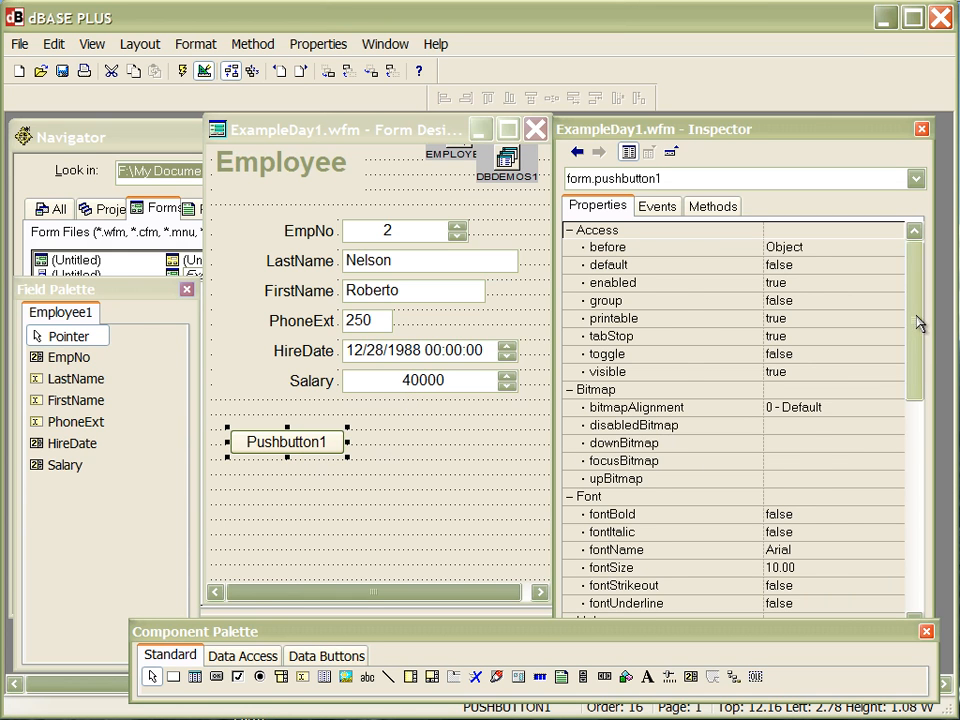
Set pushbutton1's text to "< Prior" and add a second PushButton with text "Next >"
scroll("down", 3)
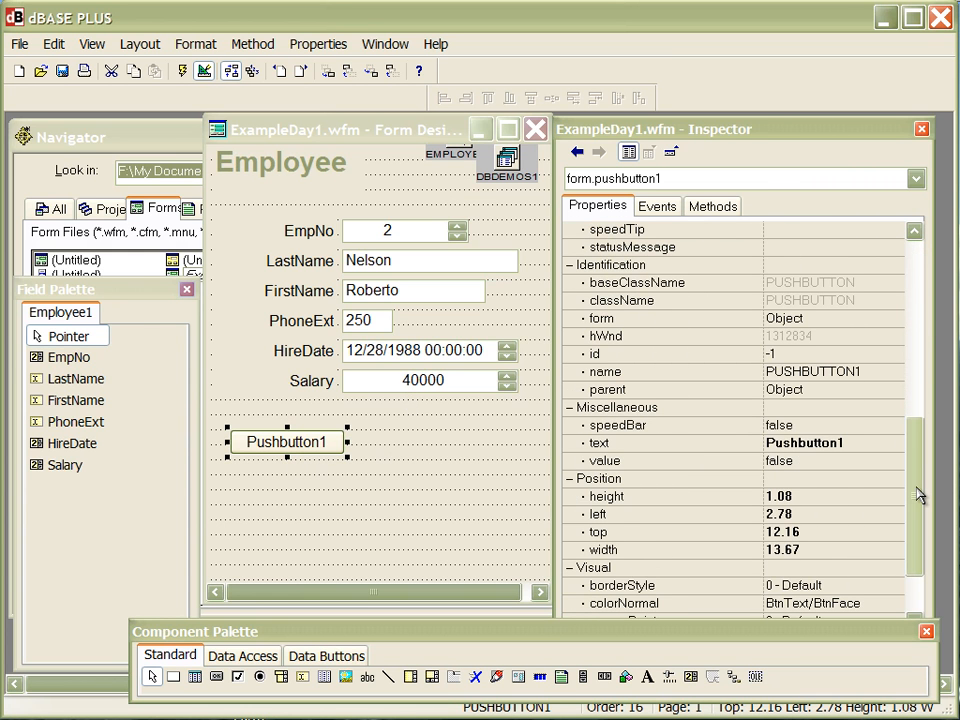
mouse_move(638, 462)
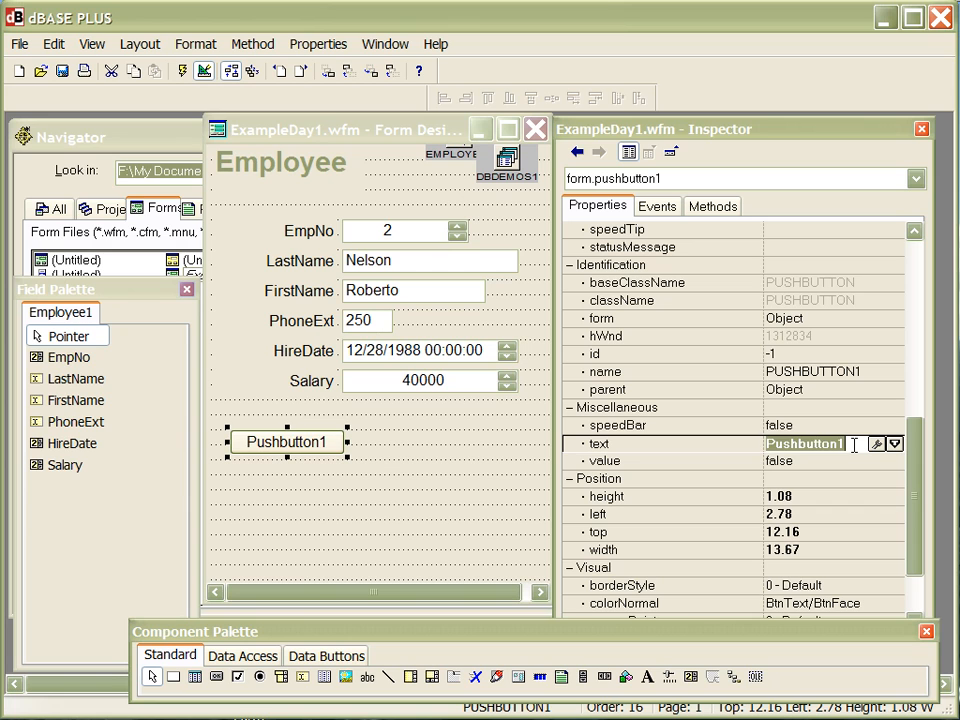
type("< P")
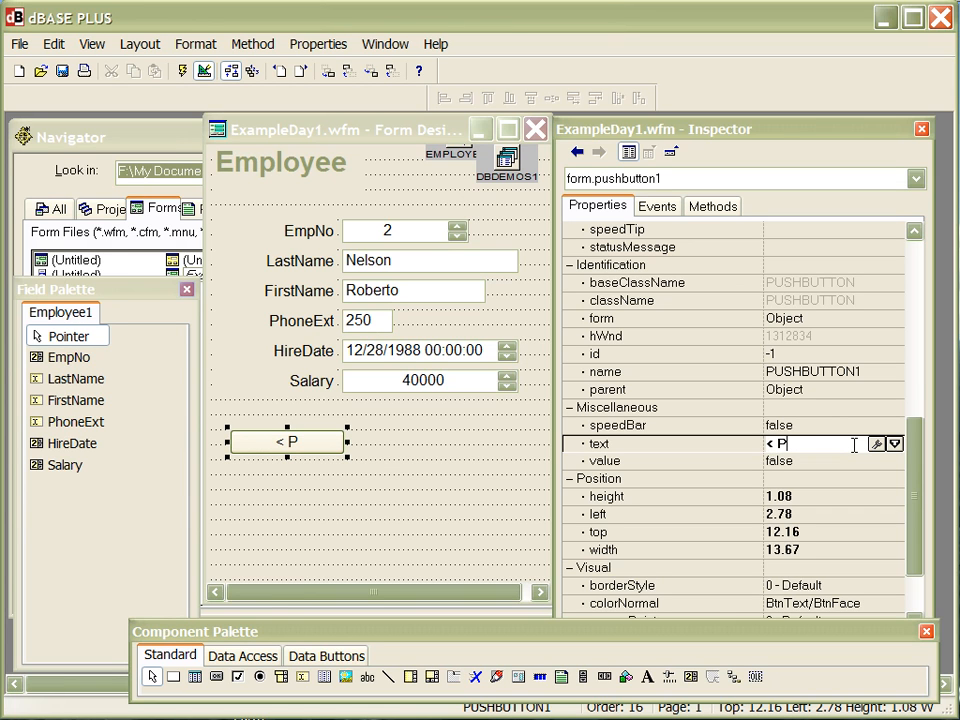
type("rior")
type("Next")
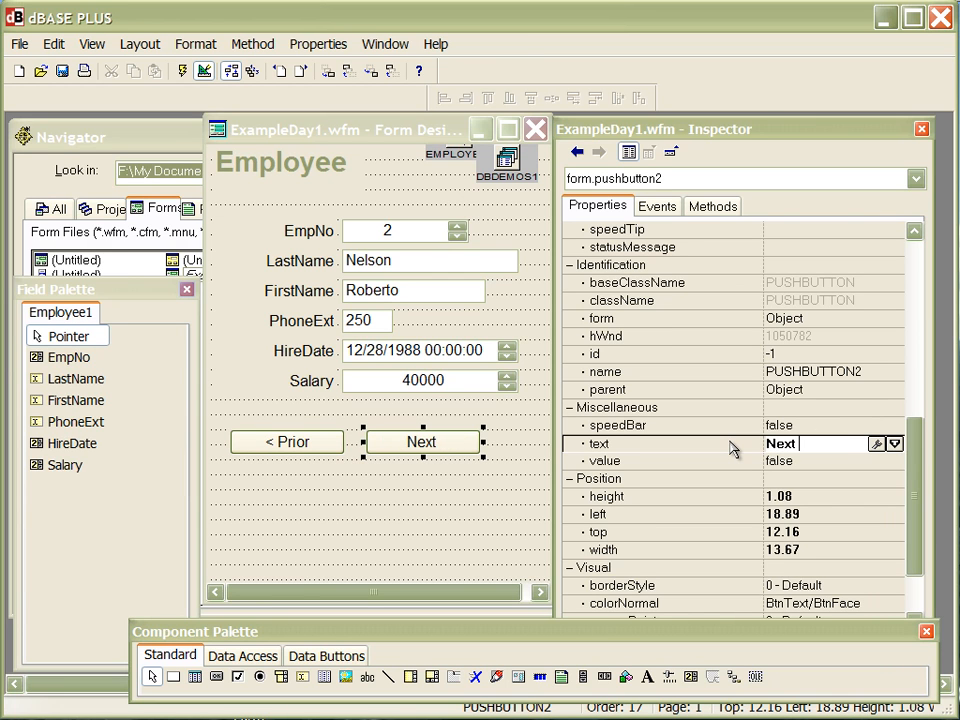
type(">")
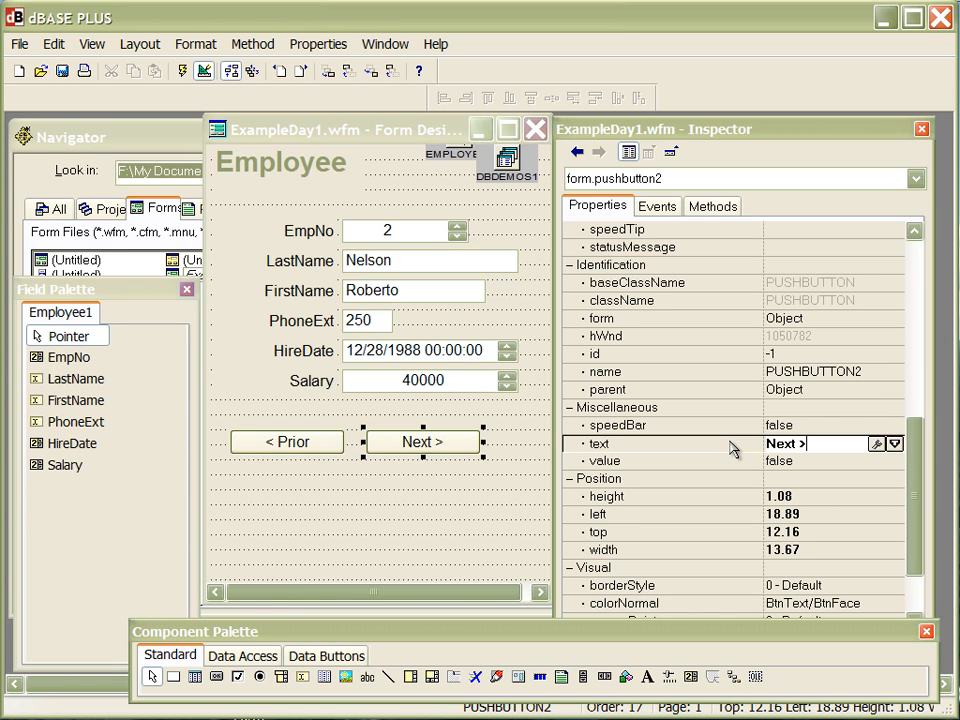
Commit the "Next >" label and review the Next button's events and methods
left_click(810, 444)
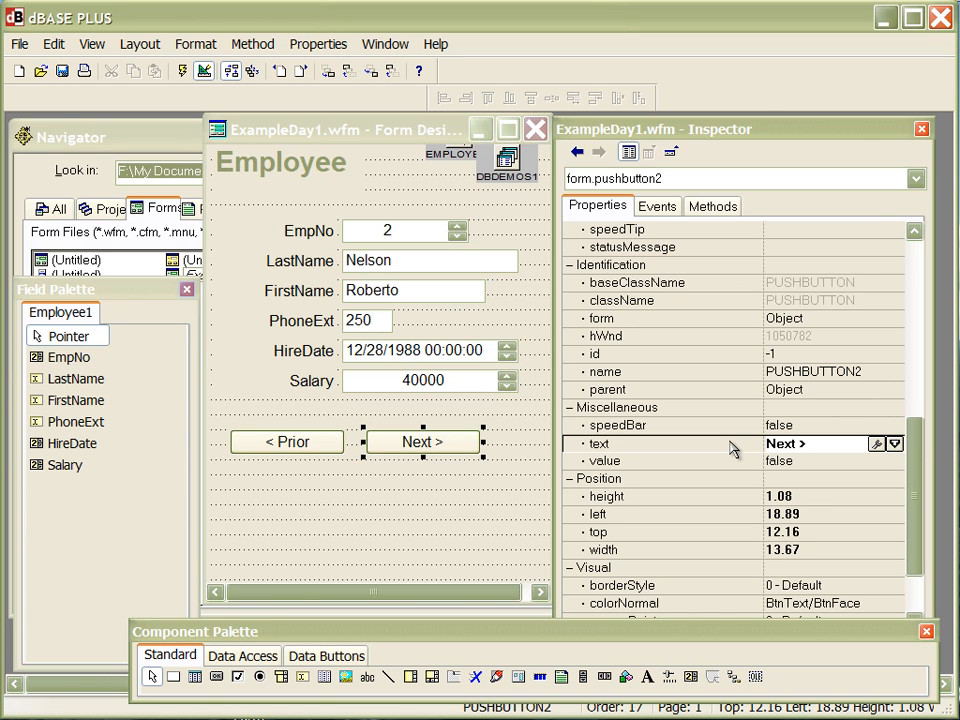
left_click(810, 444)
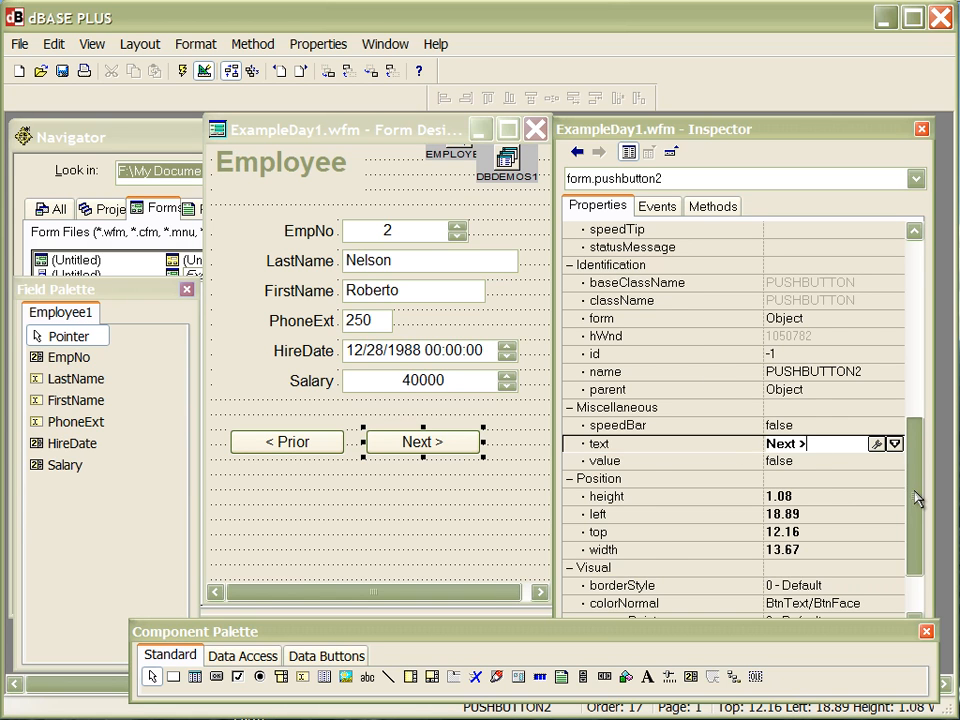
scroll("up", 3)
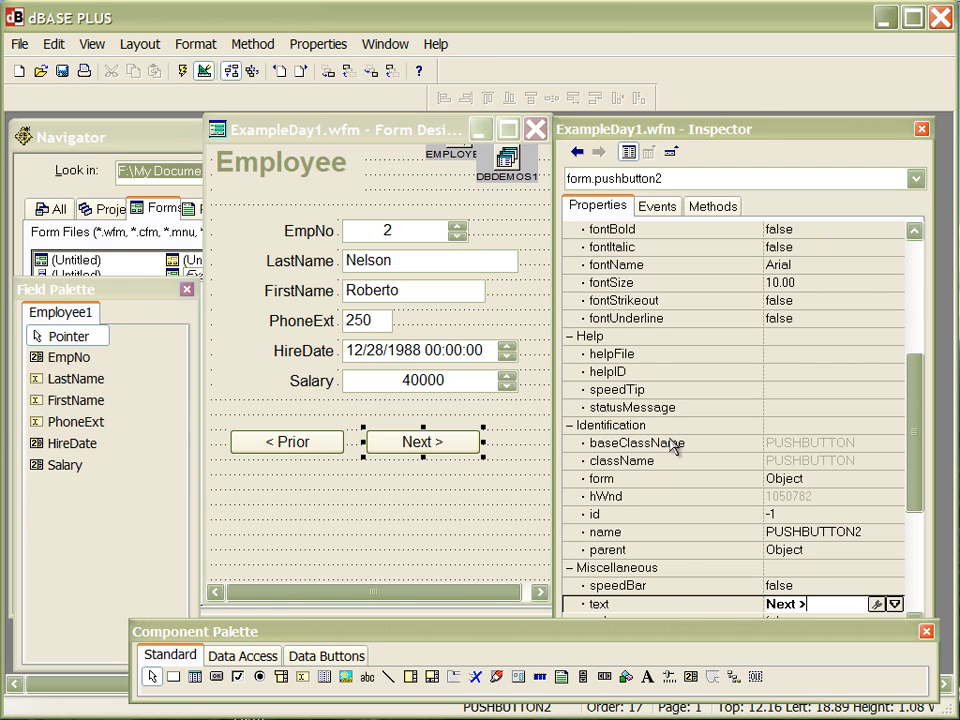
left_click(656, 206)
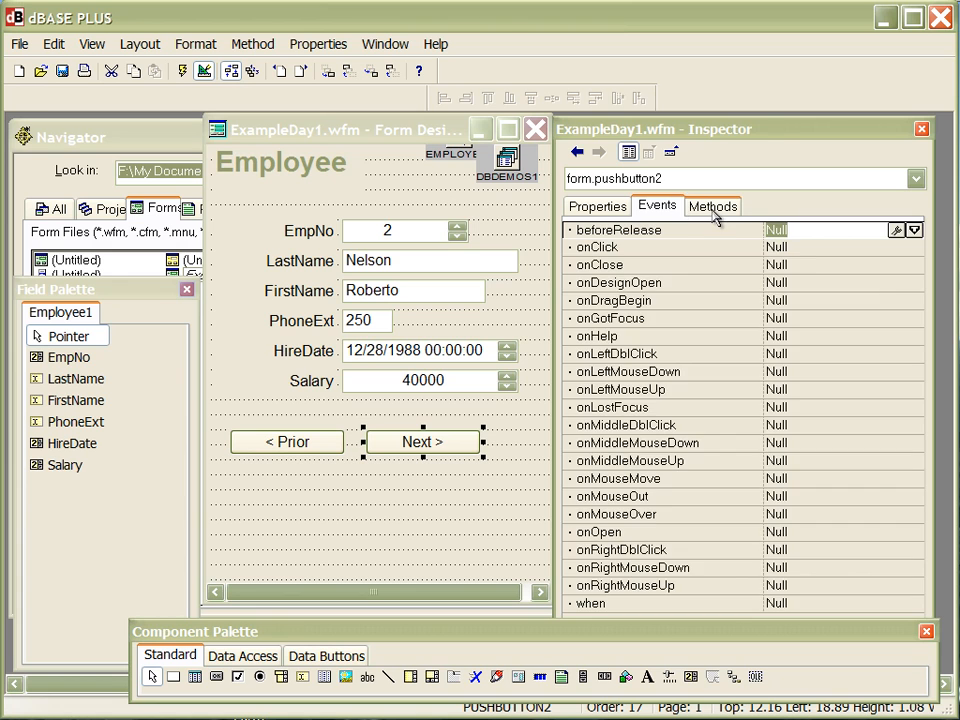
left_click(712, 204)
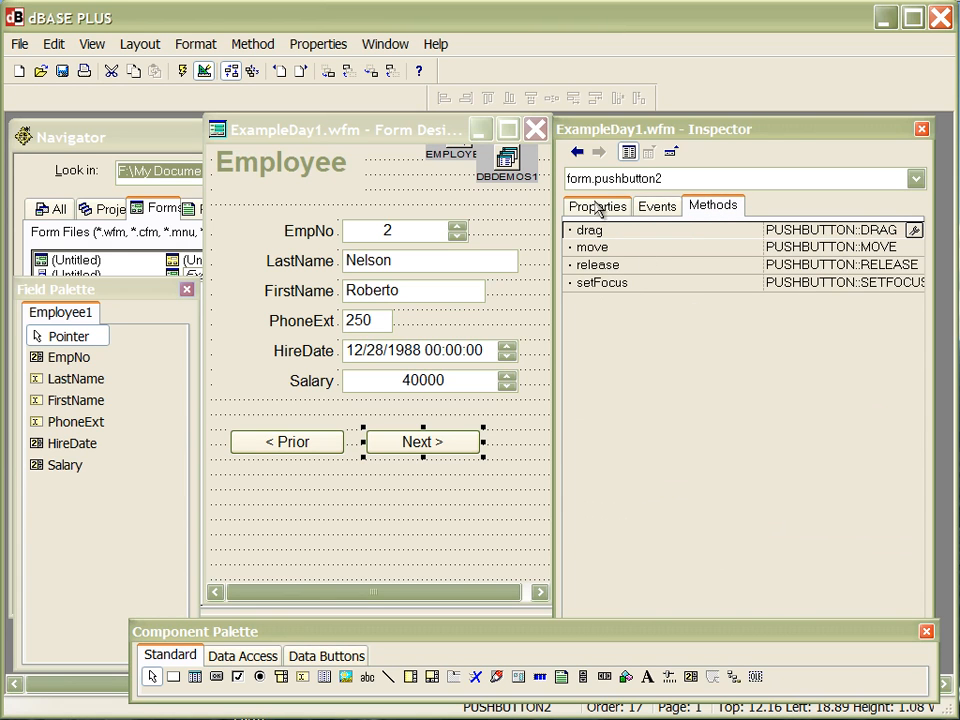
Select the "< Prior" button and show its events, with onClick still Null
left_click(288, 442)
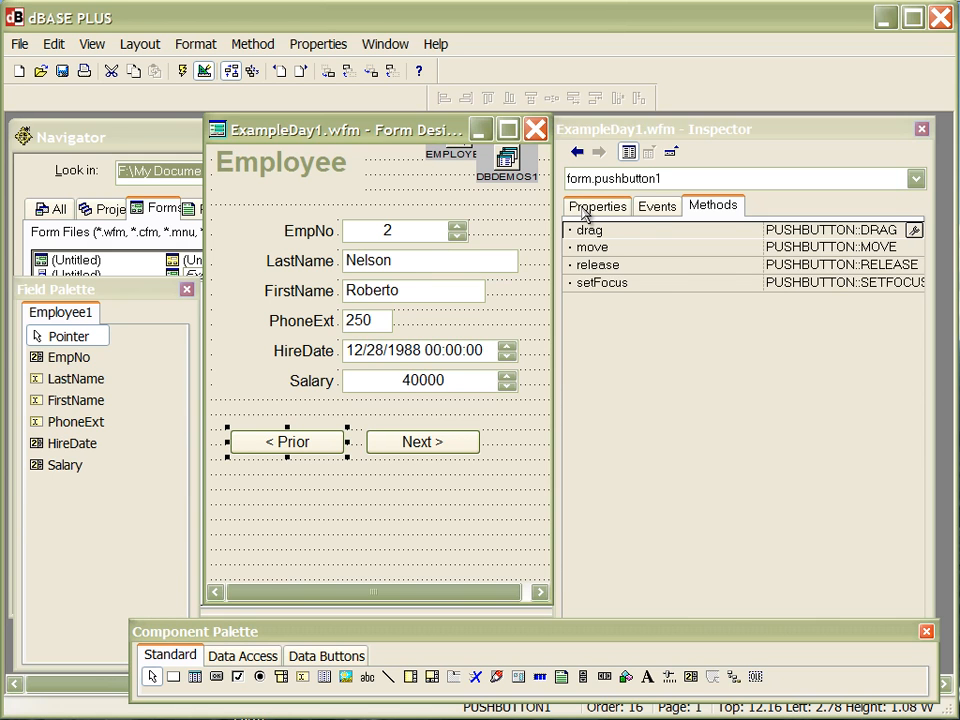
left_click(596, 204)
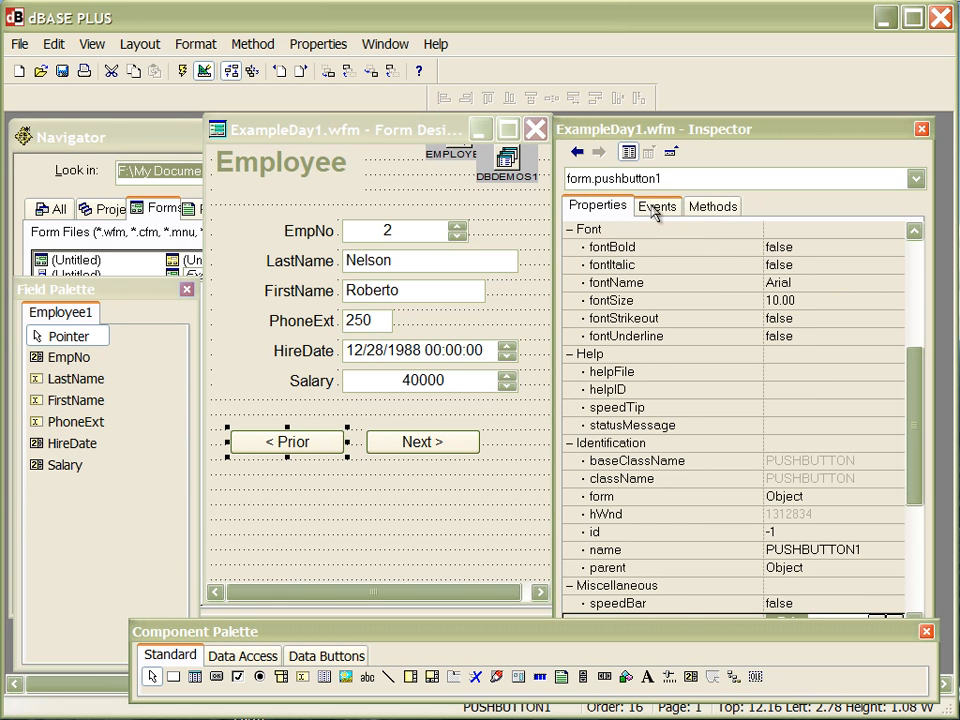
left_click(656, 204)
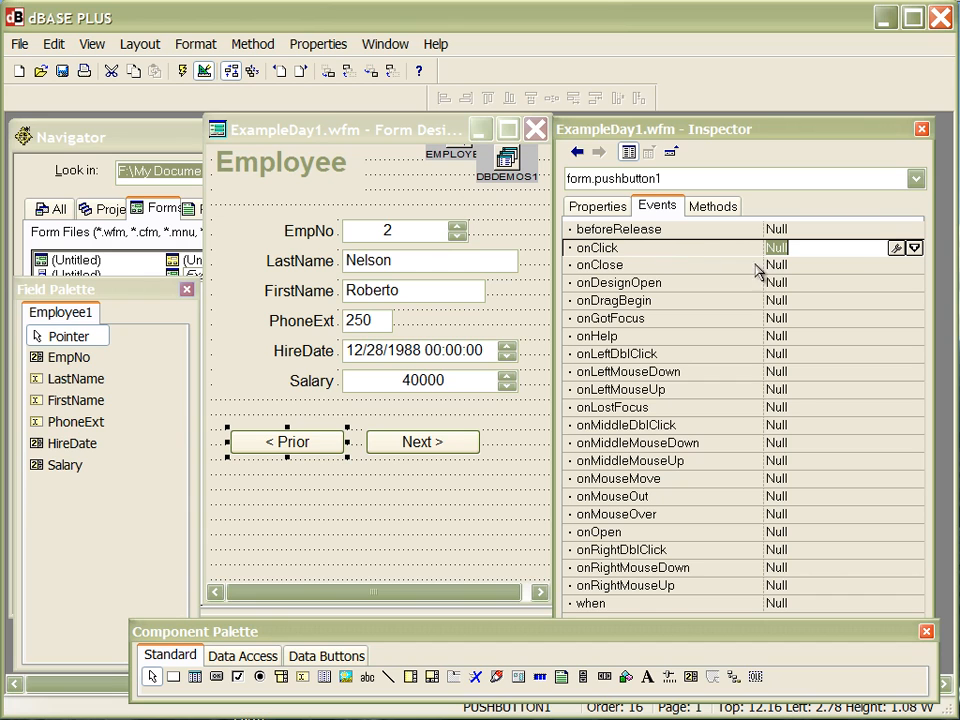
mouse_move(580, 258)
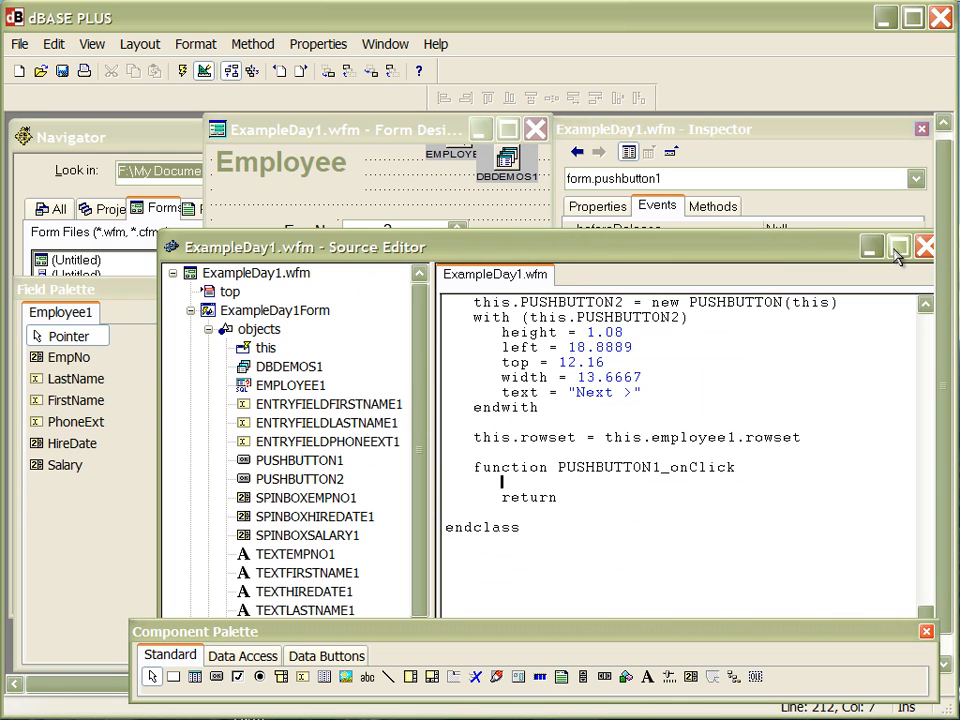
mouse_move(896, 248)
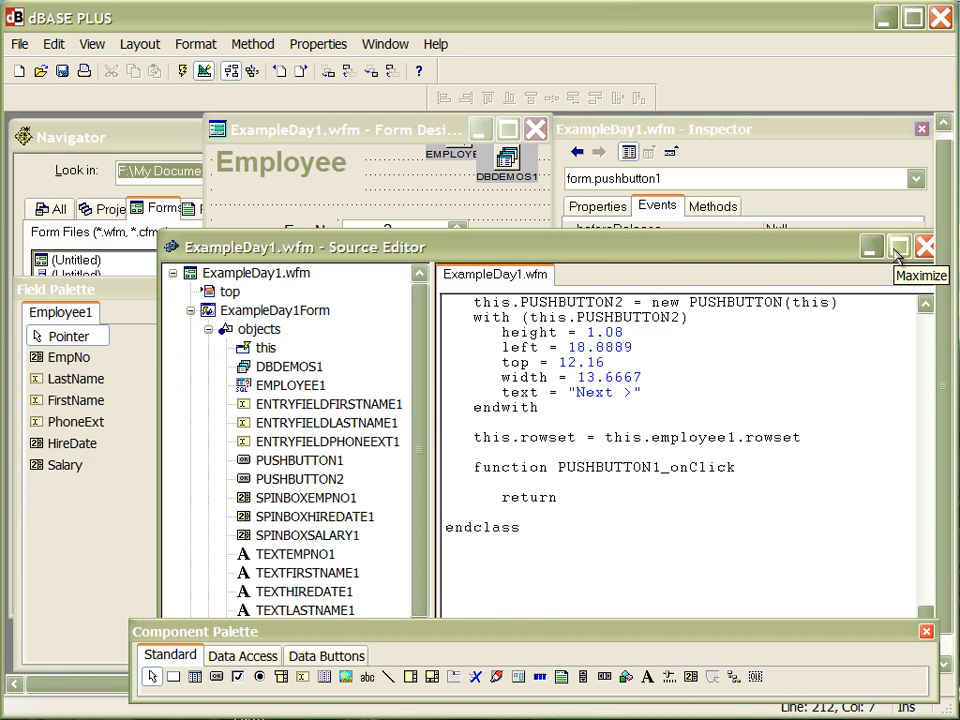
mouse_move(898, 248)
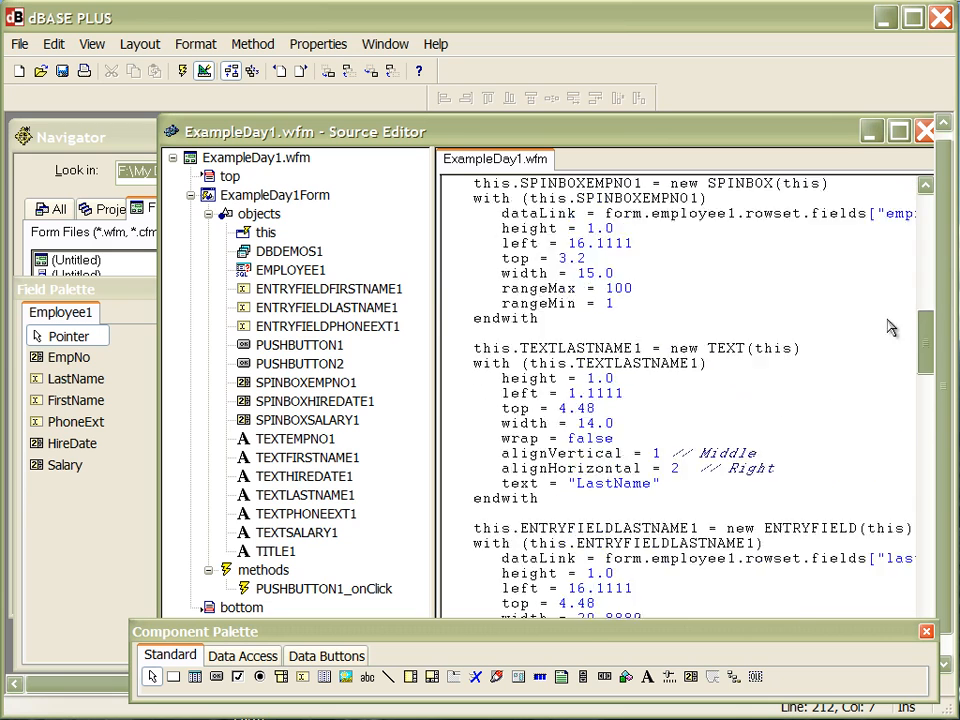
Locate the onClick event and reach PUSHBUTTON1_onClick in the Source Editor
scroll("up", 3)
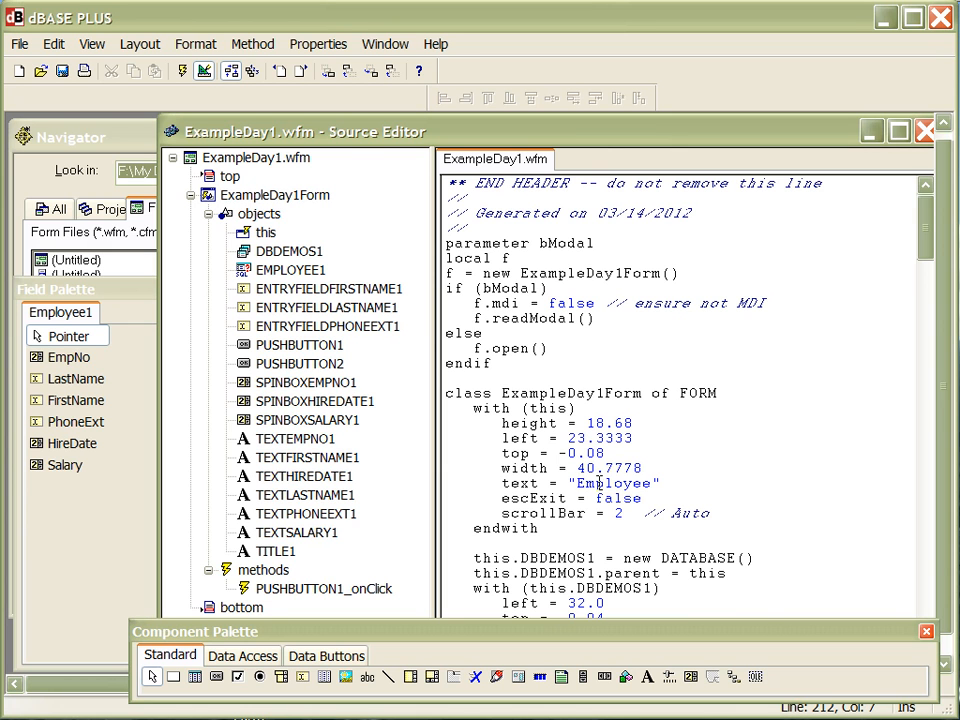
scroll("down", 3)
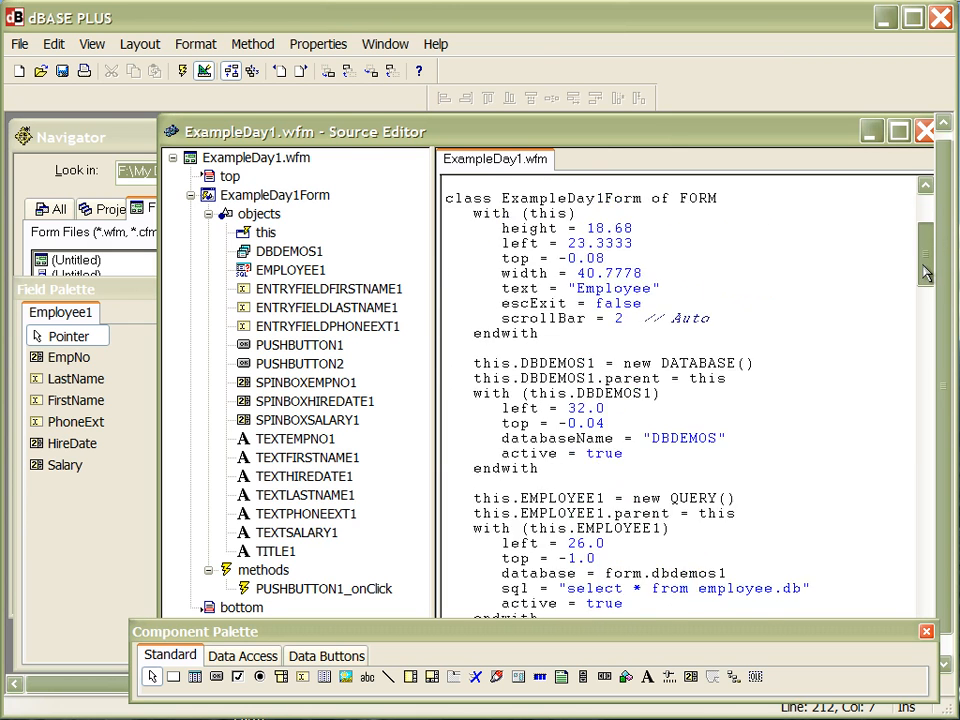
scroll("down", 3)
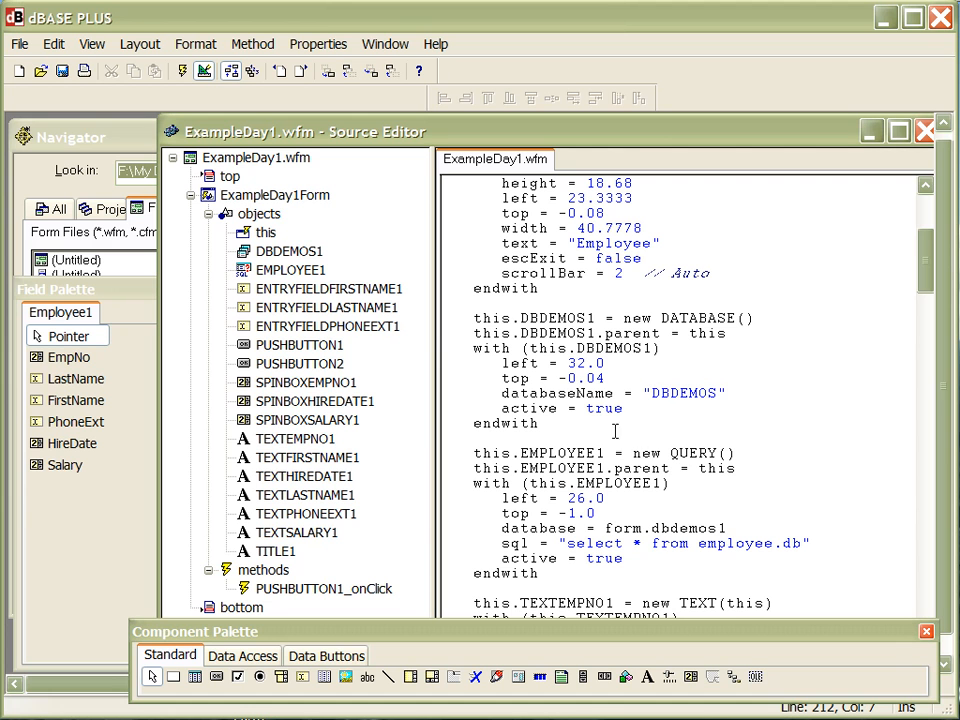
mouse_move(596, 528)
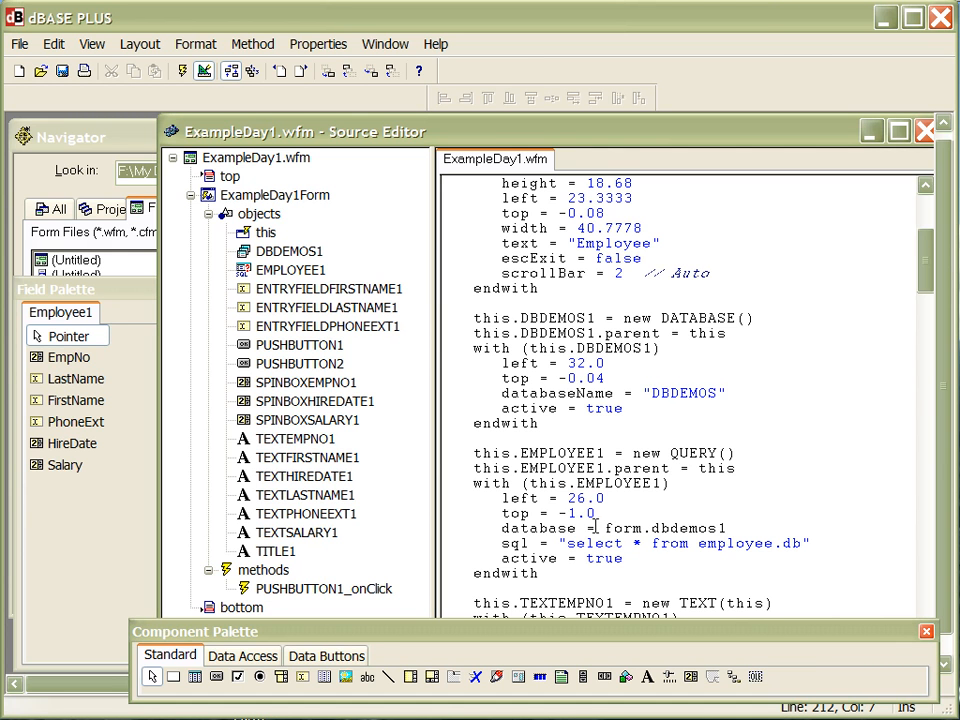
scroll("down", 3)
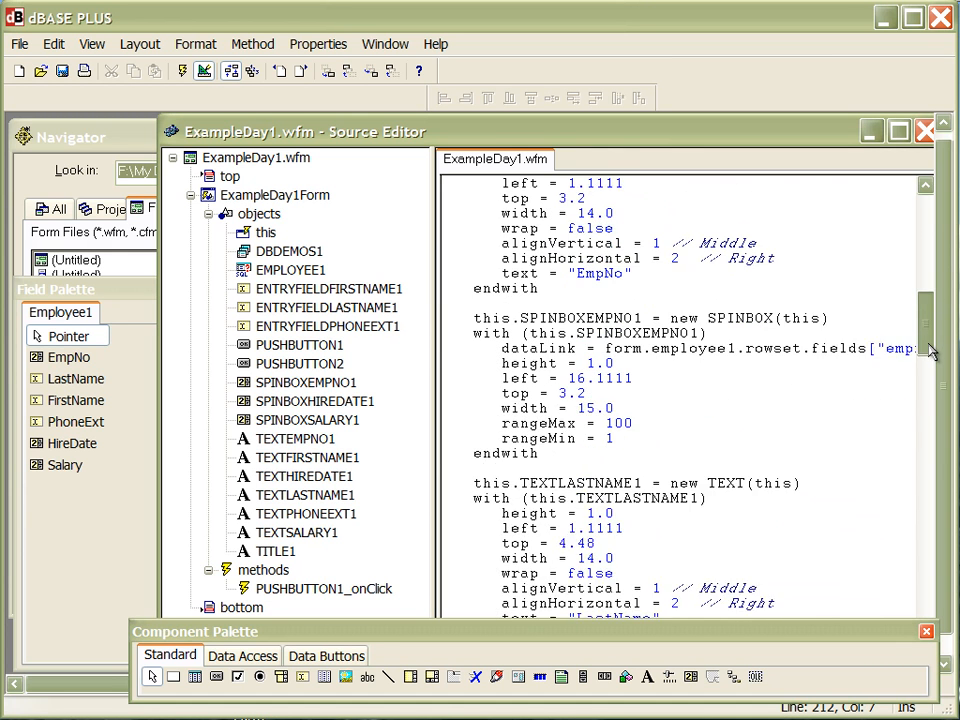
scroll("down", 3)
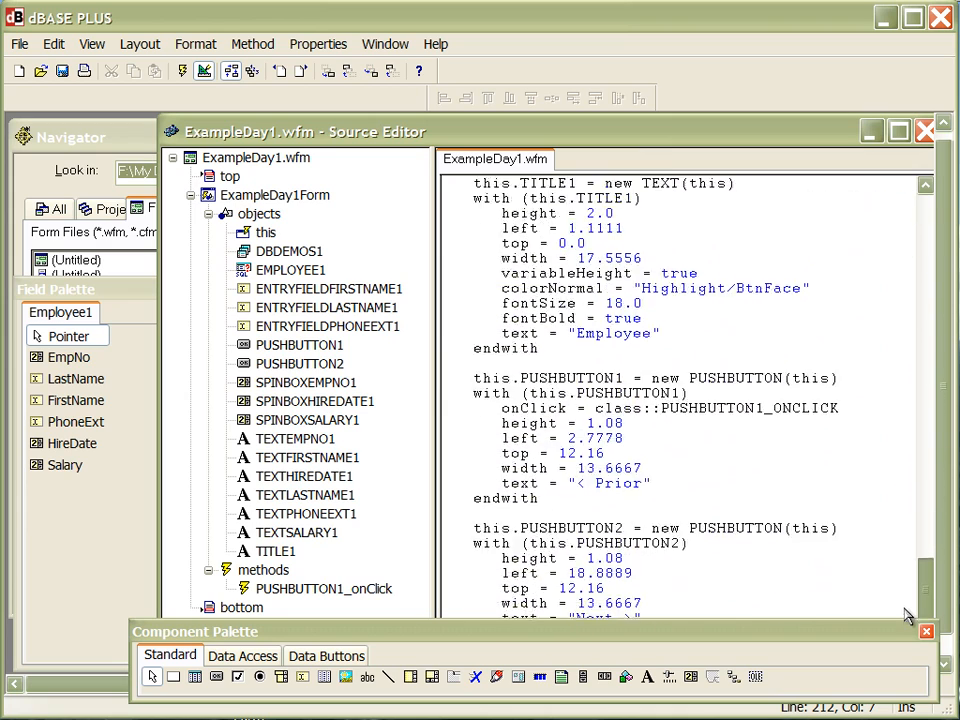
scroll("down", 3)
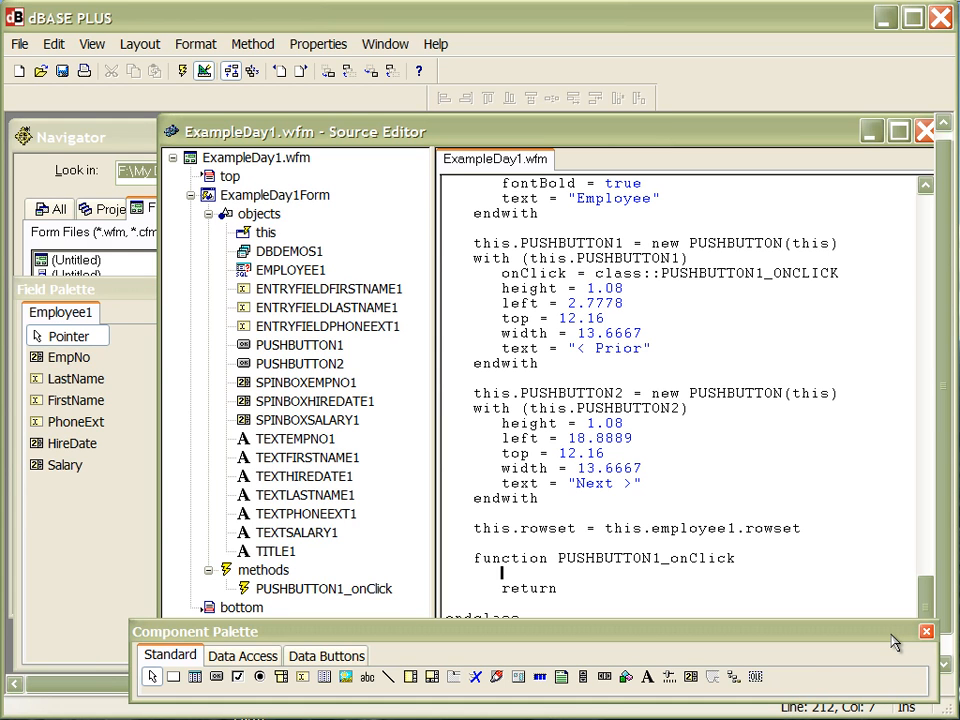
Write form.employee1.rowset.next(-1) as the Prior button's onClick body
type("form.")
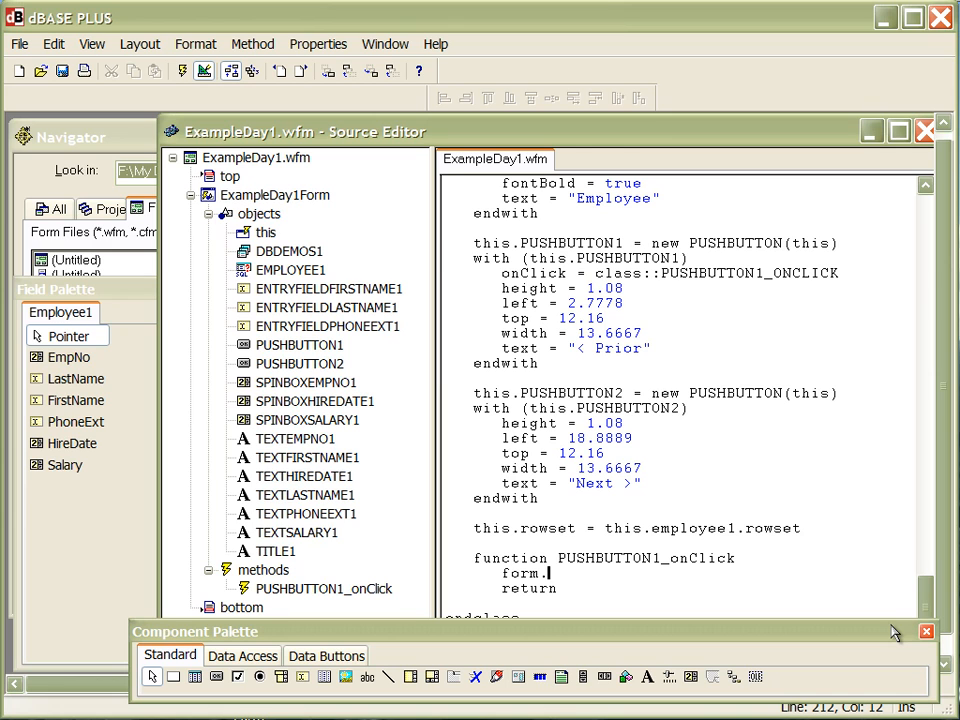
type("em")
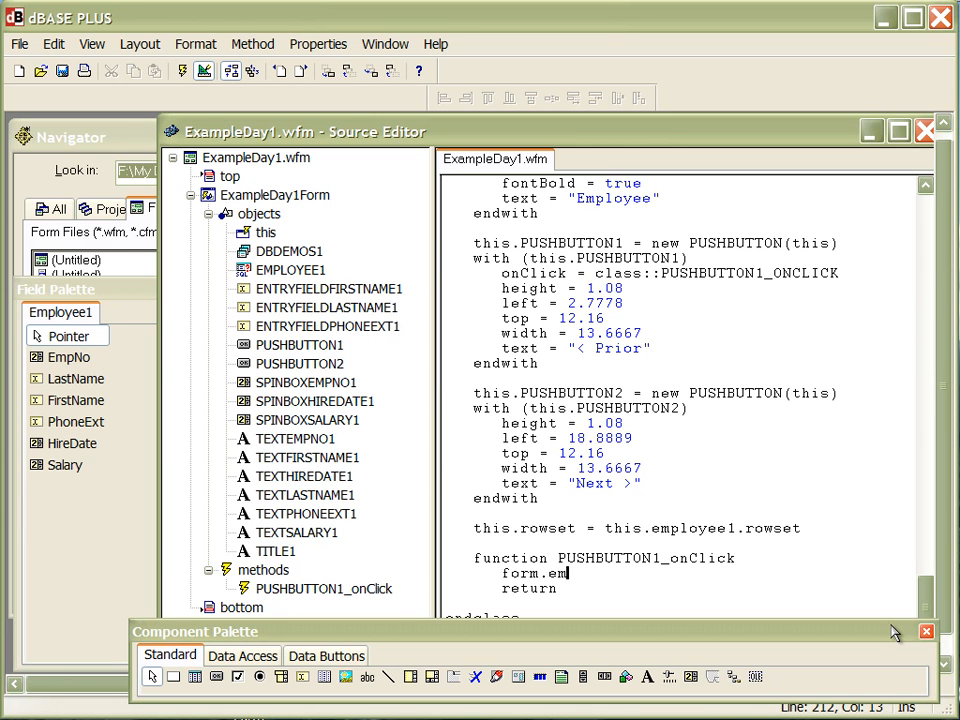
type("ployee1")
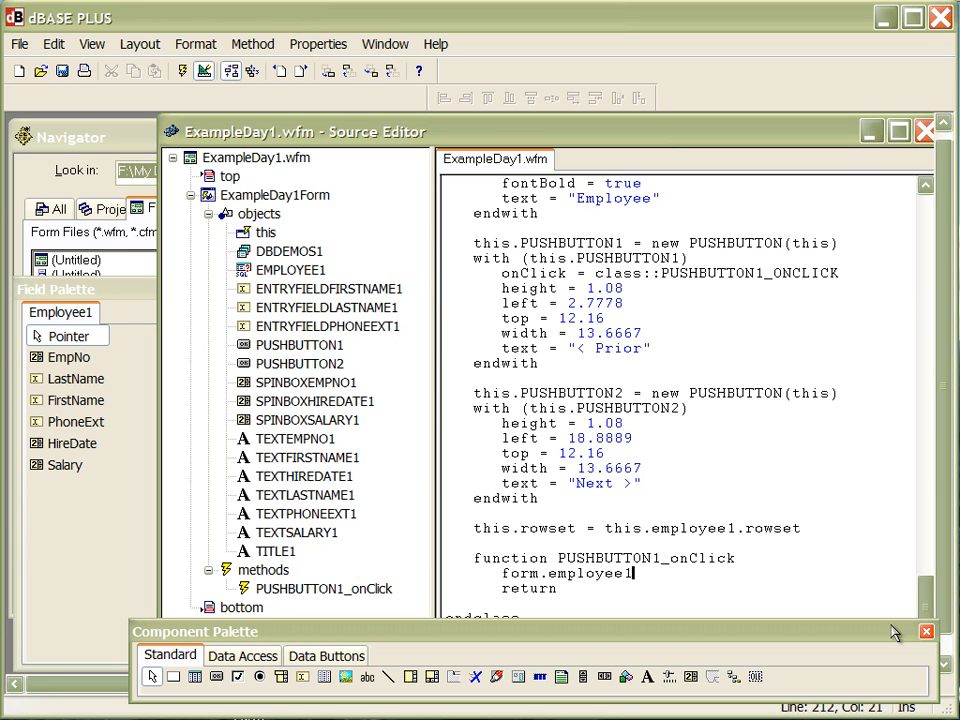
type(".r")
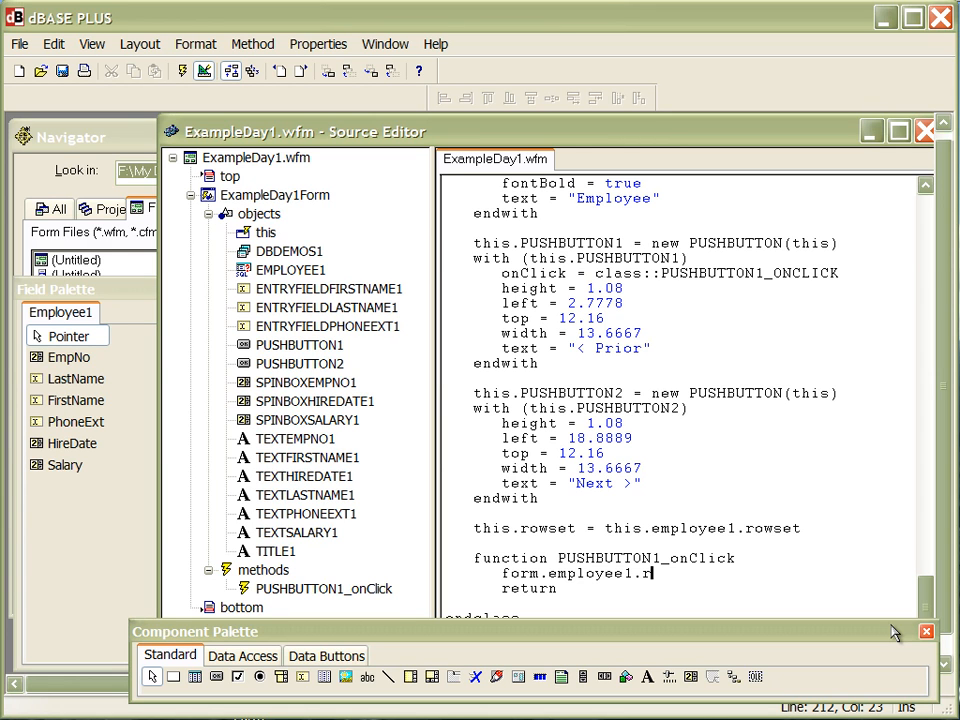
type("owset")
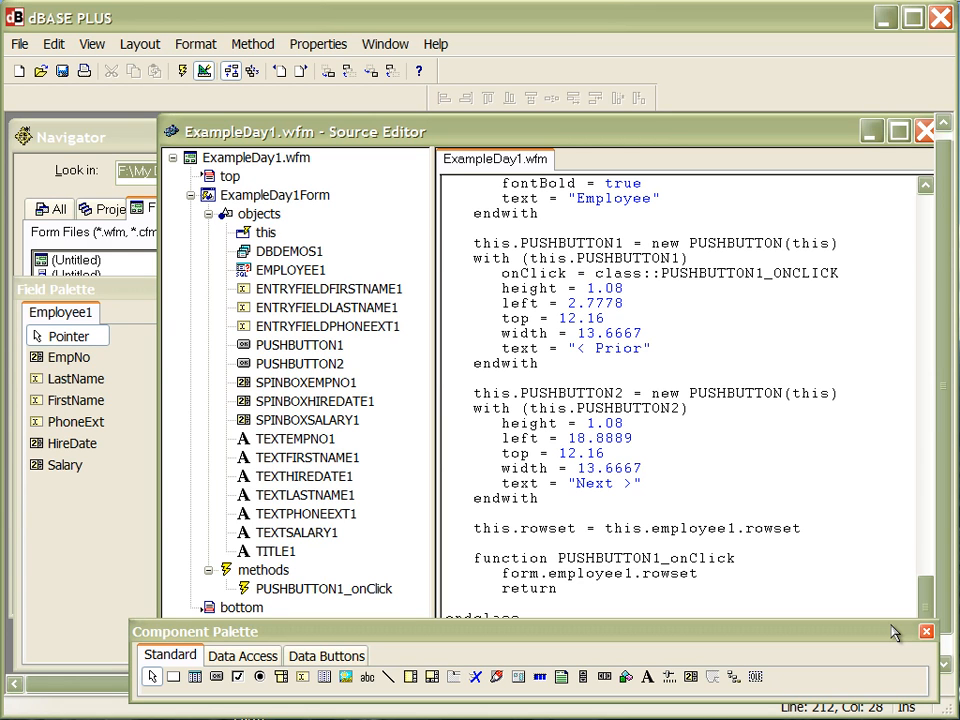
left_click(700, 572)
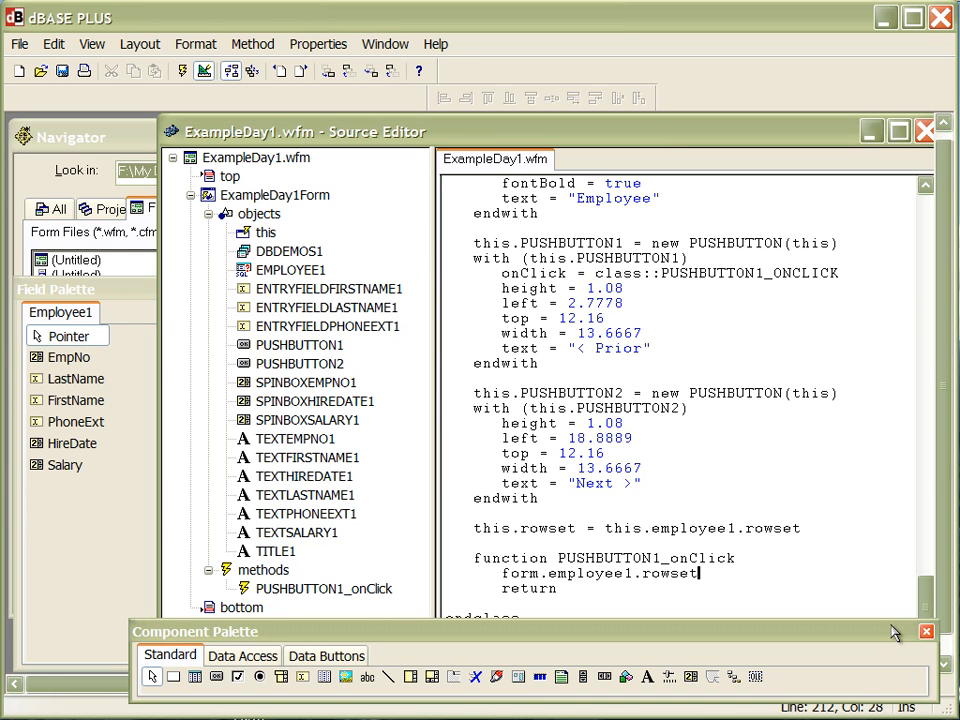
type(".next")
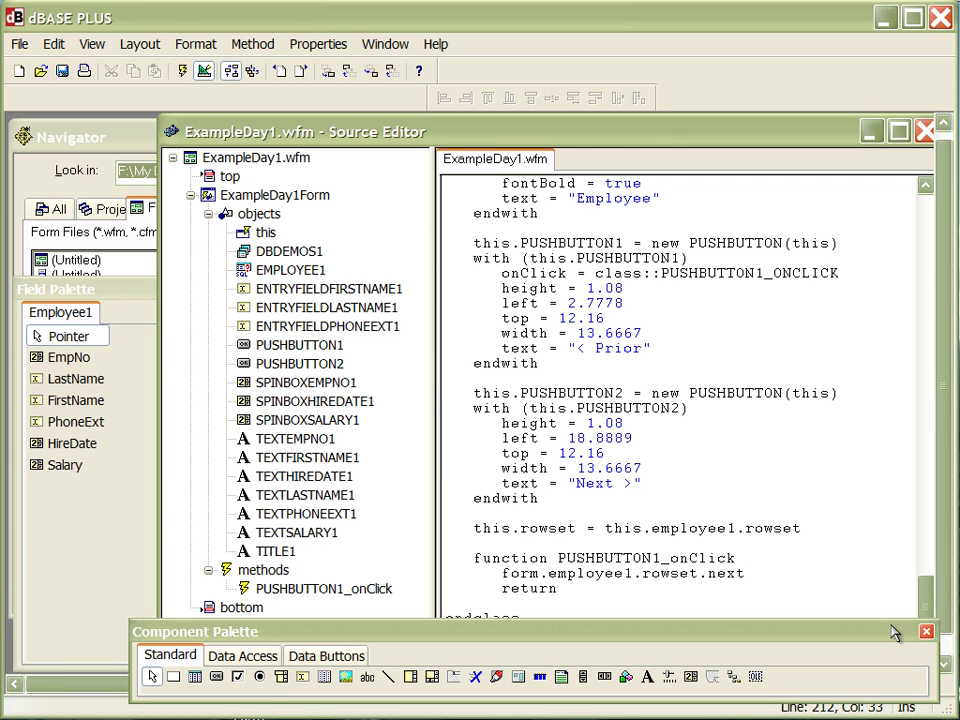
type("(-1)")
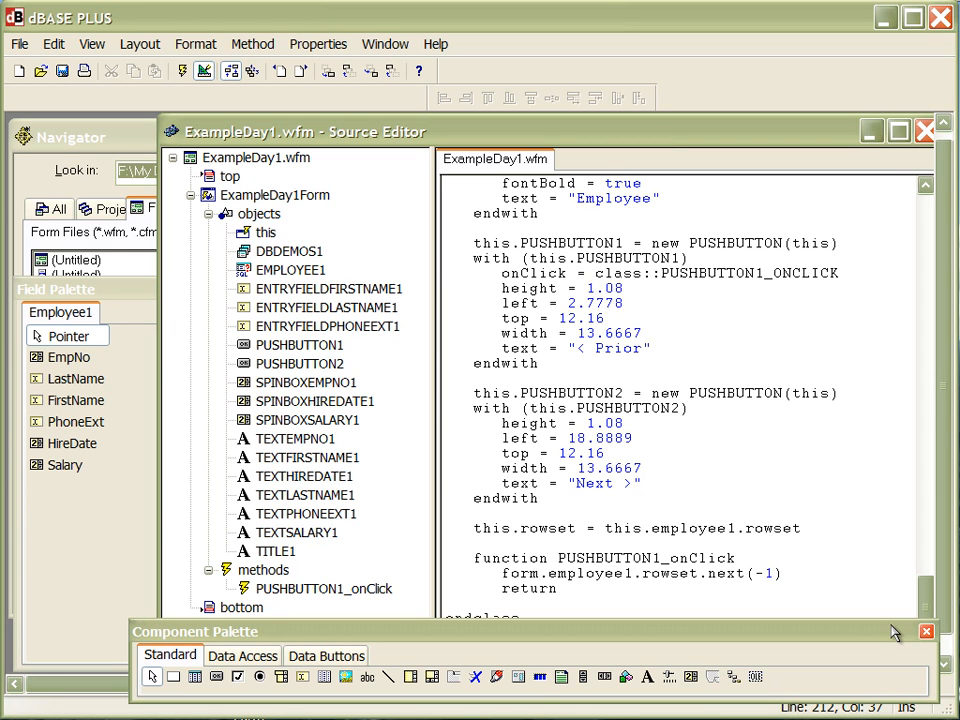
mouse_move(800, 326)
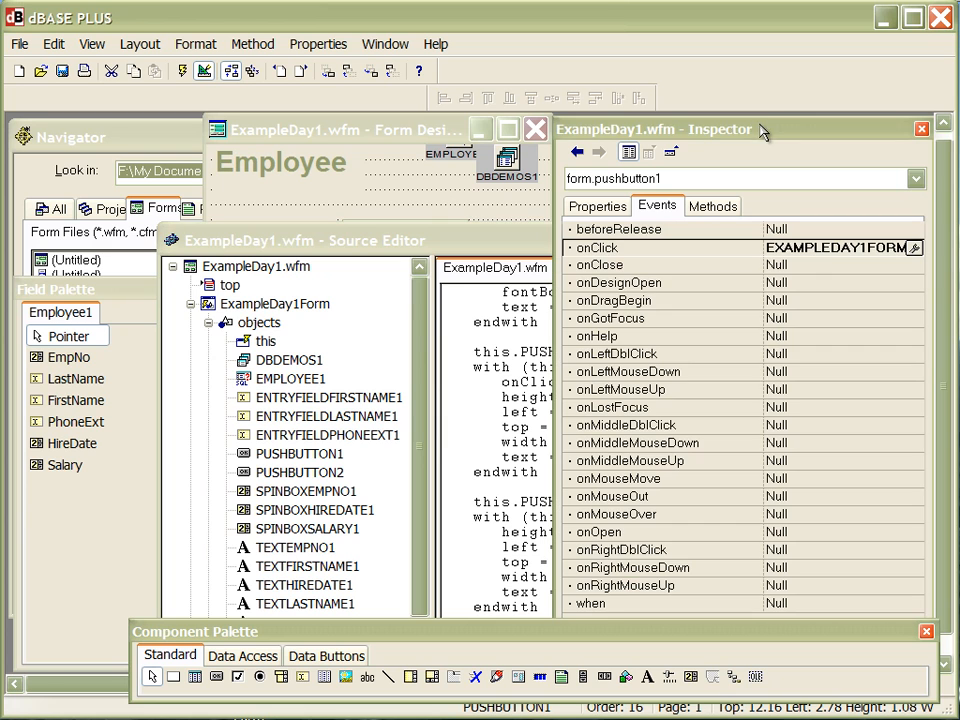
mouse_move(660, 222)
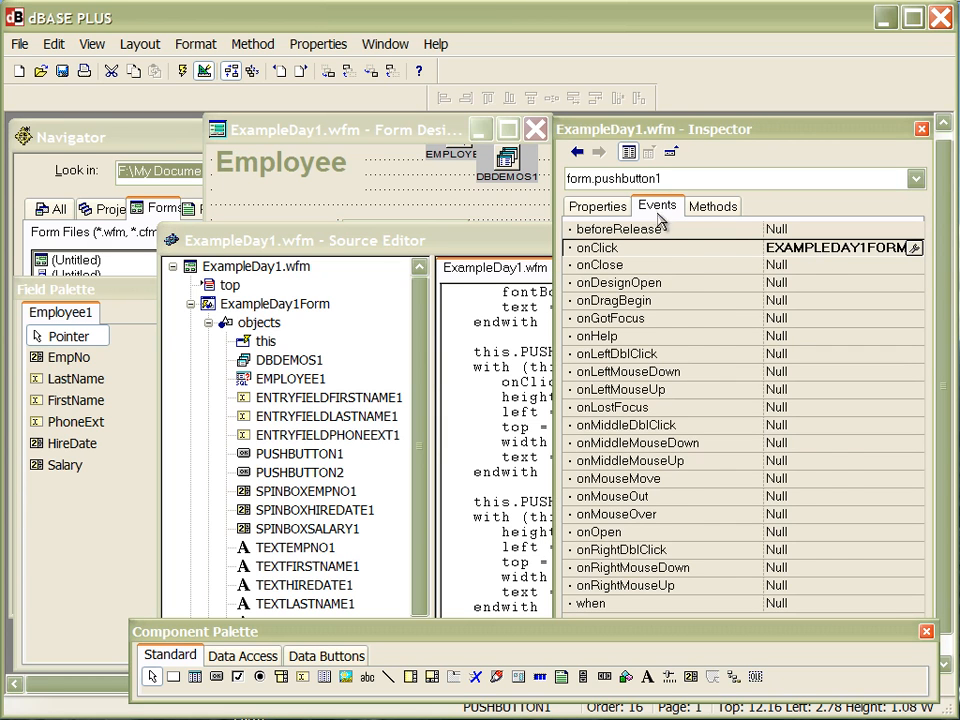
Browse the Inspector's object hierarchy down through employee1 to its rowset
left_click(596, 206)
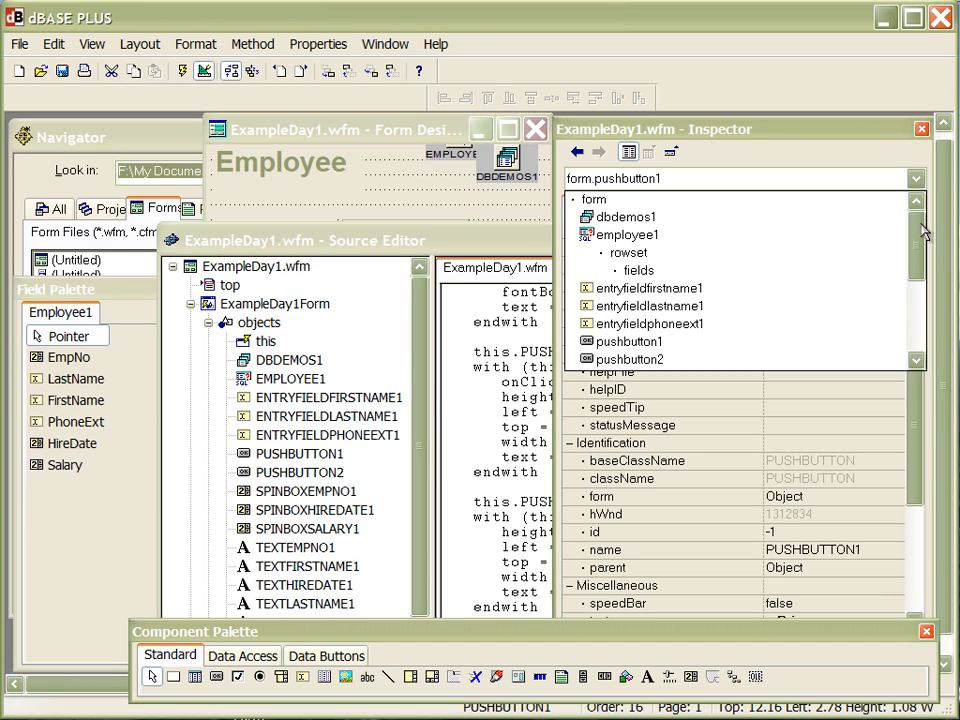
left_click(594, 200)
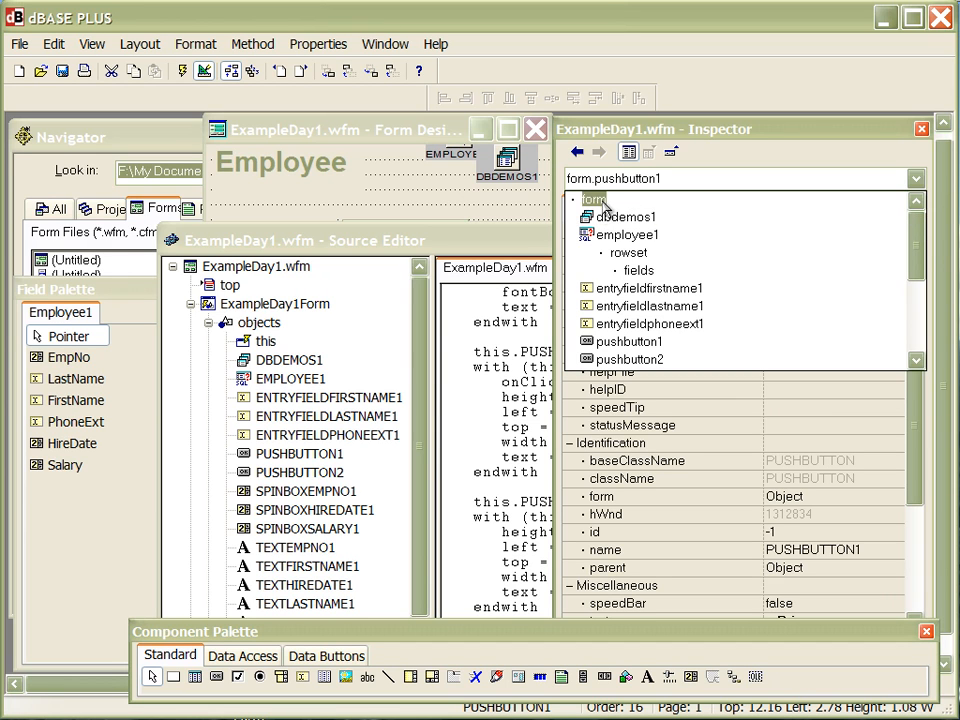
left_click(628, 234)
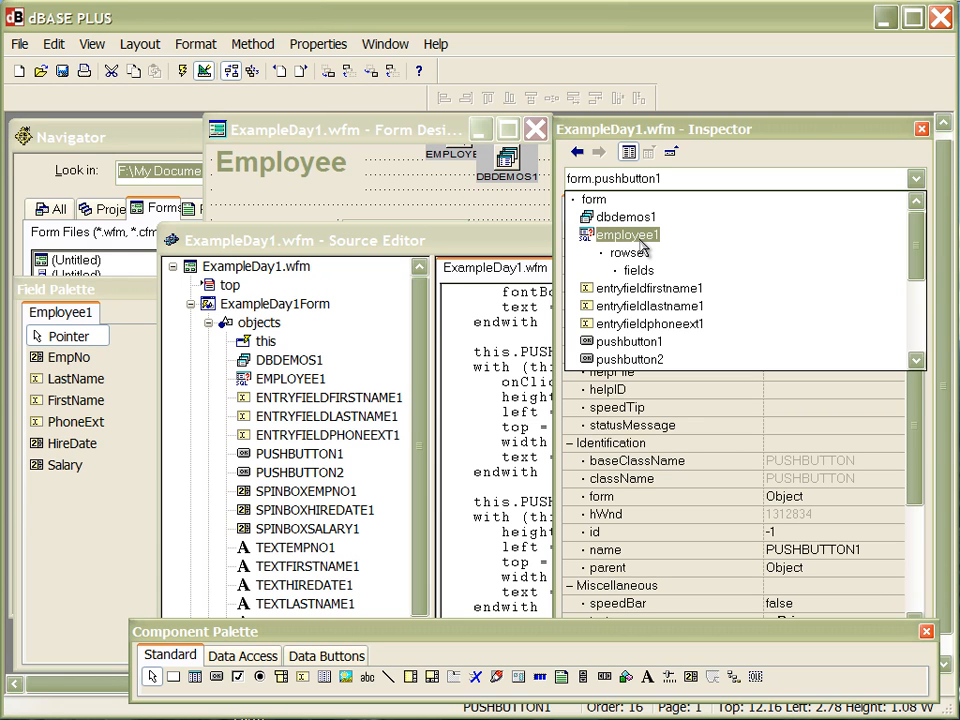
left_click(630, 252)
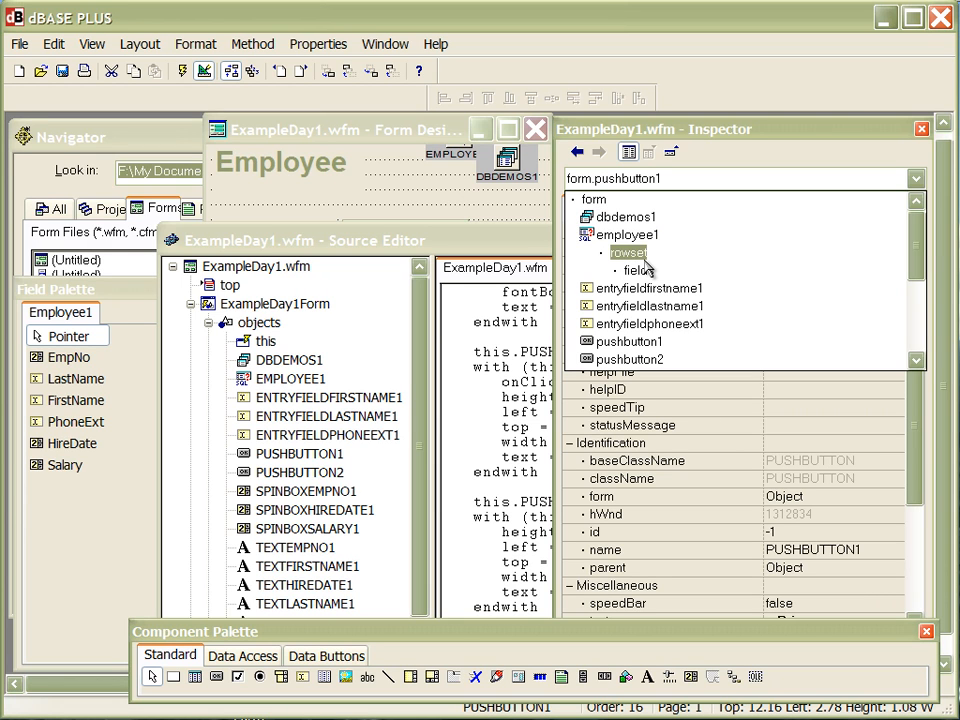
mouse_move(610, 262)
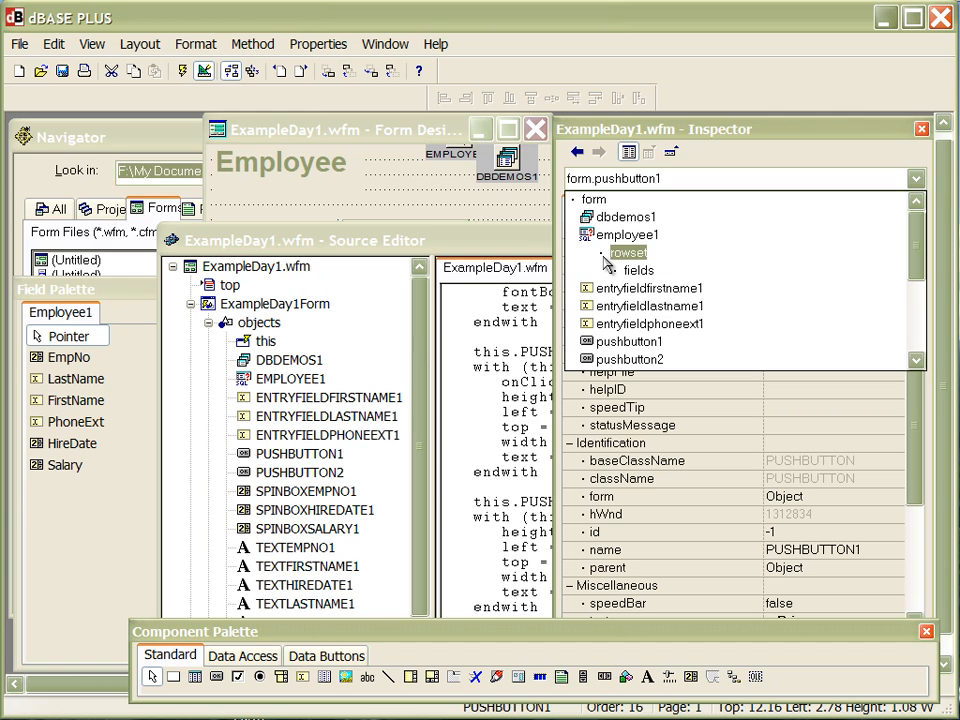
Select the employee1 rowset so the Inspector shows its properties such as autoEdit and fields
left_click(594, 200)
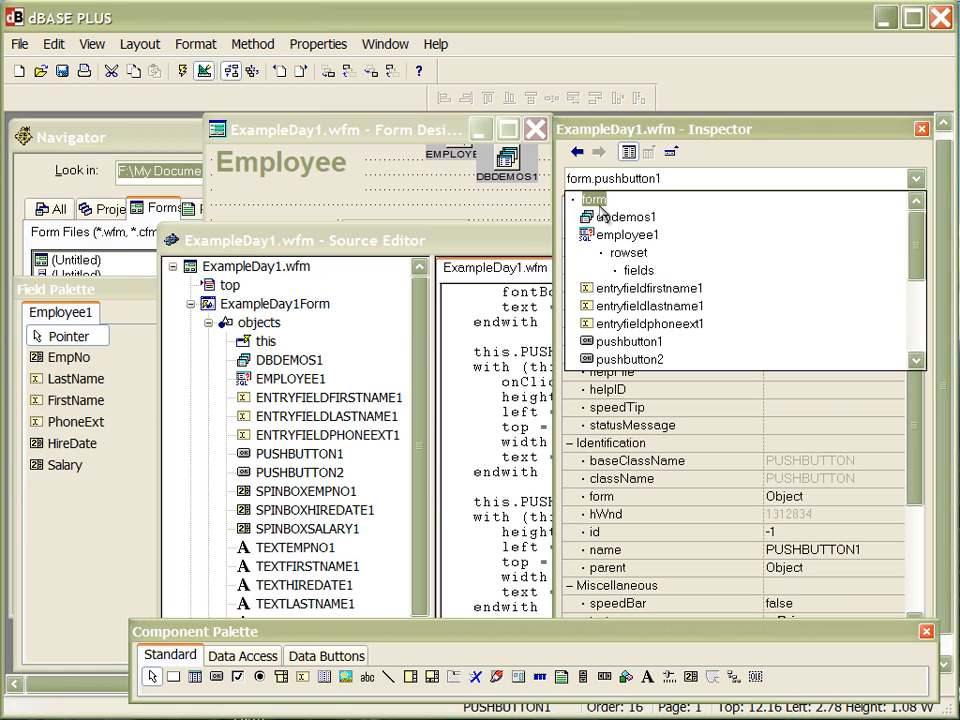
left_click(628, 234)
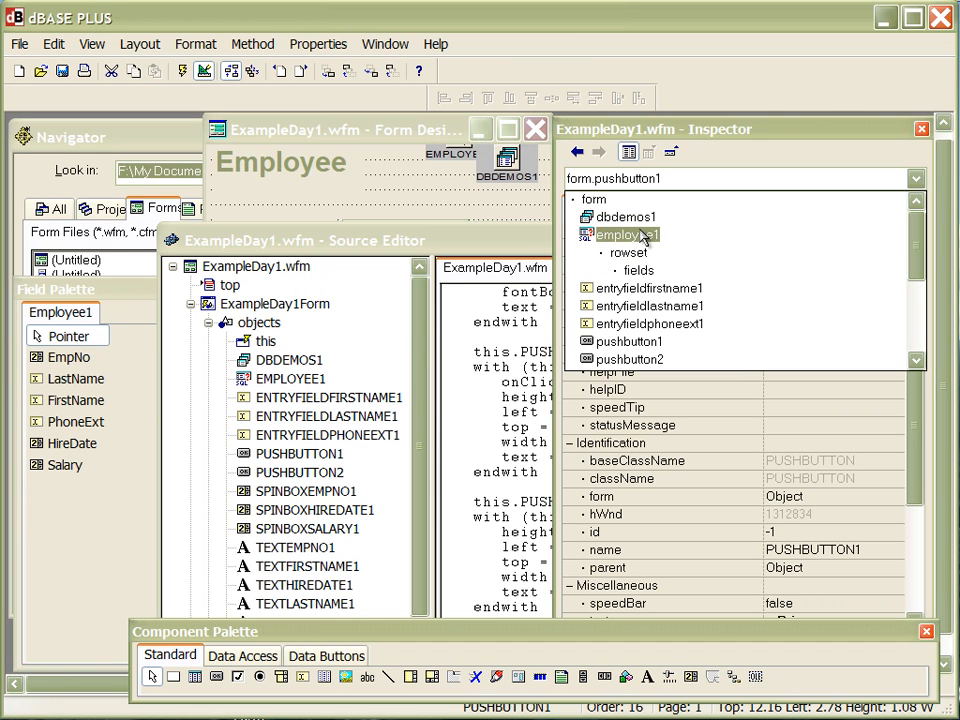
left_click(628, 252)
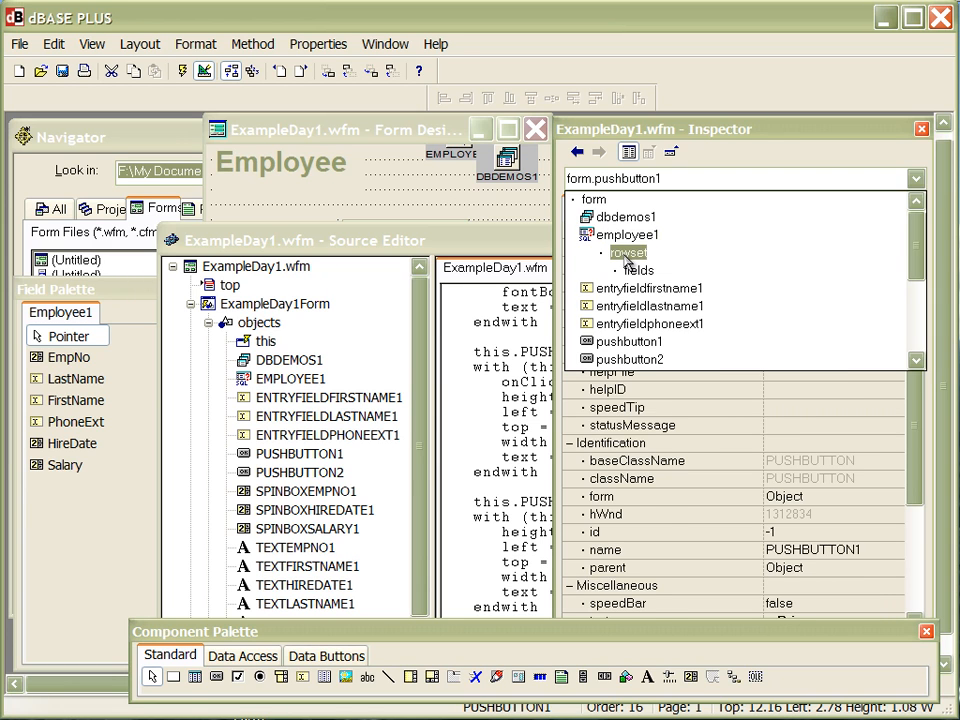
left_click(628, 252)
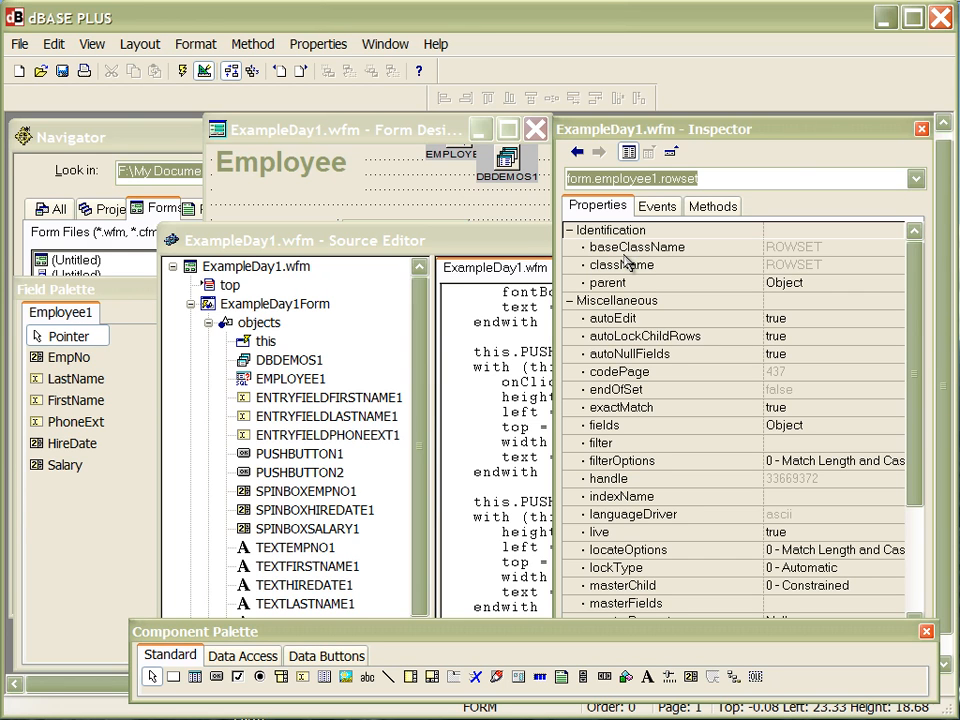
mouse_move(680, 492)
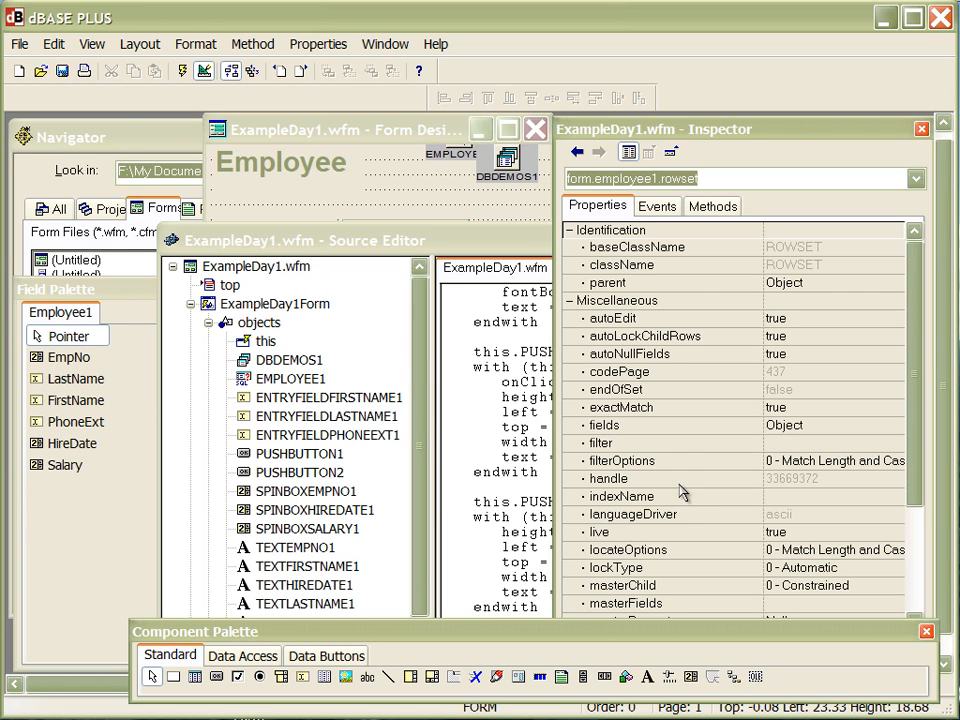
Scroll the rowset's properties, view its events, then its methods down to next, first and goto
scroll("down", 3)
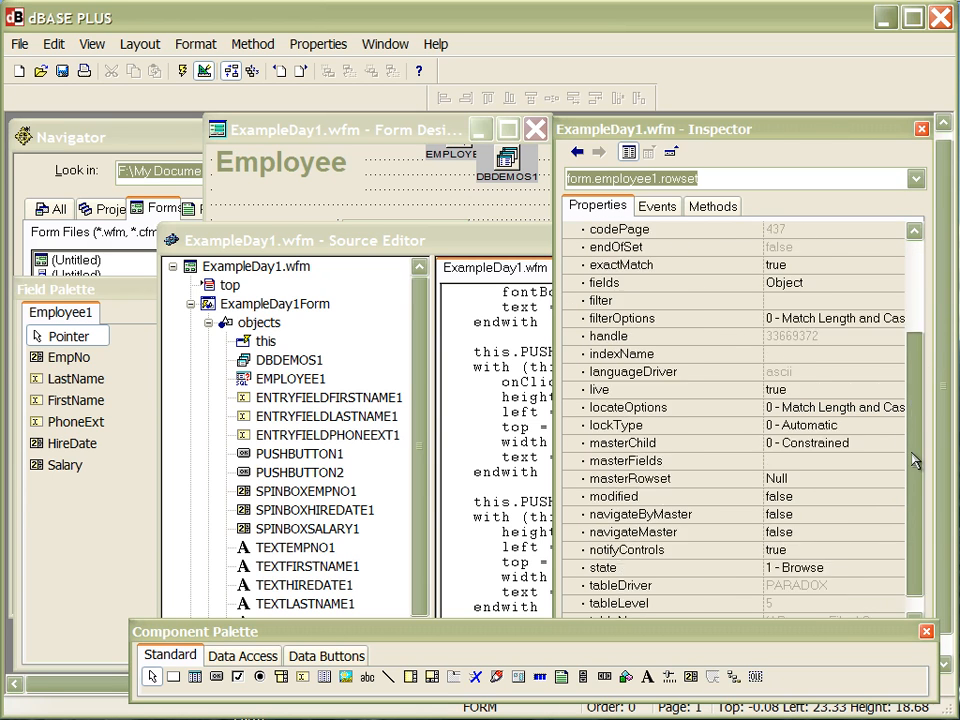
scroll("down", 3)
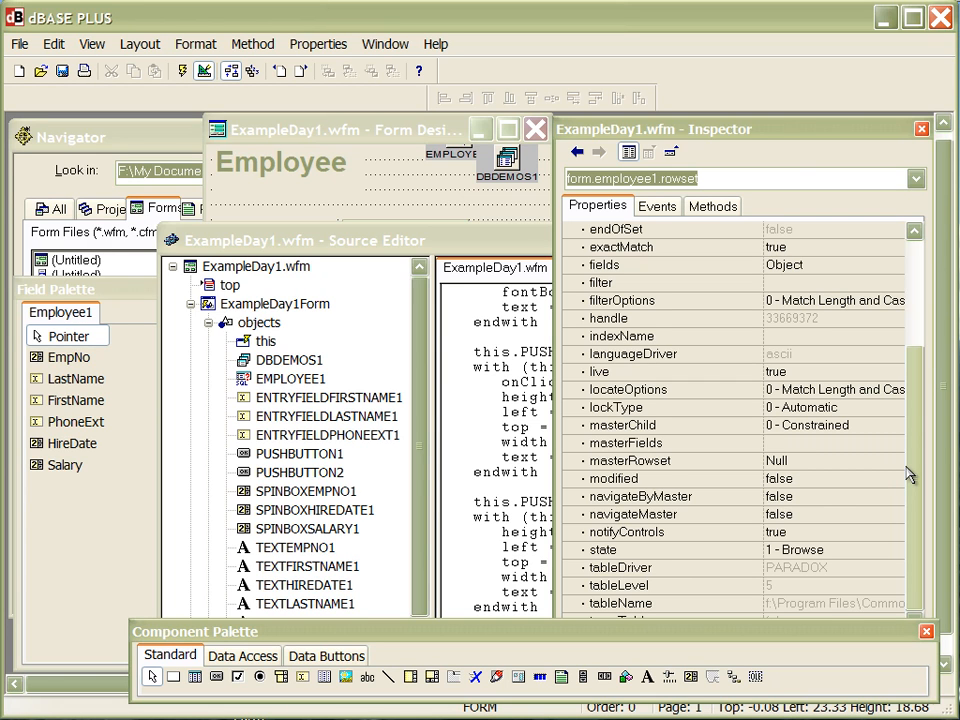
mouse_move(688, 272)
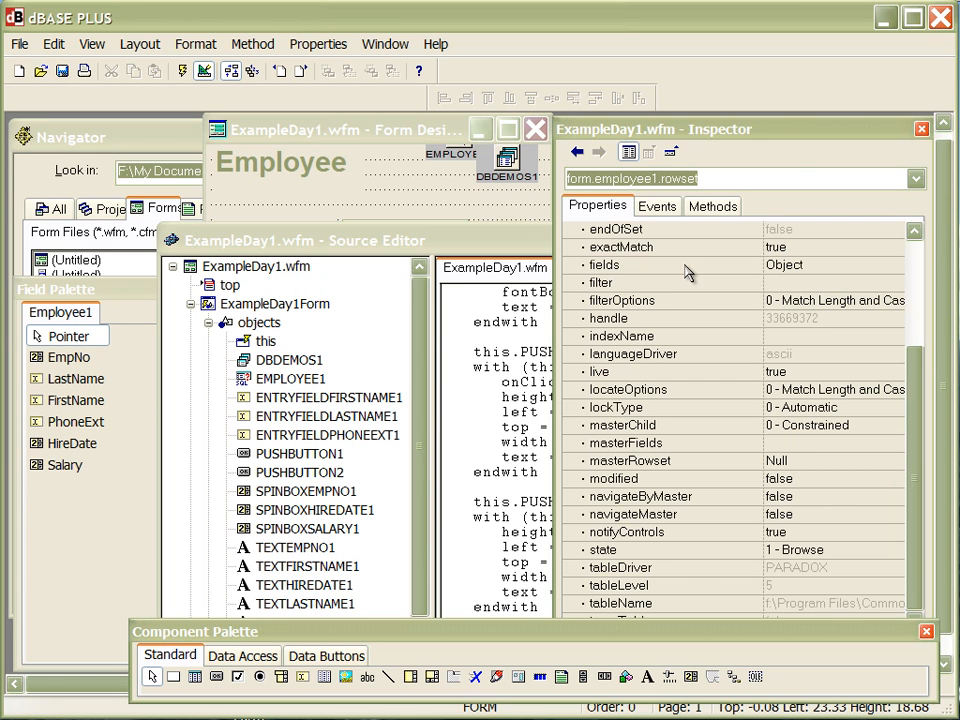
left_click(656, 206)
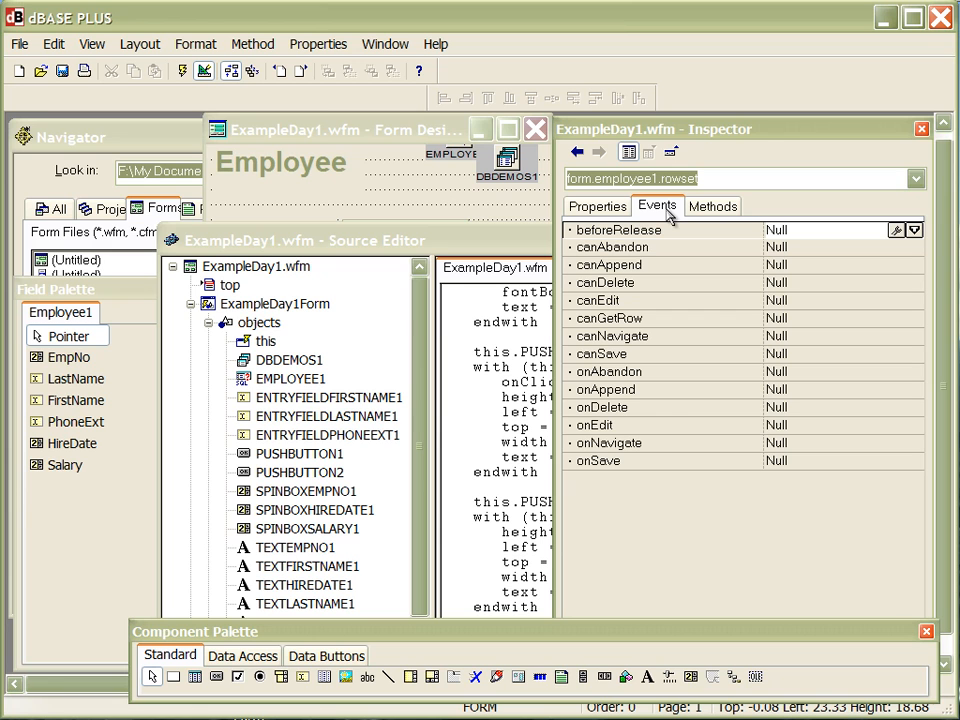
left_click(712, 206)
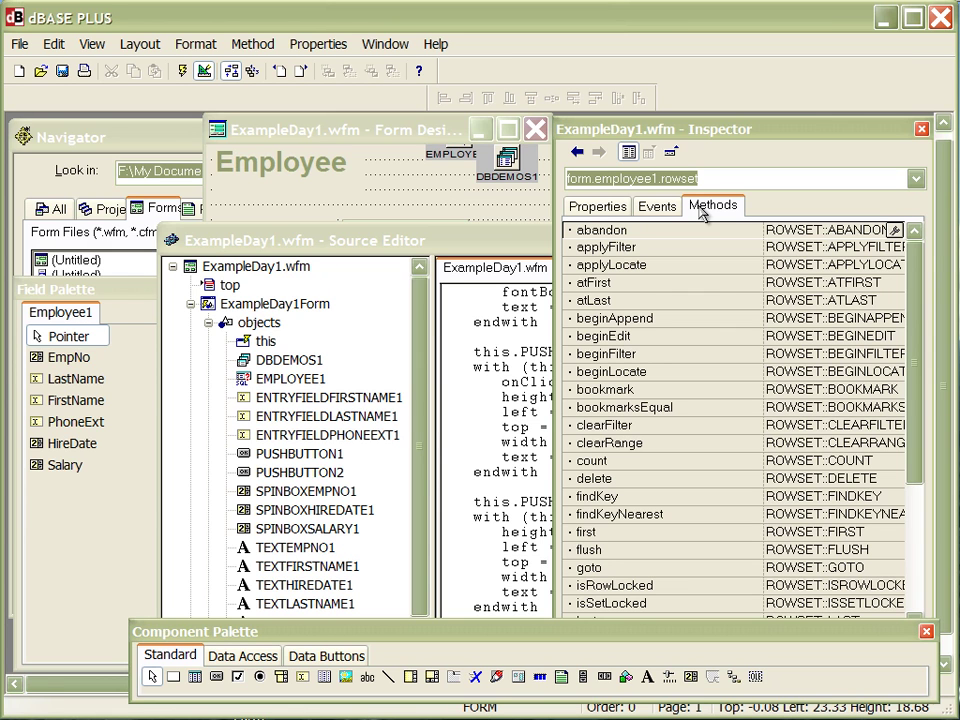
mouse_move(916, 276)
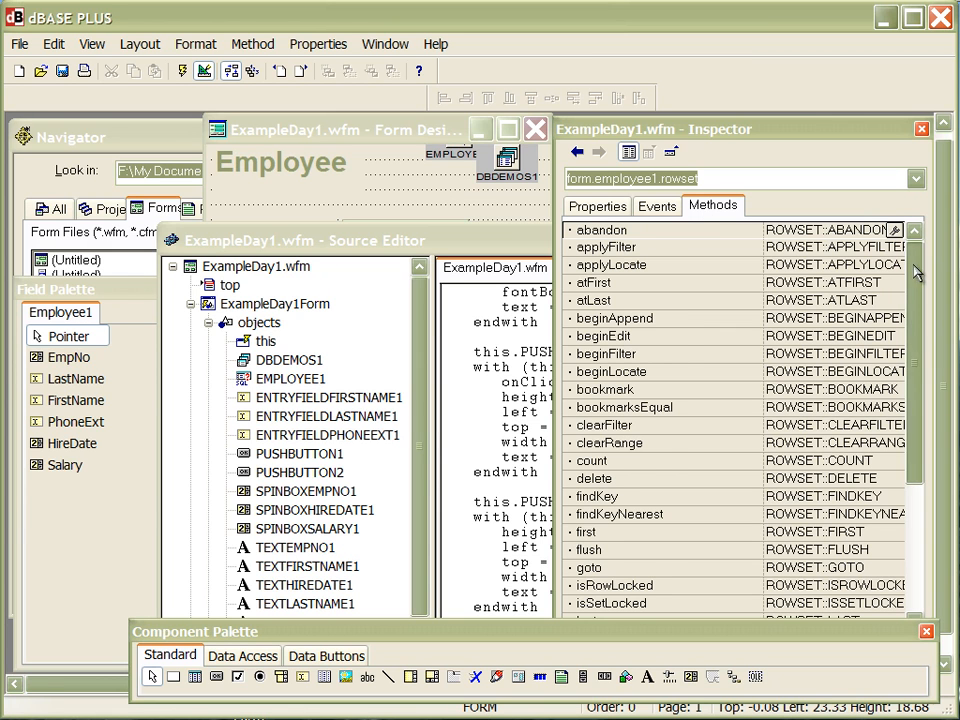
scroll("down", 3)
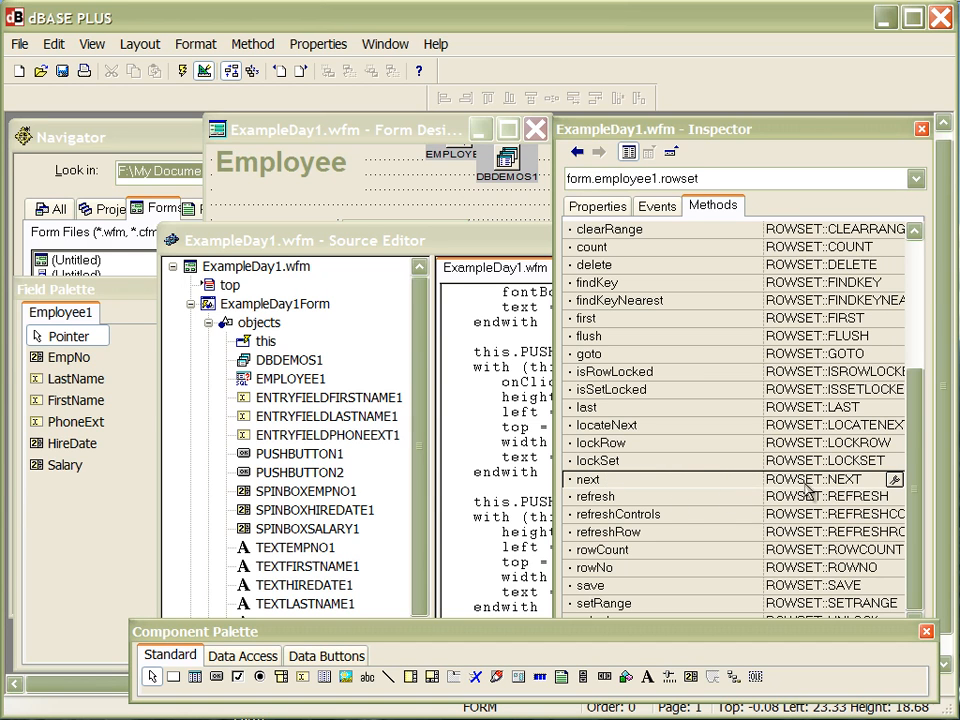
mouse_move(676, 486)
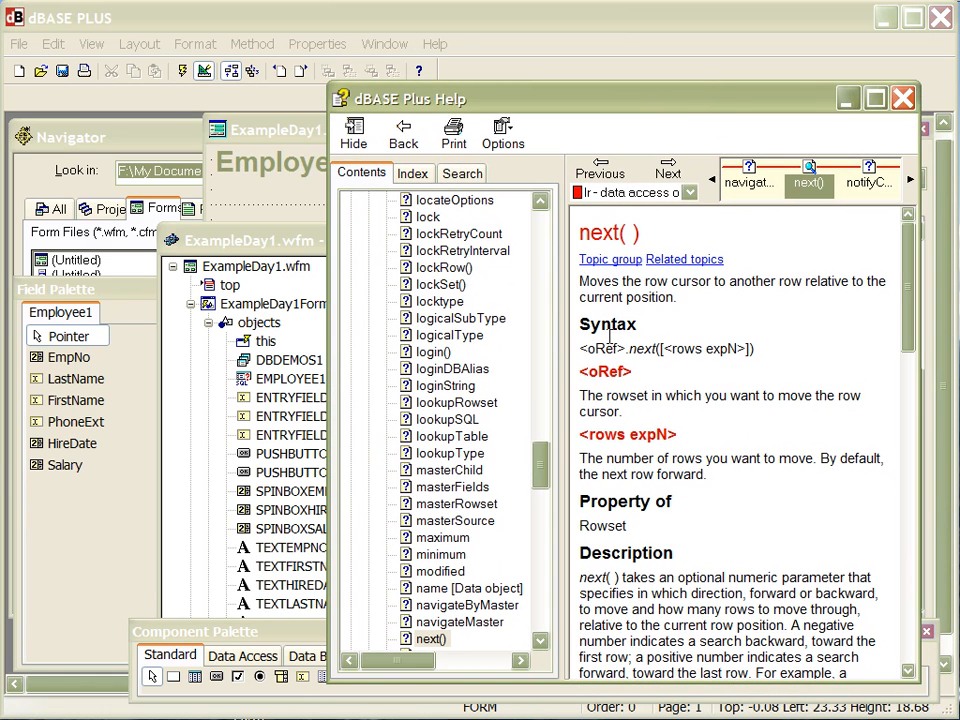
mouse_move(728, 540)
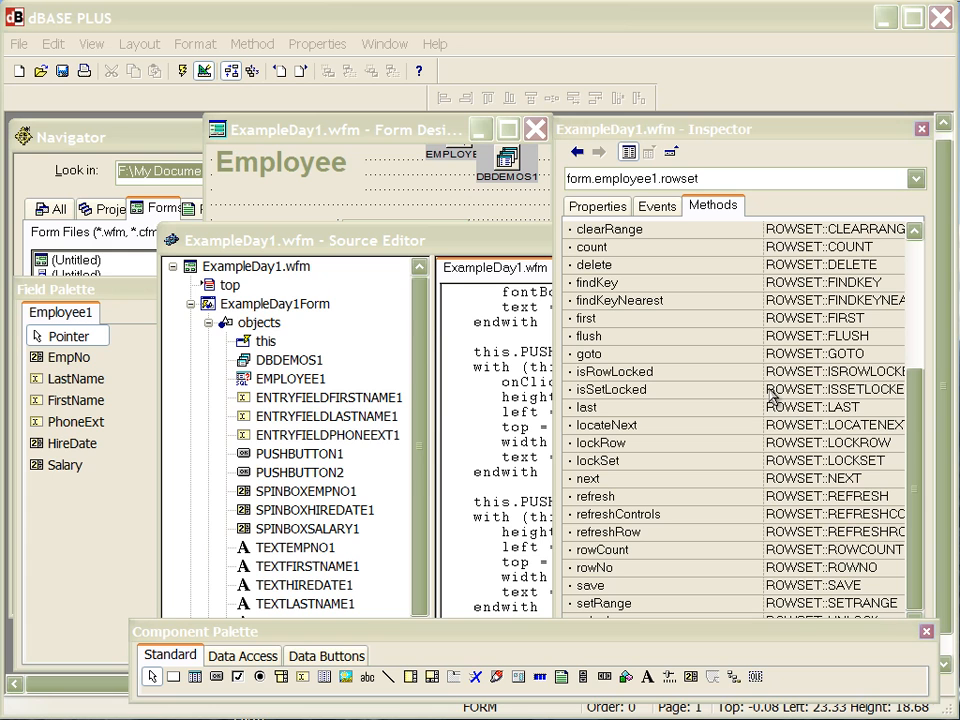
mouse_move(486, 198)
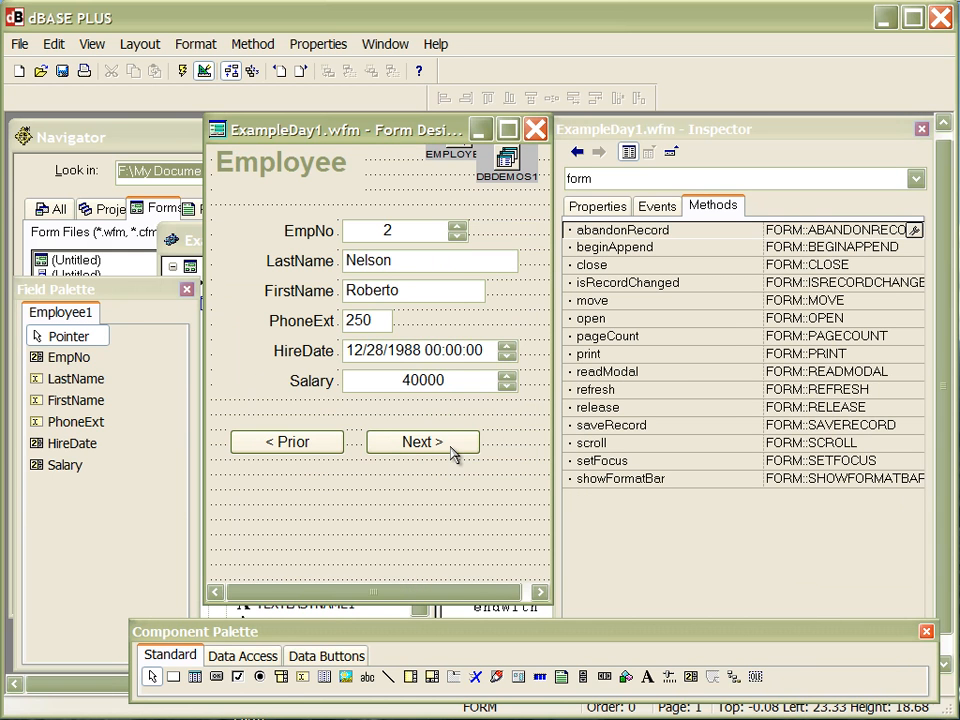
Write form.employee1.rowset.next(1) as the Next button's onClick body and run the form
left_click(422, 442)
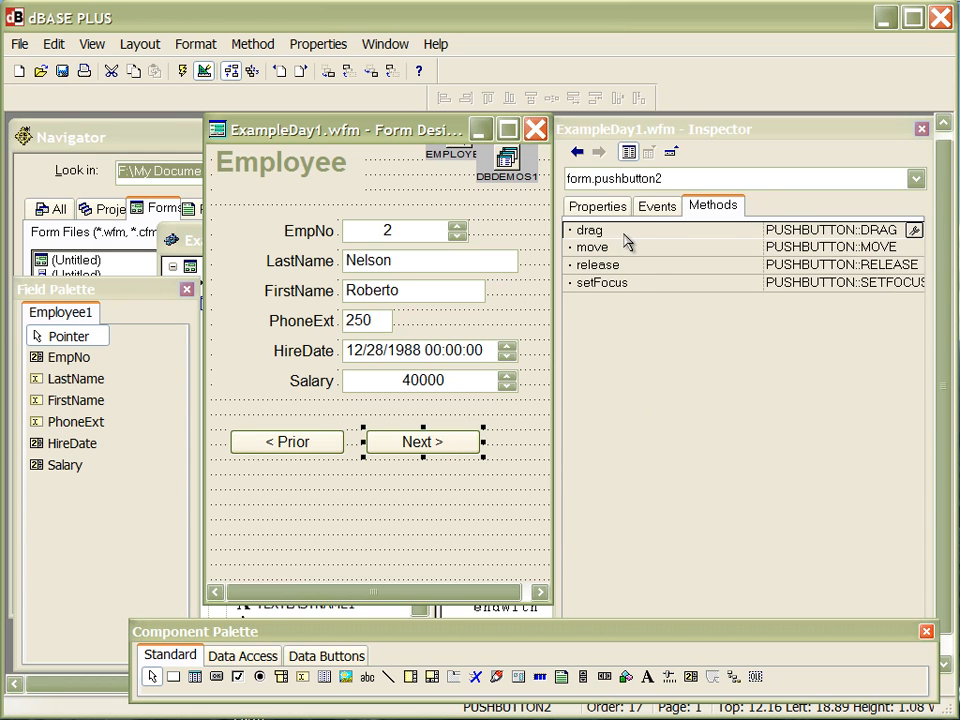
left_click(656, 206)
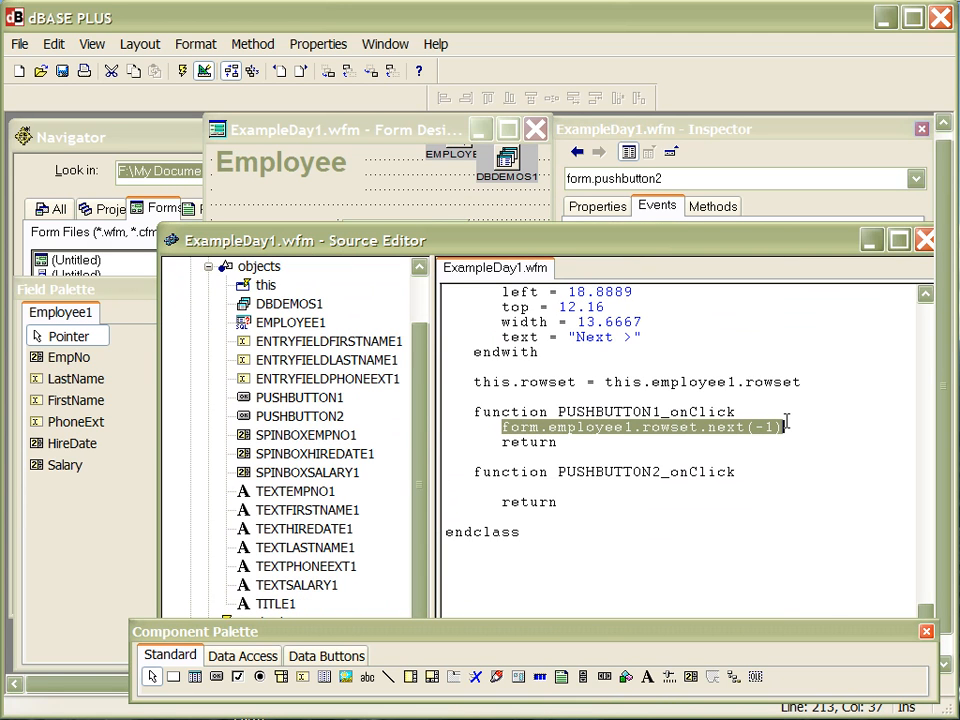
left_click(504, 488)
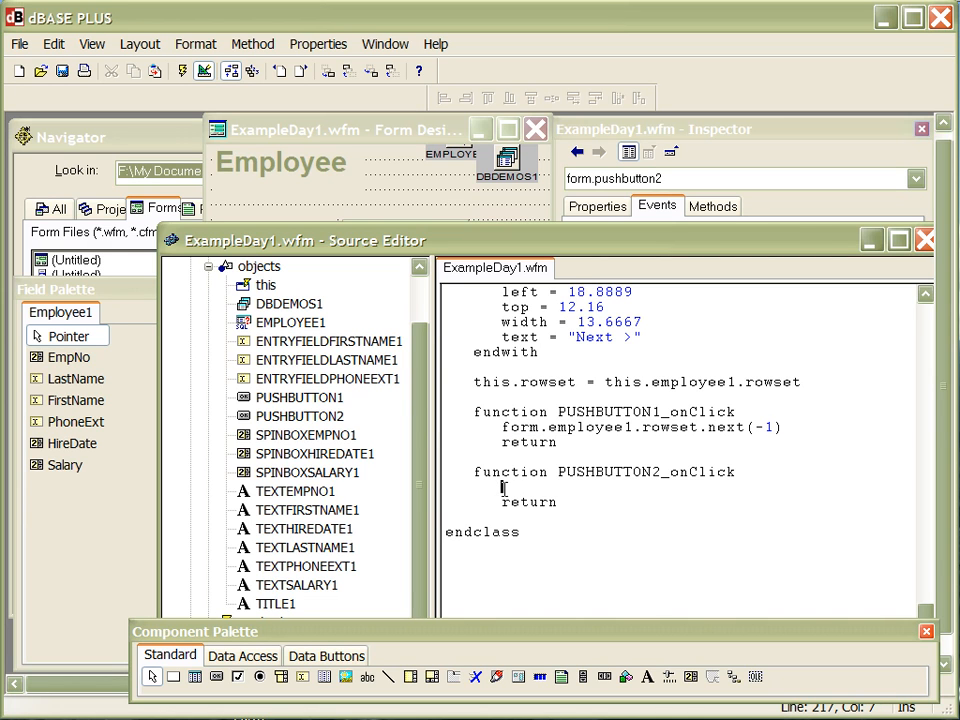
type("form.employee1.rowset.next(1)")
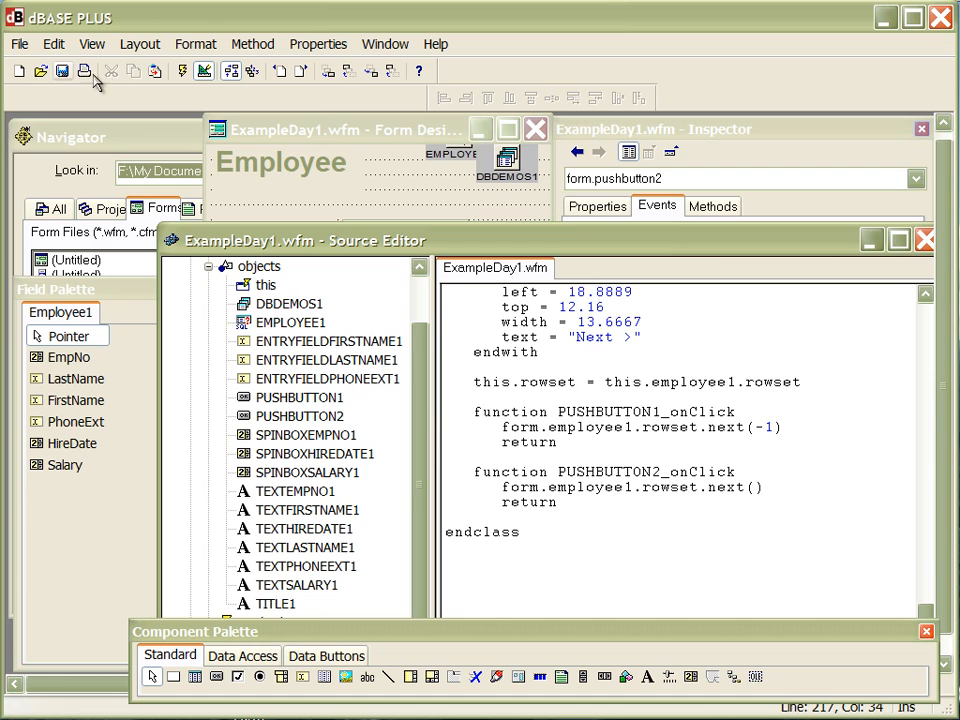
left_click(162, 72)
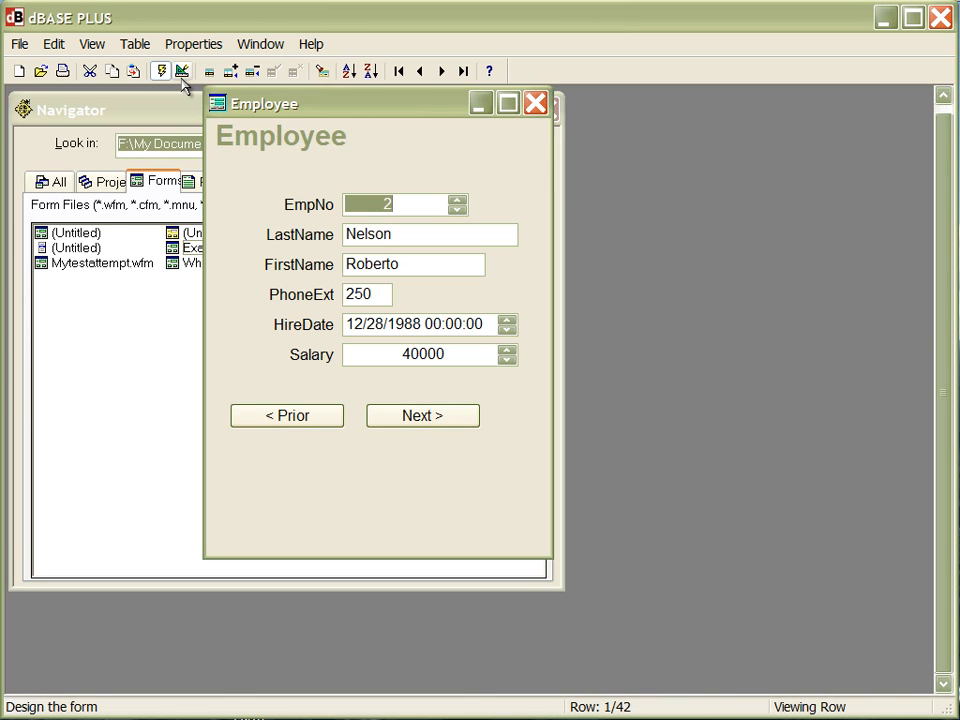
Step through employee records with Next and Prior, returning to record 1 of 42
left_click(422, 414)
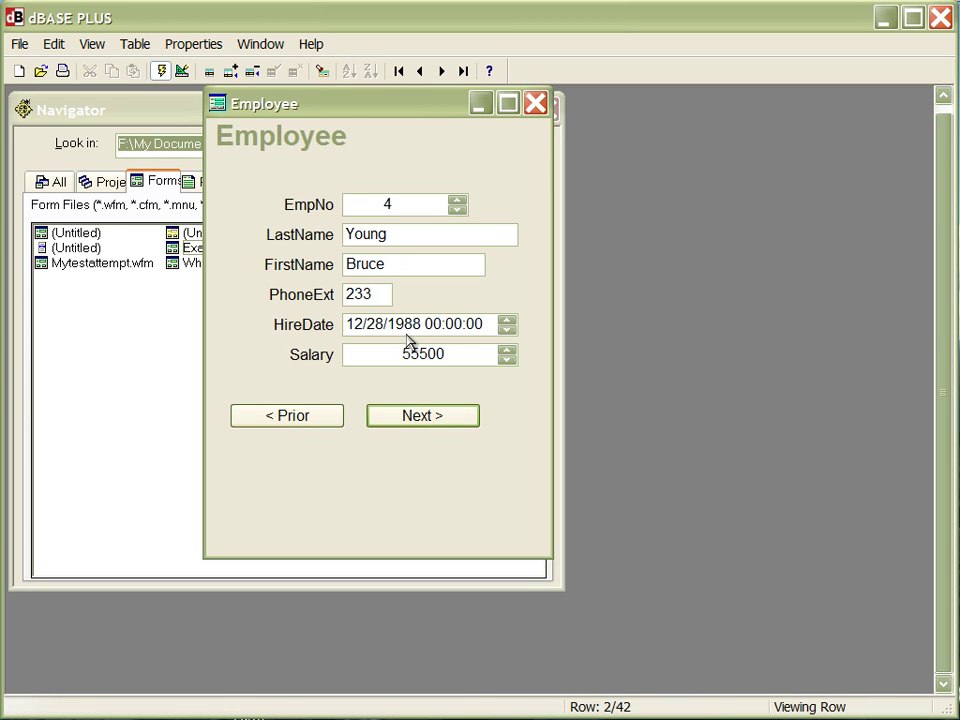
left_click(422, 414)
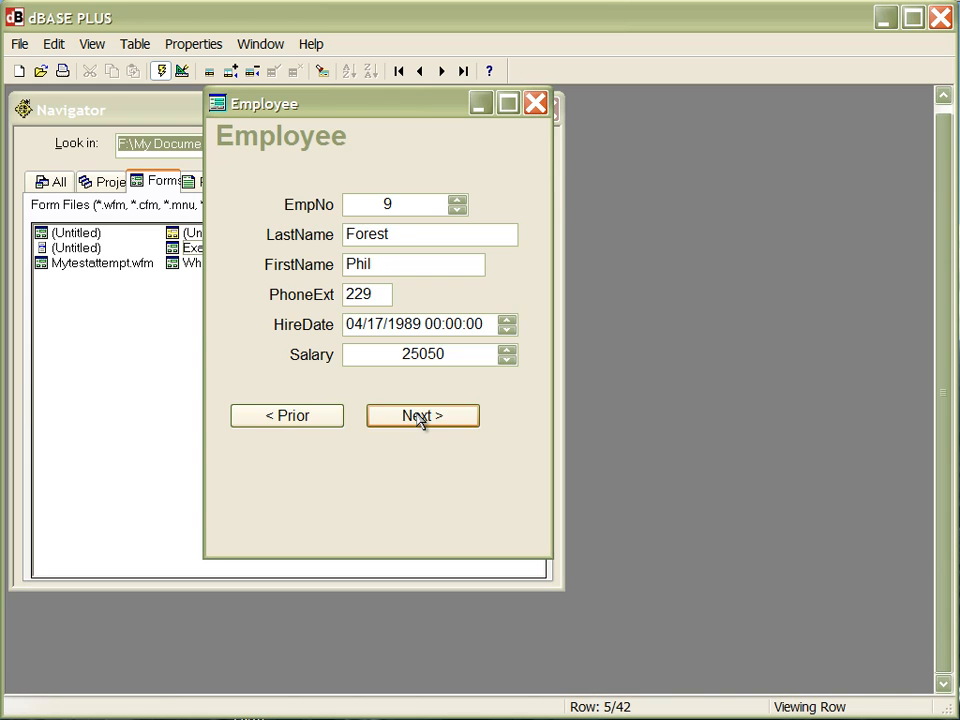
left_click(288, 414)
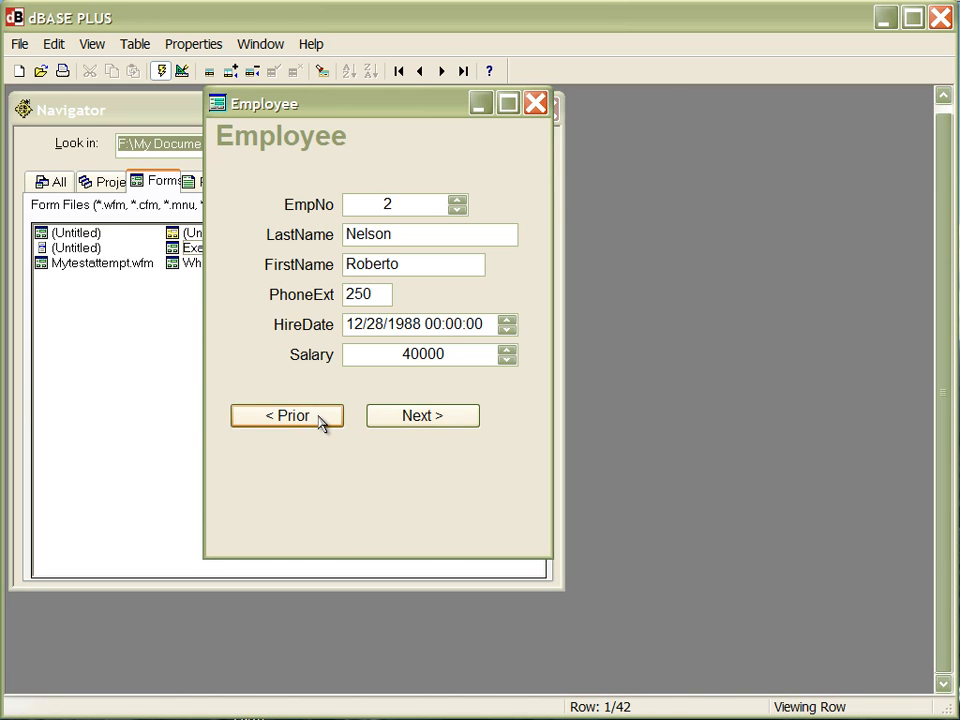
left_click(422, 414)
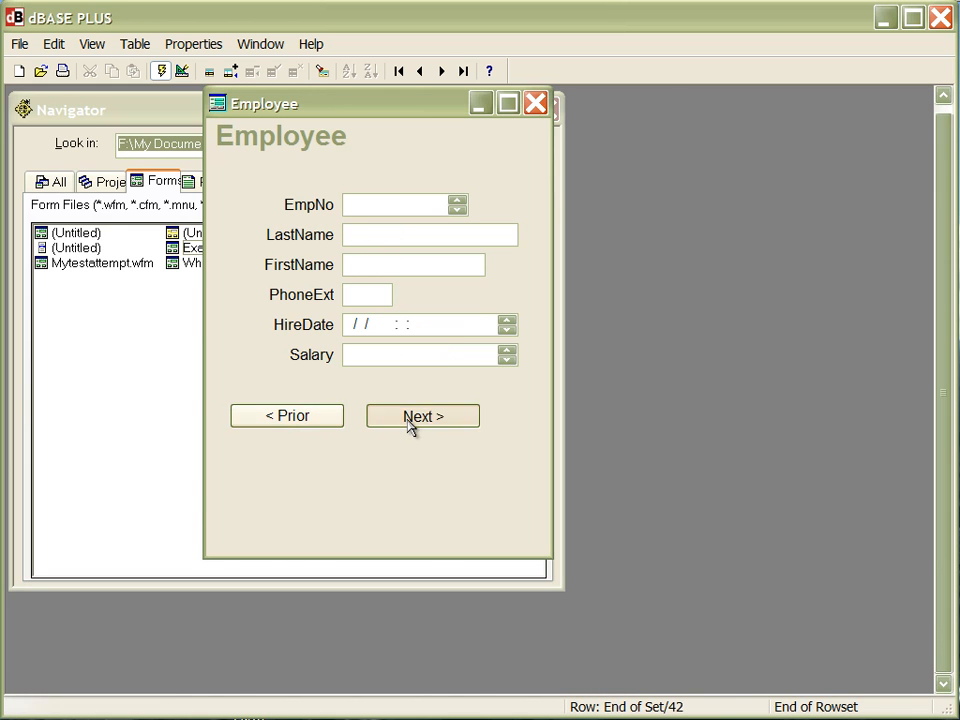
left_click(422, 414)
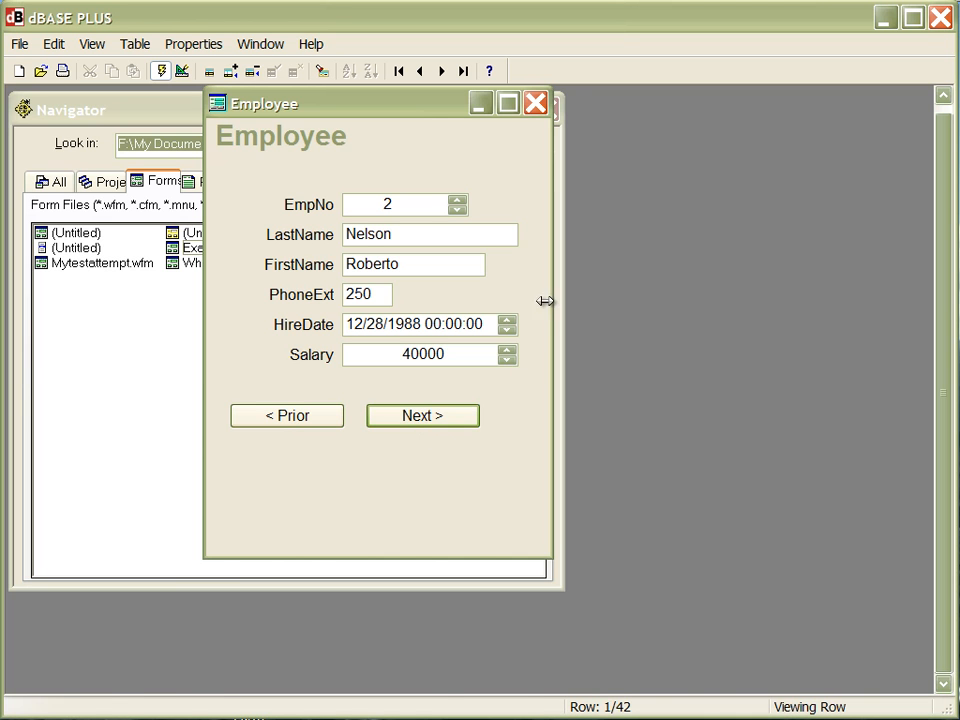